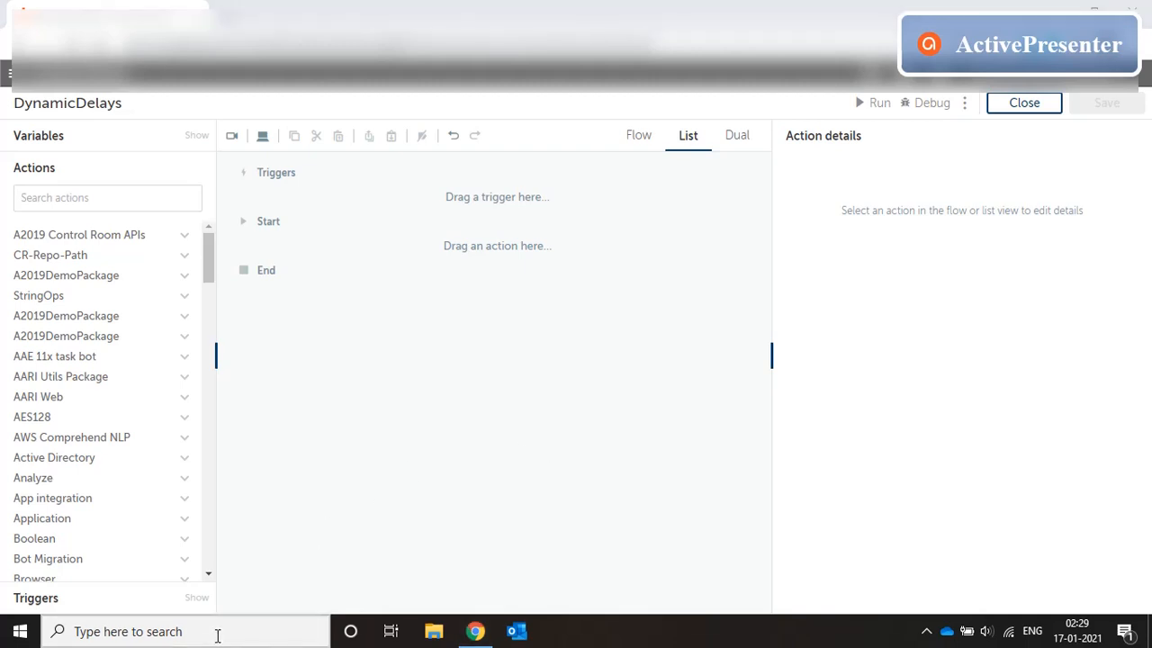
Search the Windows taskbar and launch the Calculator app from the results
text(run)
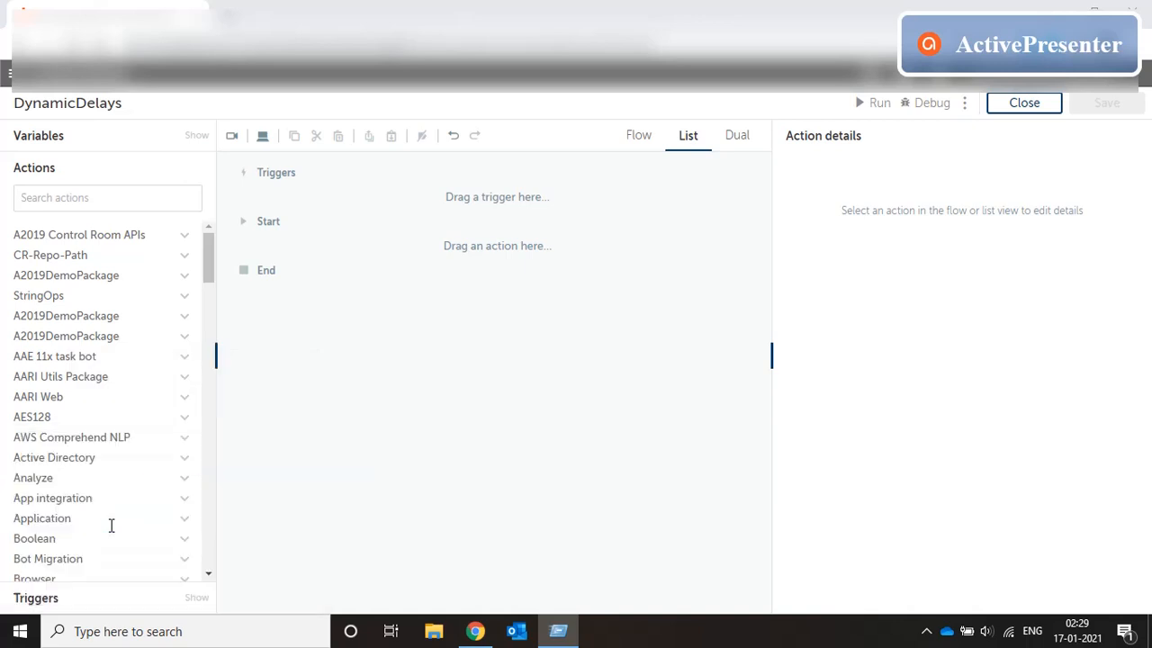
click(558, 630)
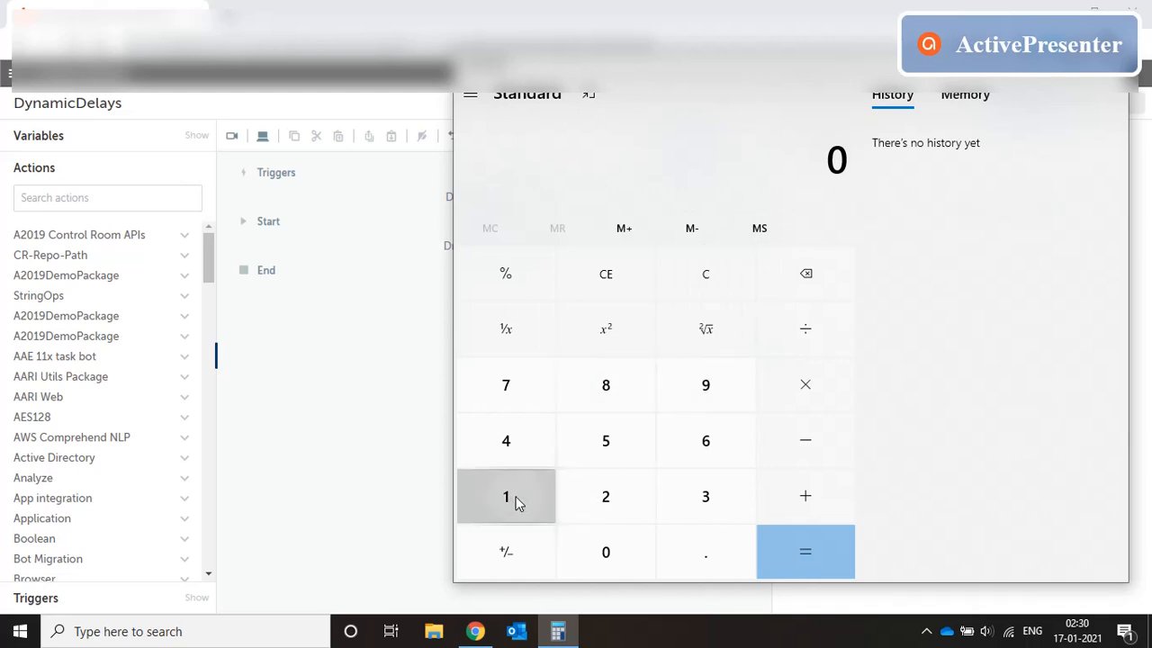
Enter 1 and 3 on the Calculator keypad for a quick 1 + 3 trial
click(706, 497)
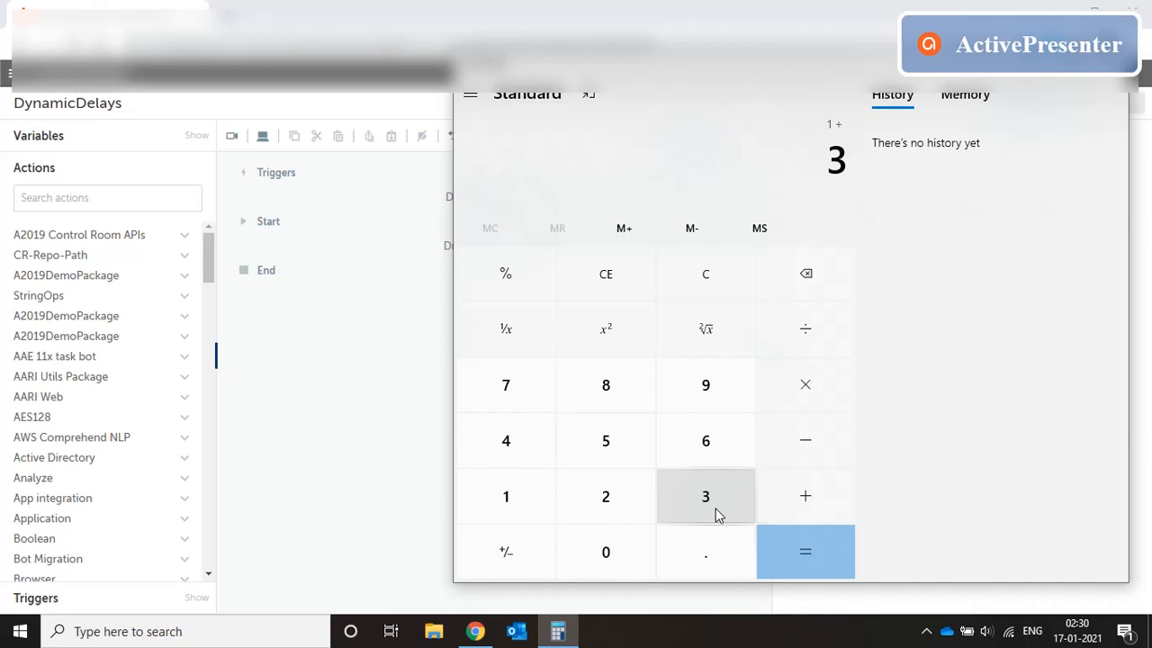
click(805, 550)
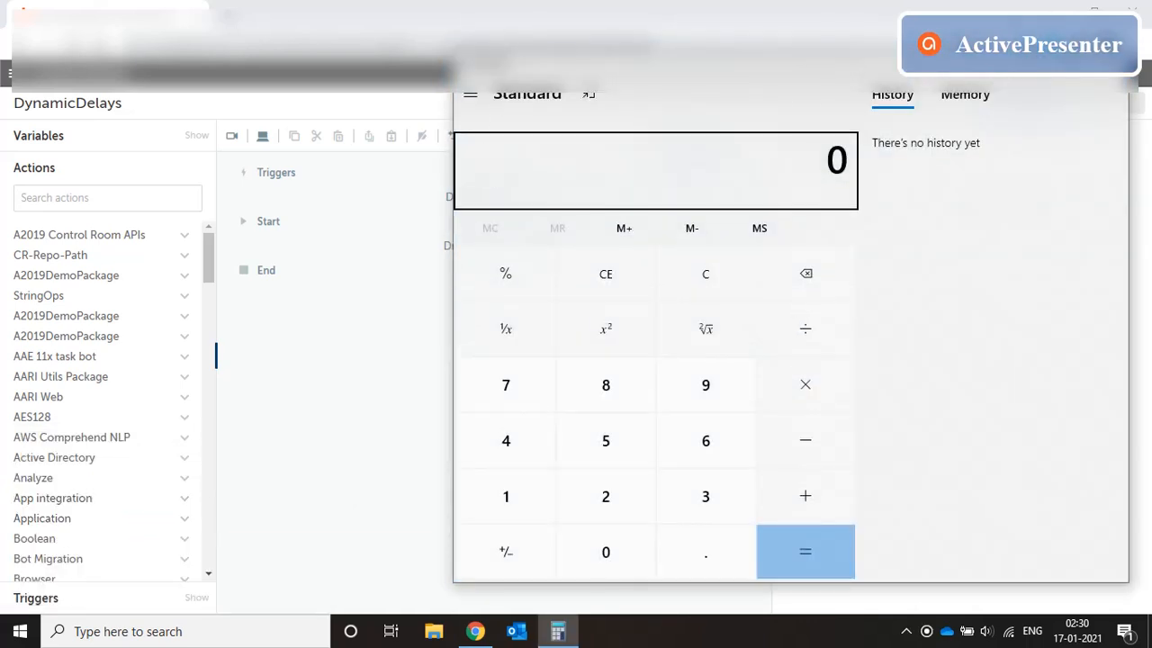
mouse_move(499, 509)
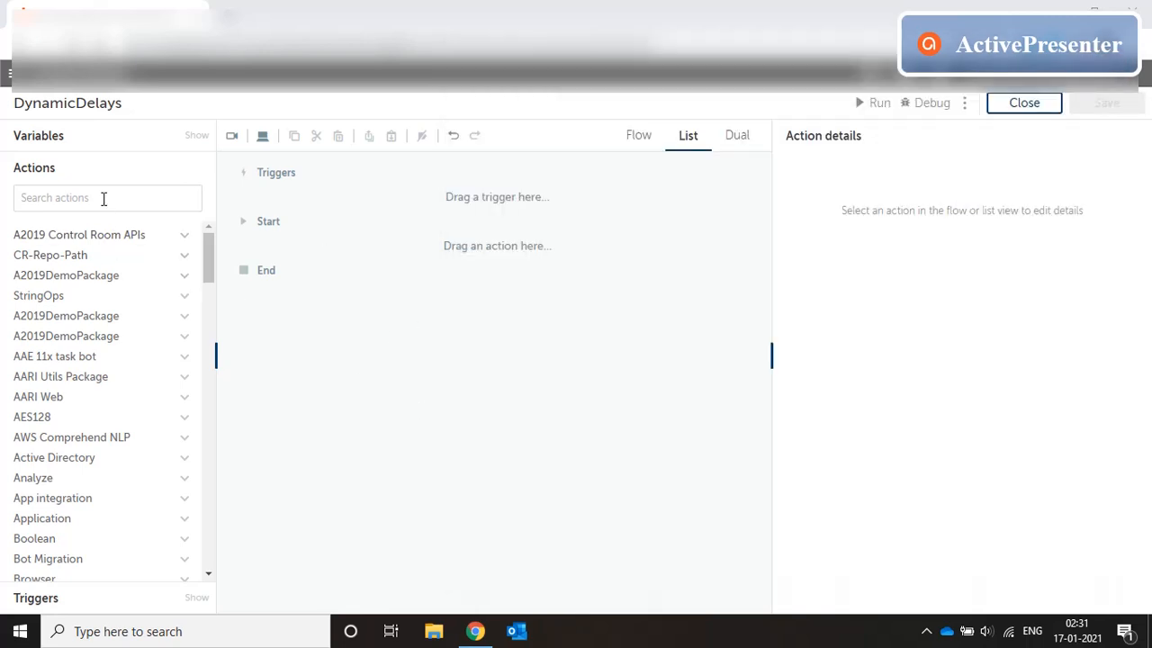
Add a Recorder: Capture step on the Taskbar window targeting the search box, with action Click
text(capture)
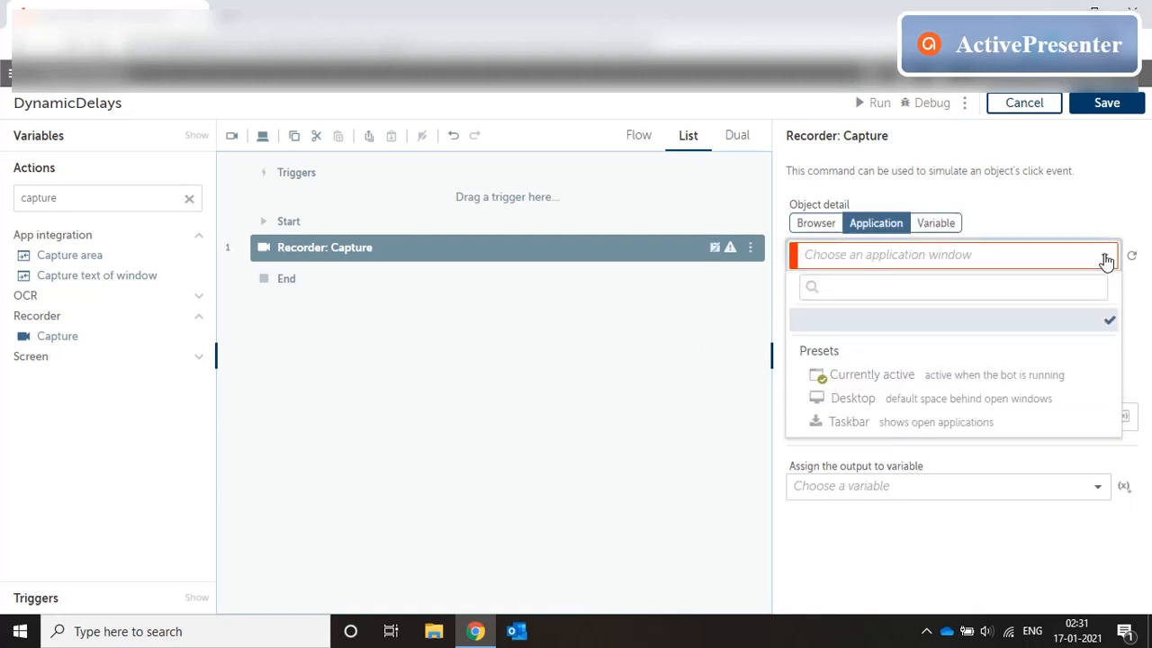
click(848, 422)
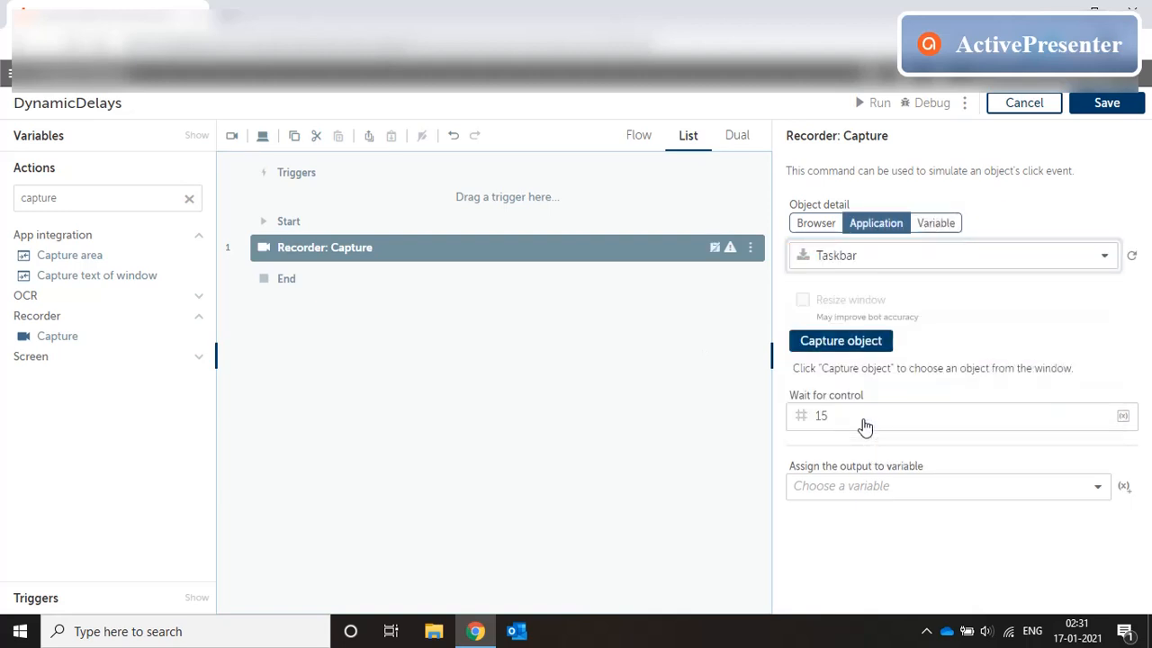
click(840, 340)
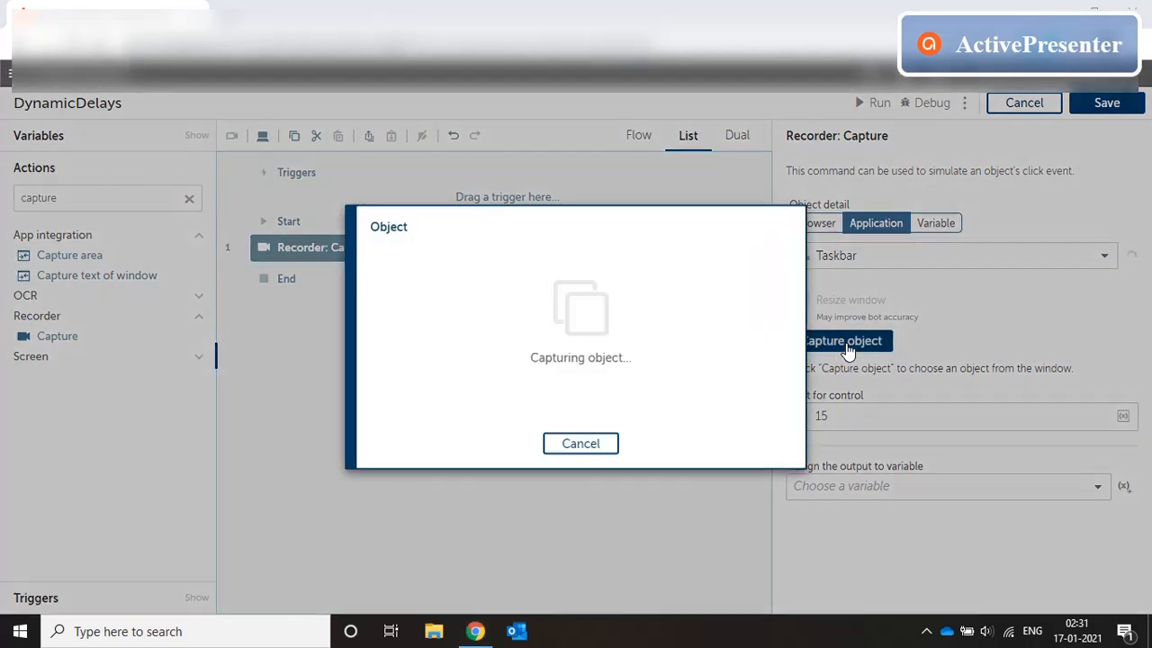
mouse_move(535, 531)
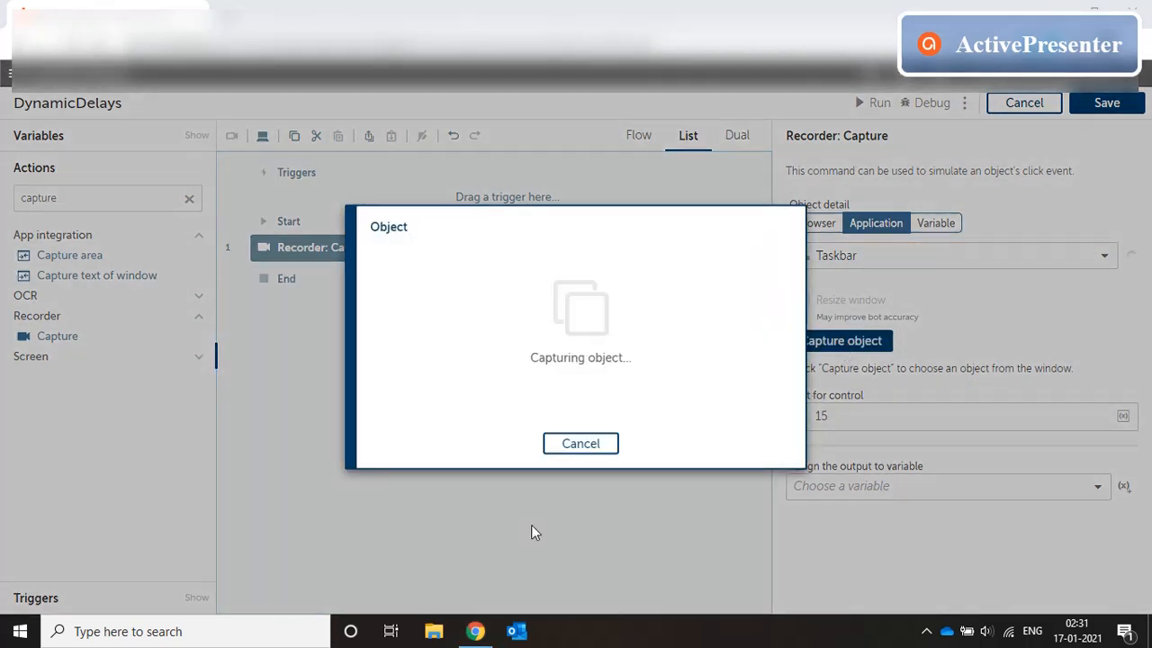
mouse_move(390, 632)
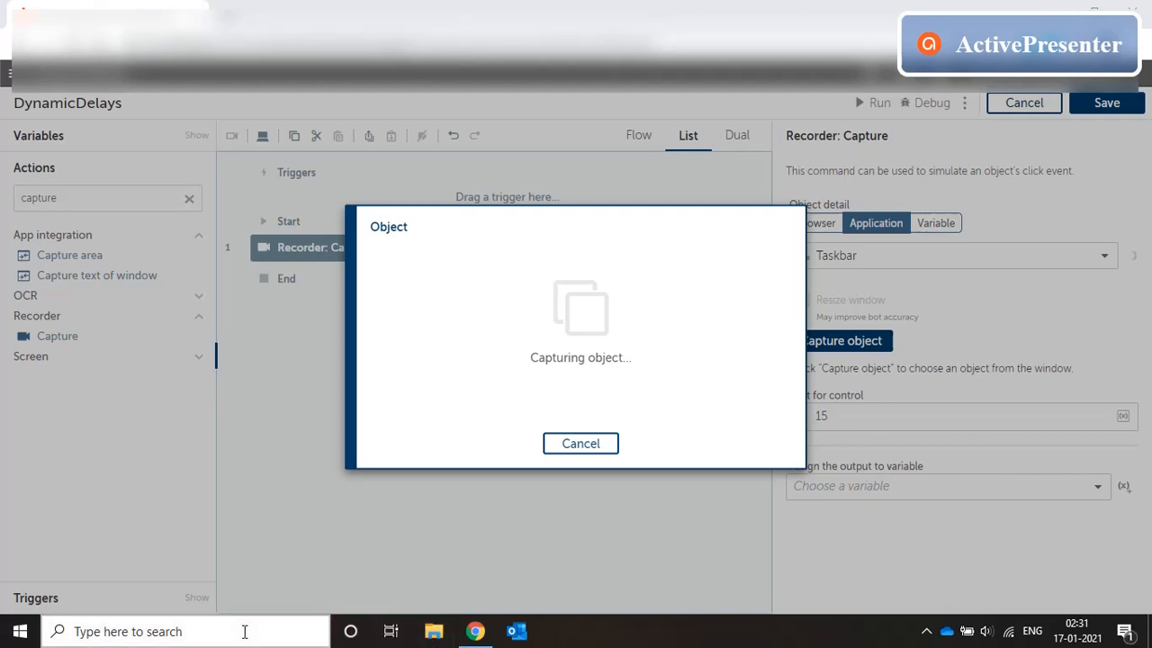
click(180, 632)
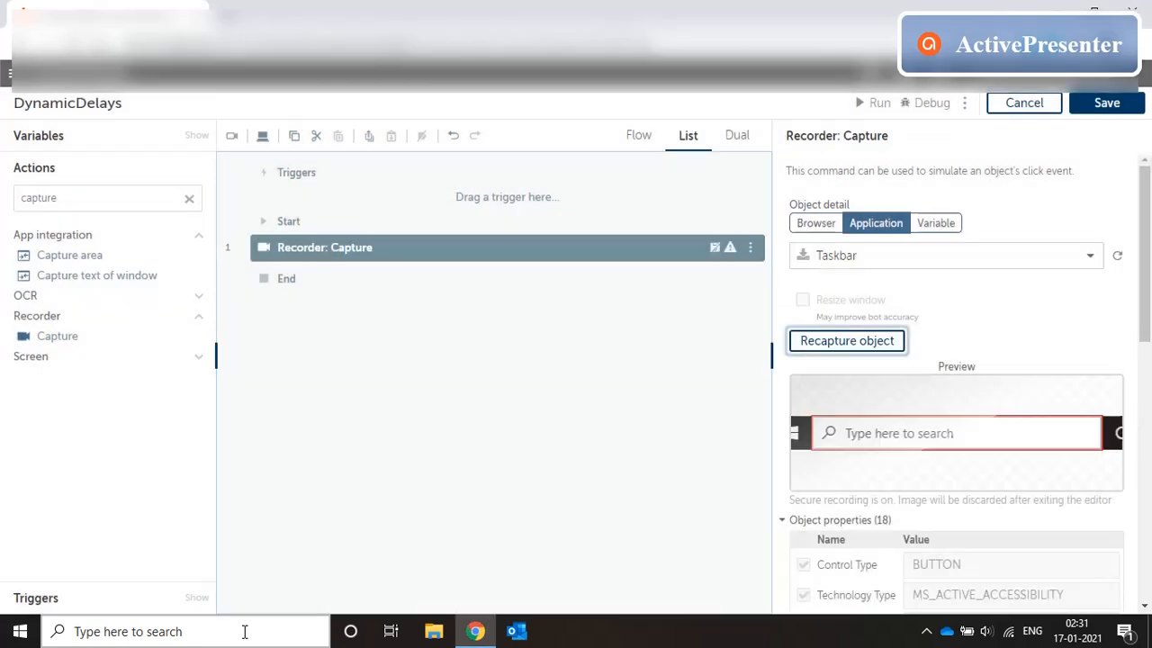
scroll(down, 3)
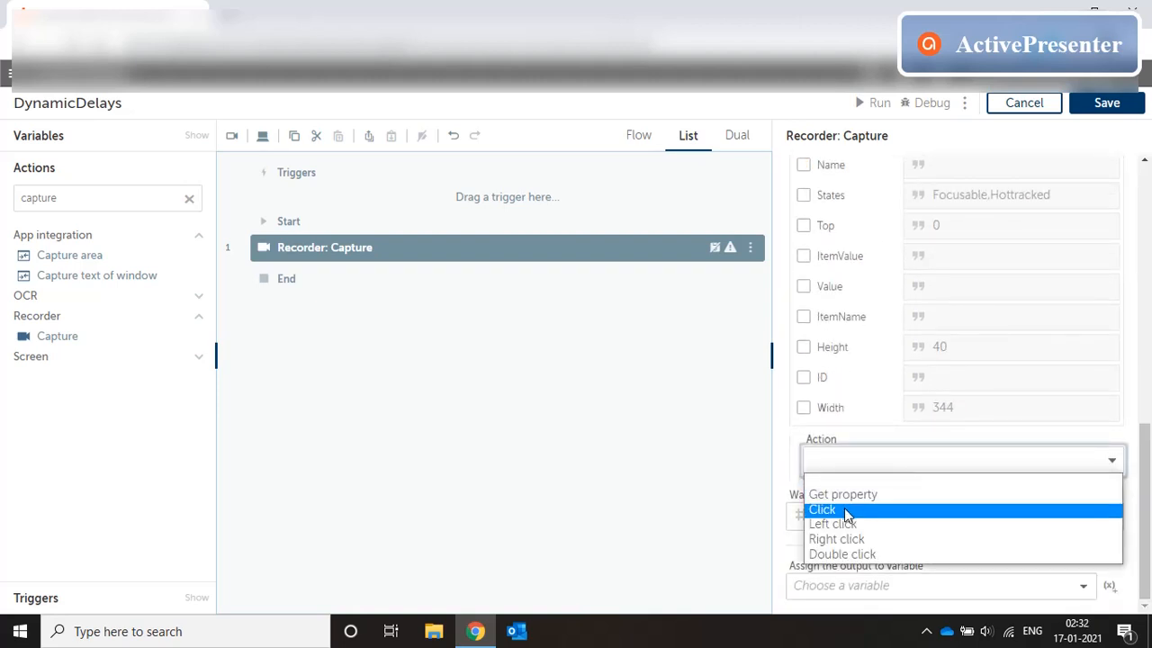
click(820, 509)
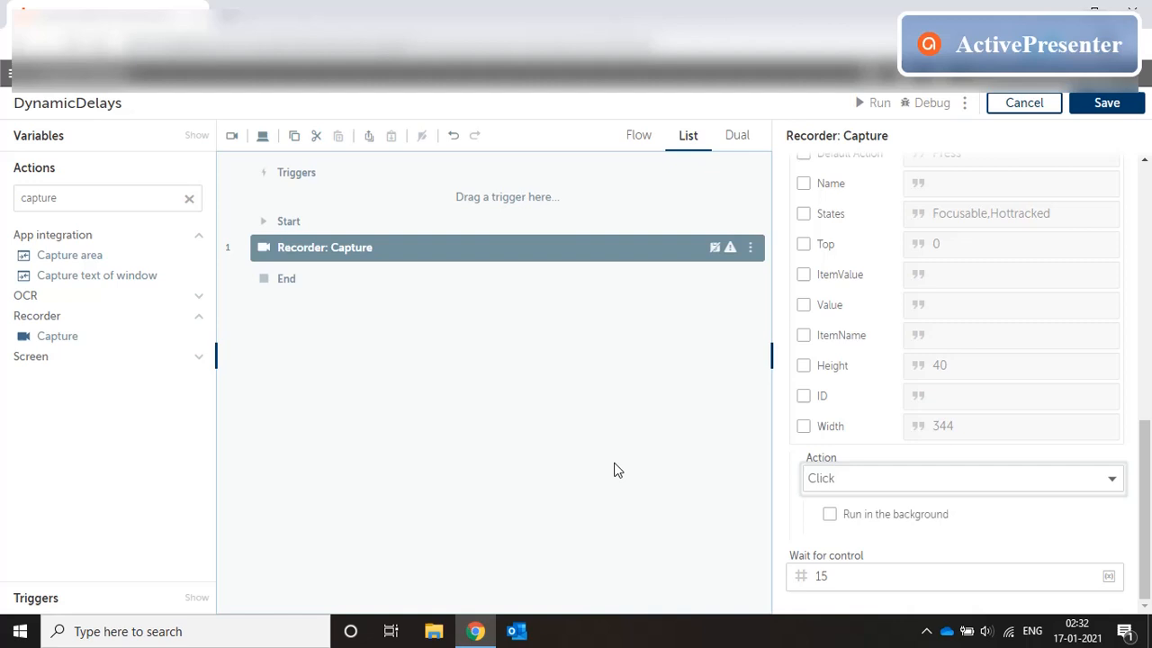
mouse_move(212, 219)
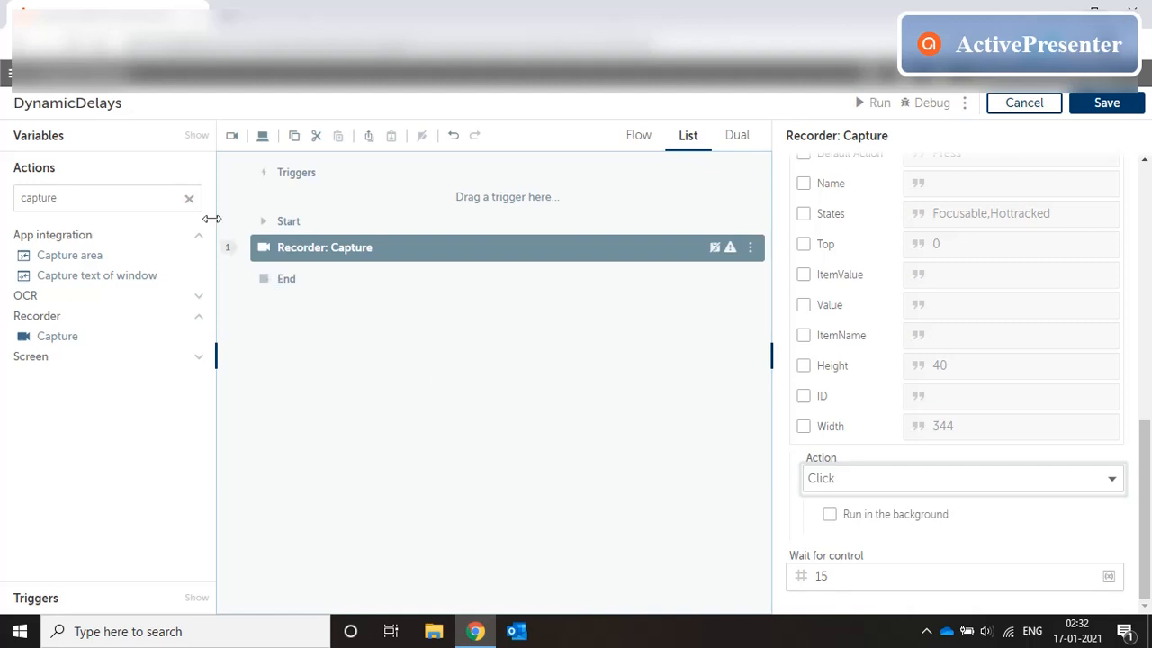
Add a Simulate keystrokes step sending 'run' followed by [ENTER] and save the bot
click(189, 196)
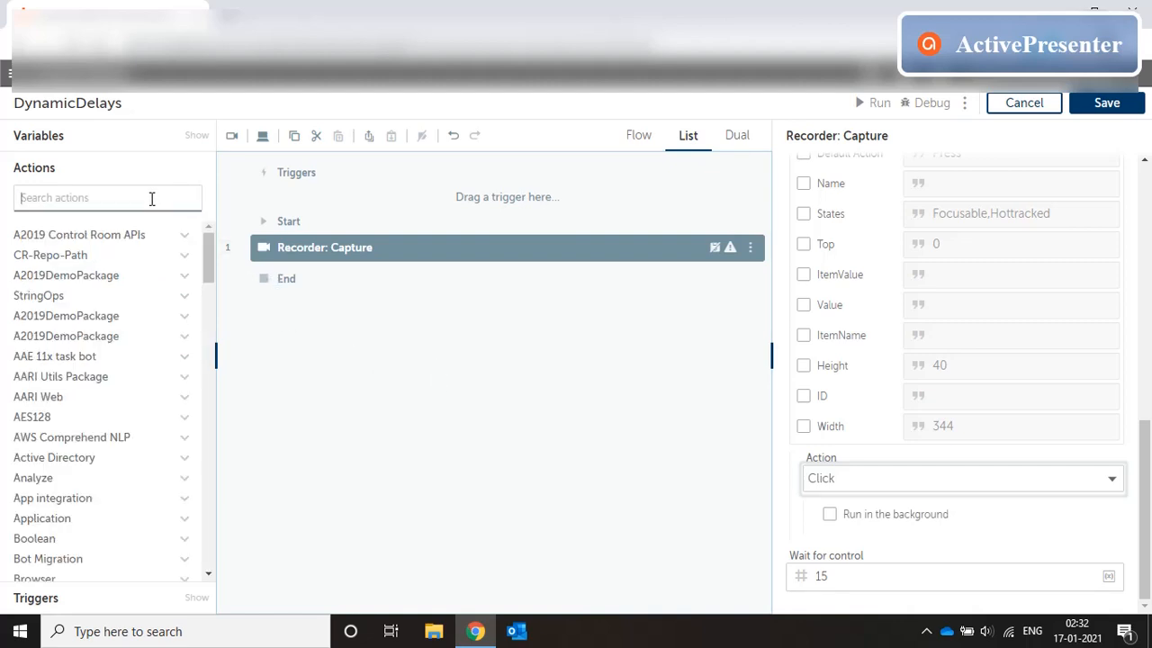
text(key)
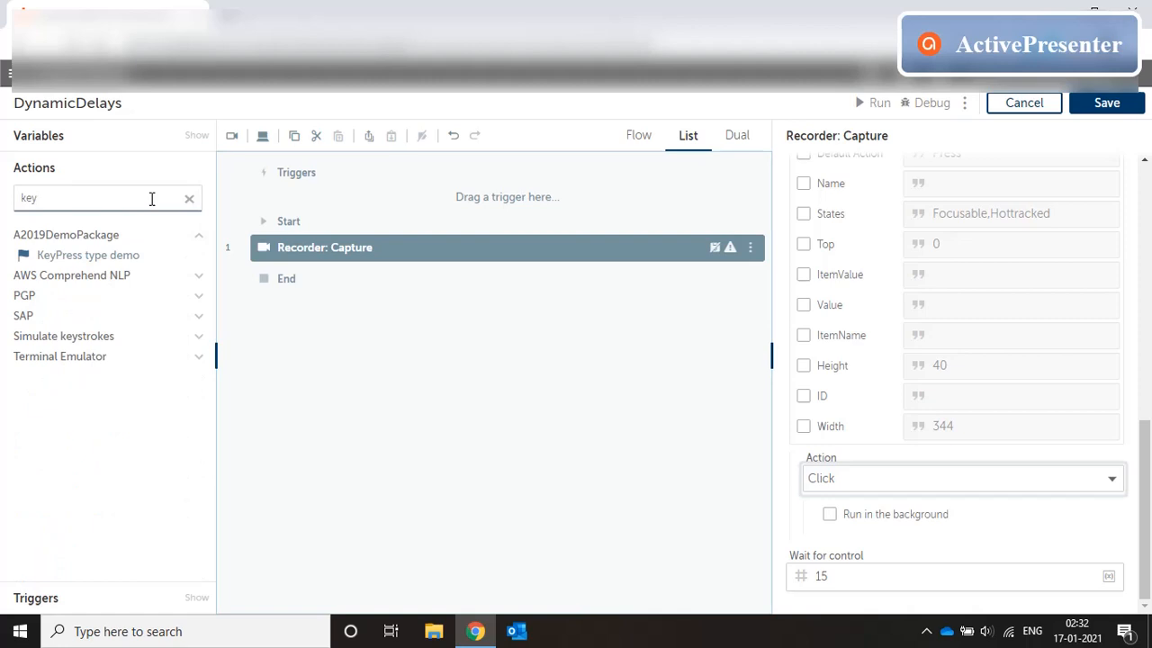
click(65, 336)
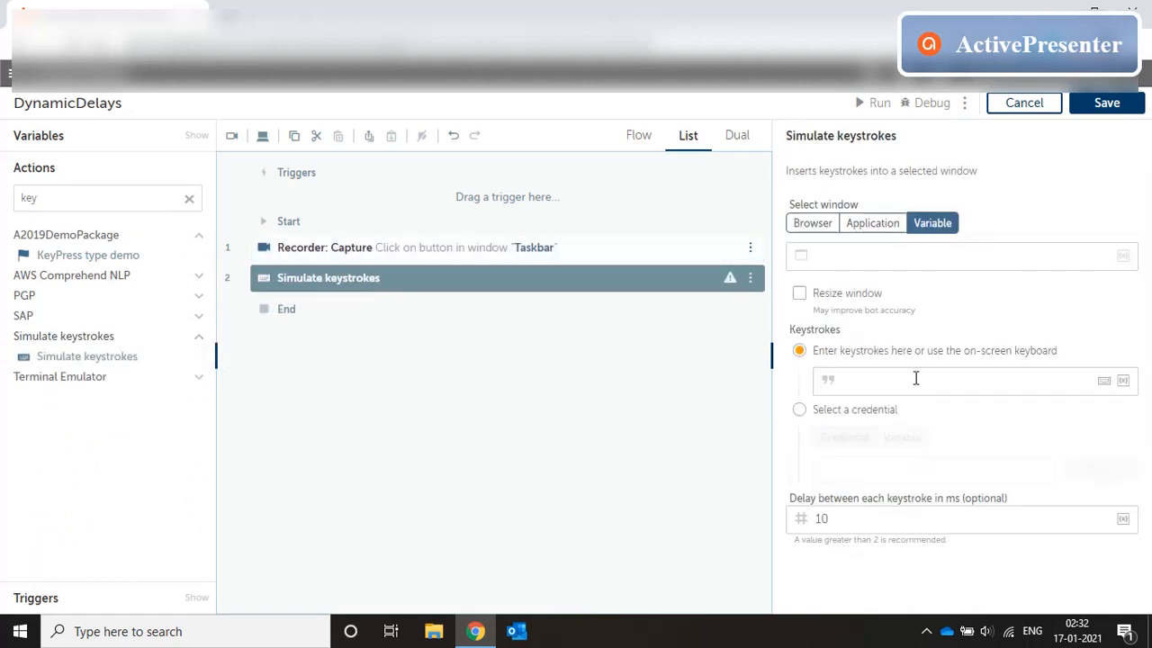
text(run)
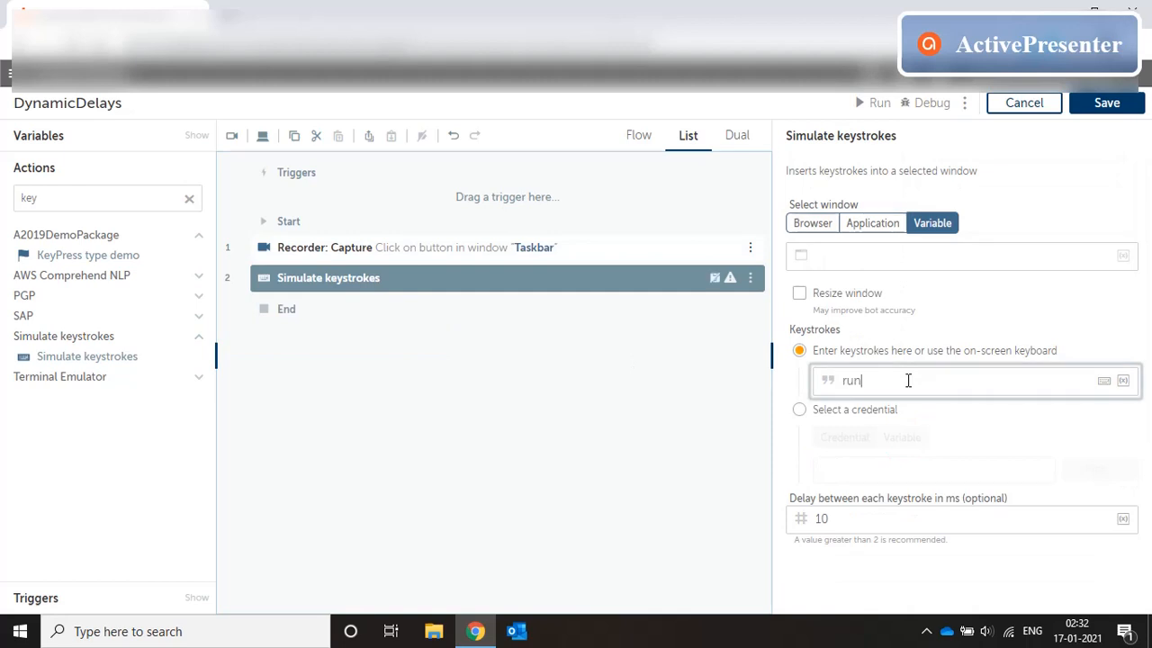
click(1099, 378)
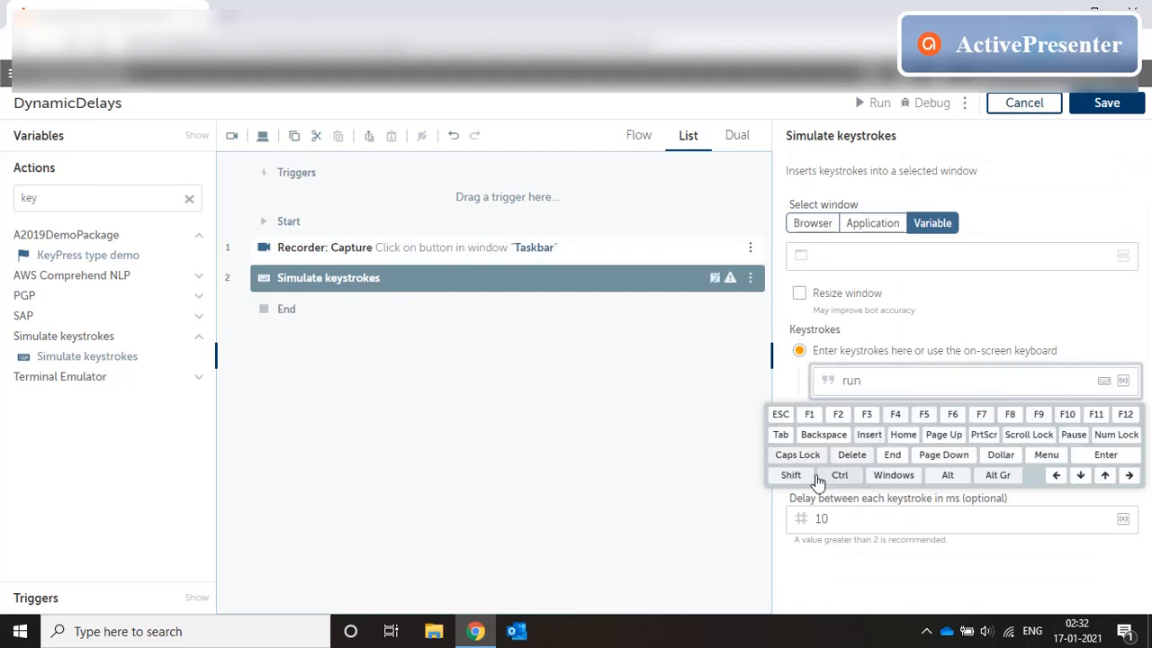
click(927, 381)
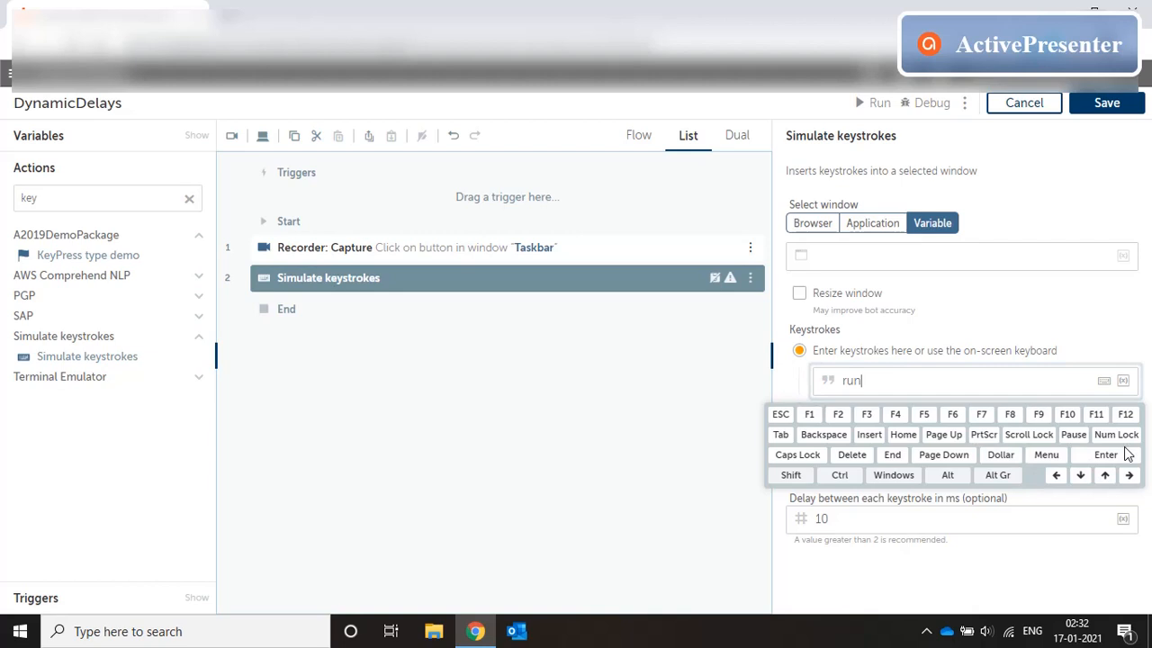
click(1118, 453)
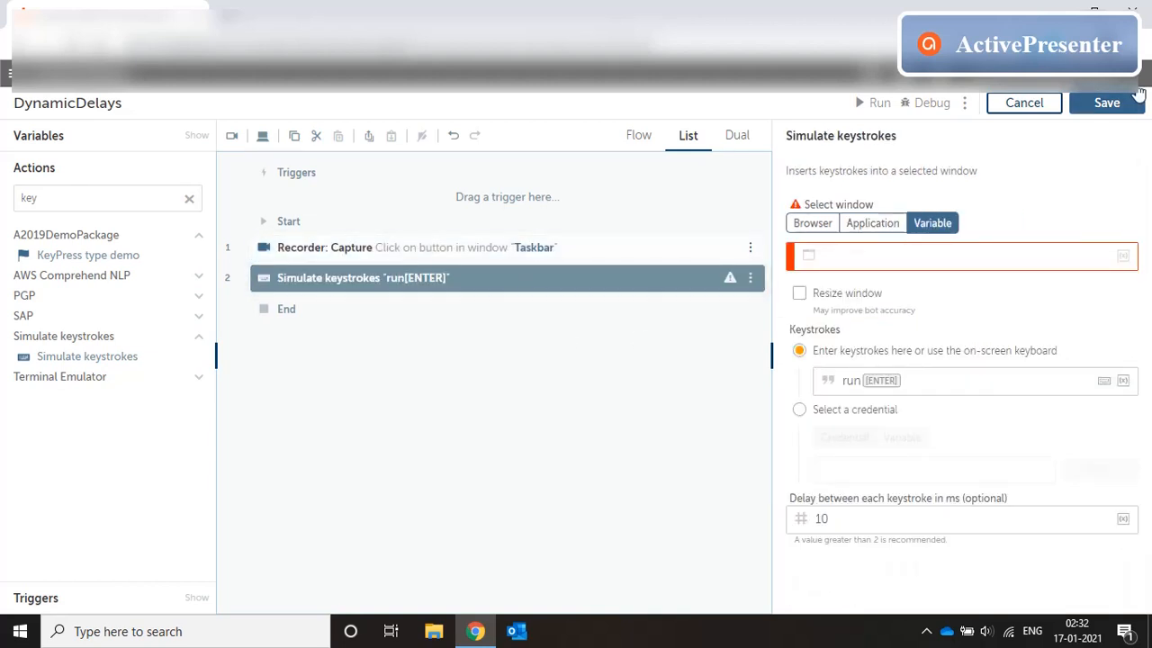
click(1130, 103)
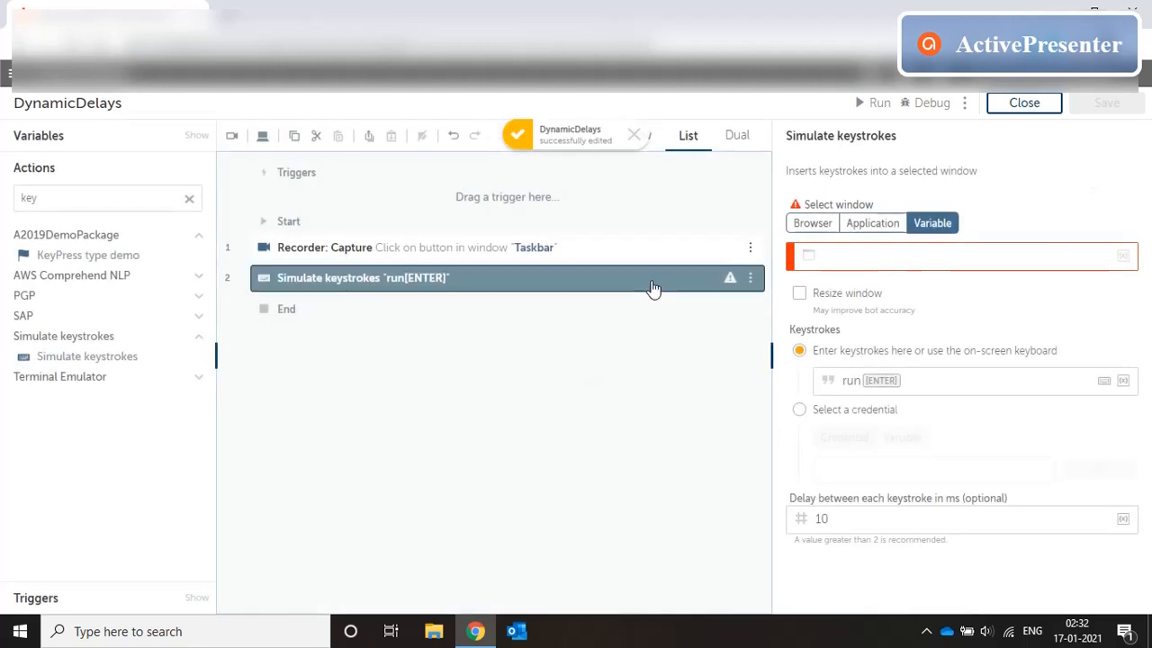
Target the Taskbar application window for the keystrokes with a 100 ms delay
click(871, 224)
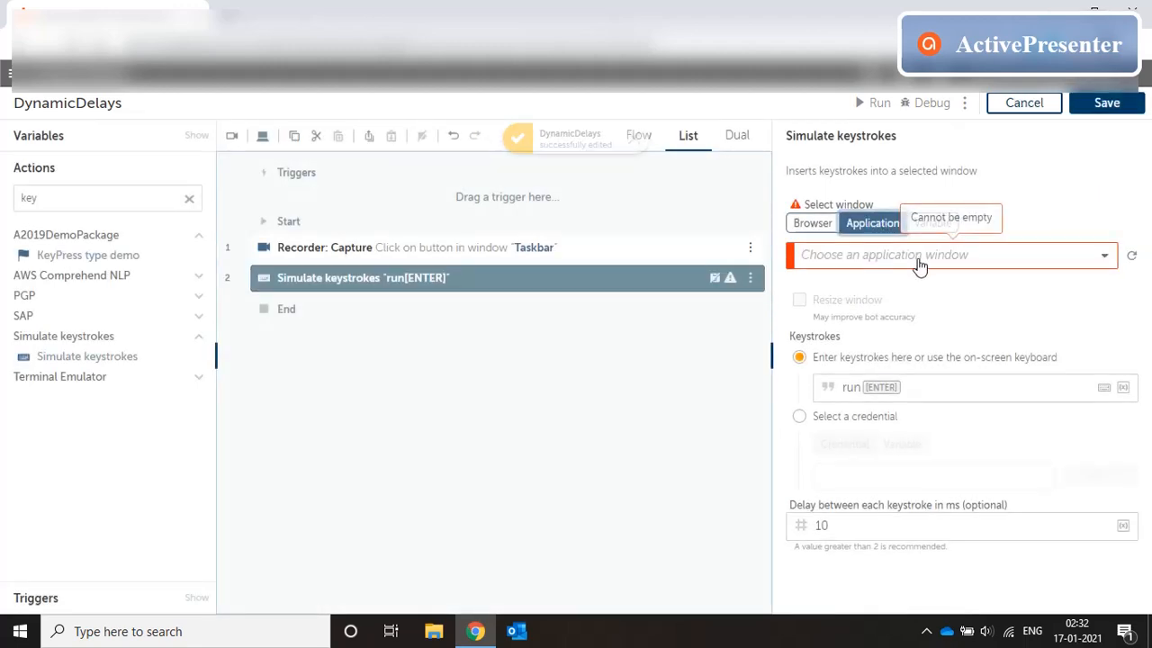
click(951, 255)
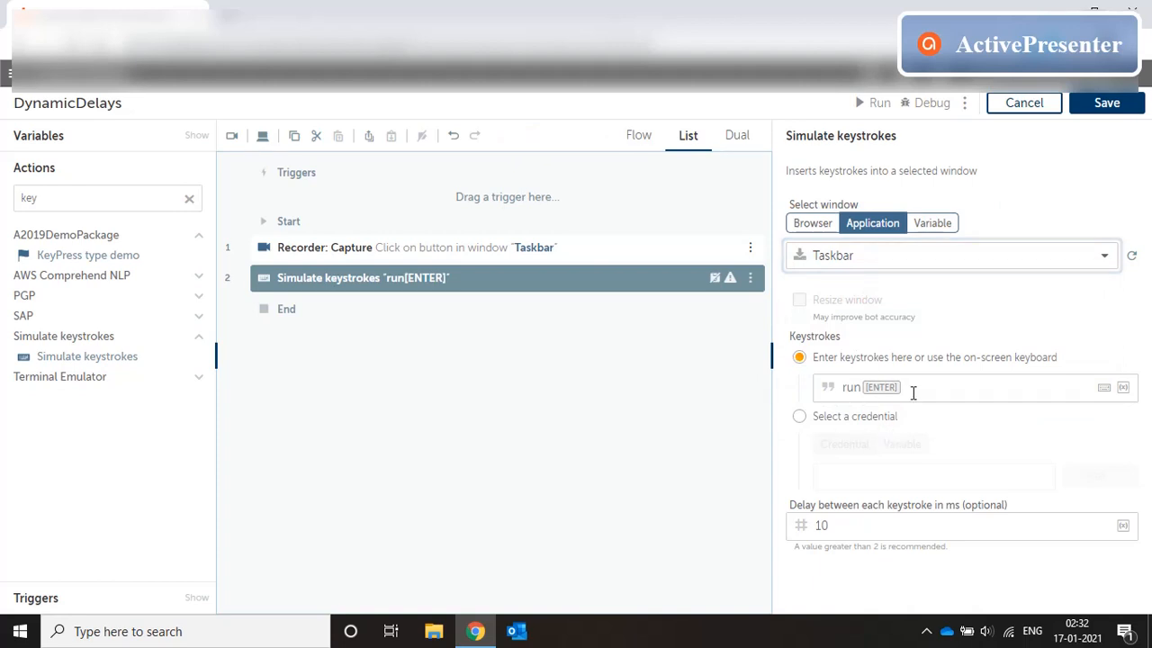
click(873, 526)
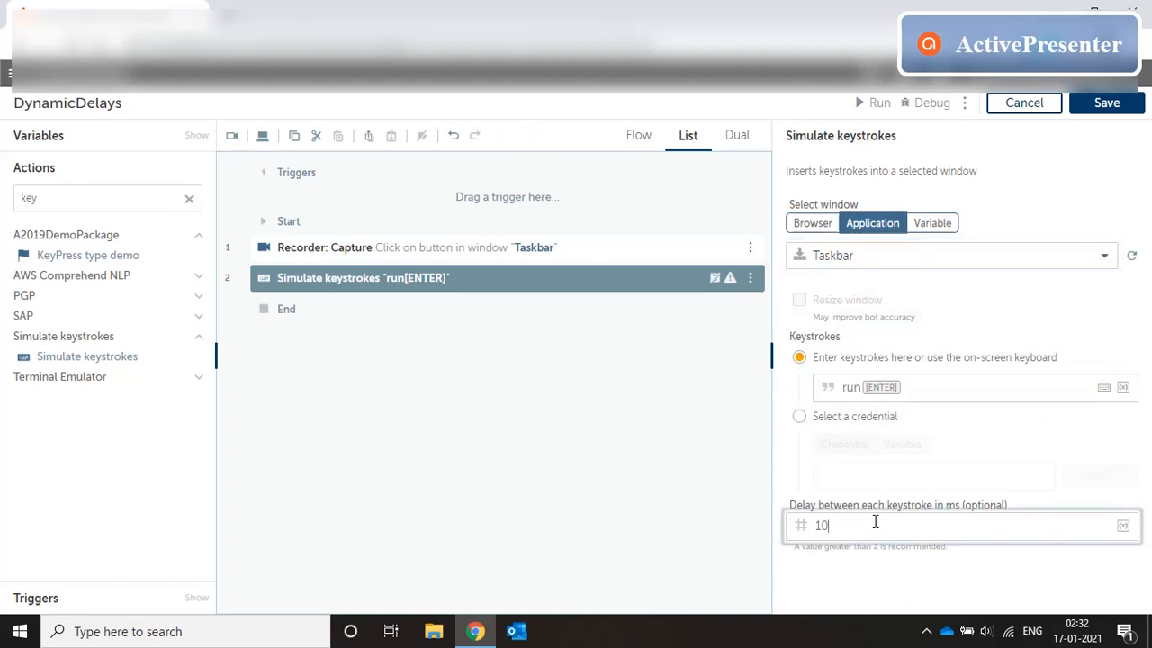
text(0)
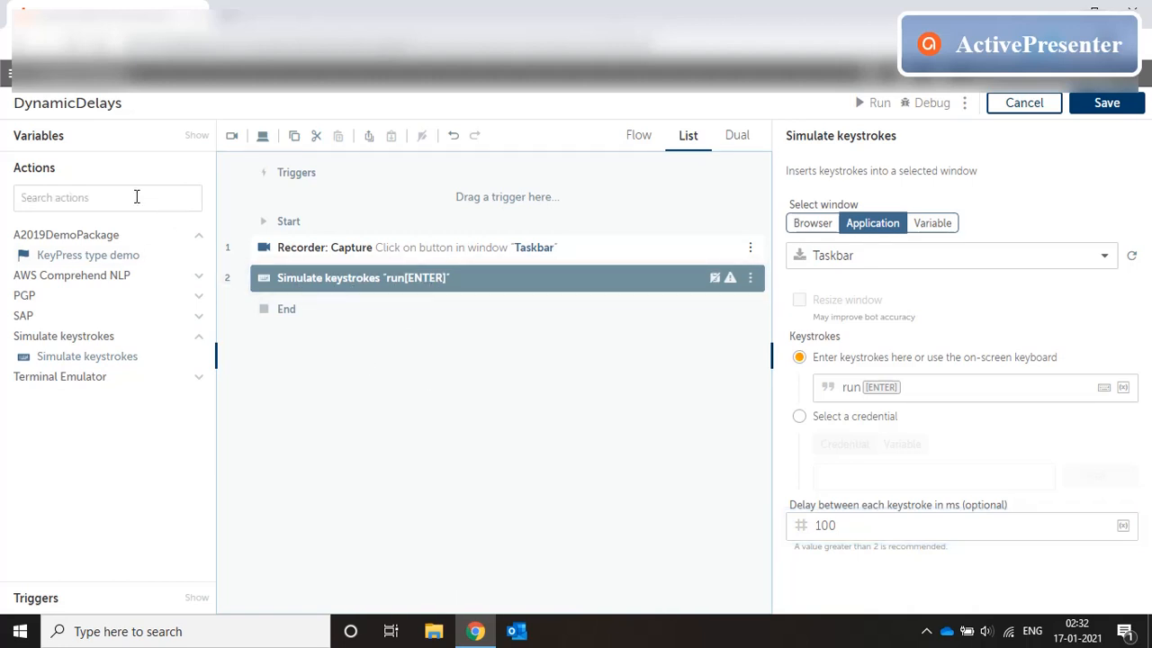
Add an If step with the Window exists condition and bring the Run dialog on screen
text(if)
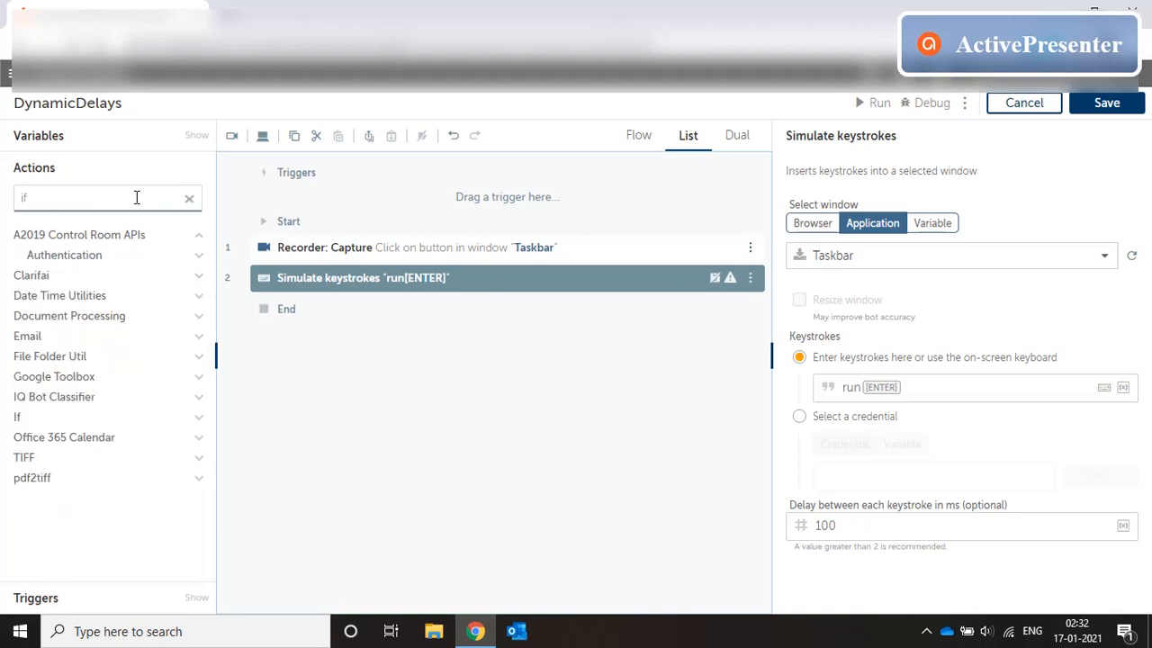
click(18, 418)
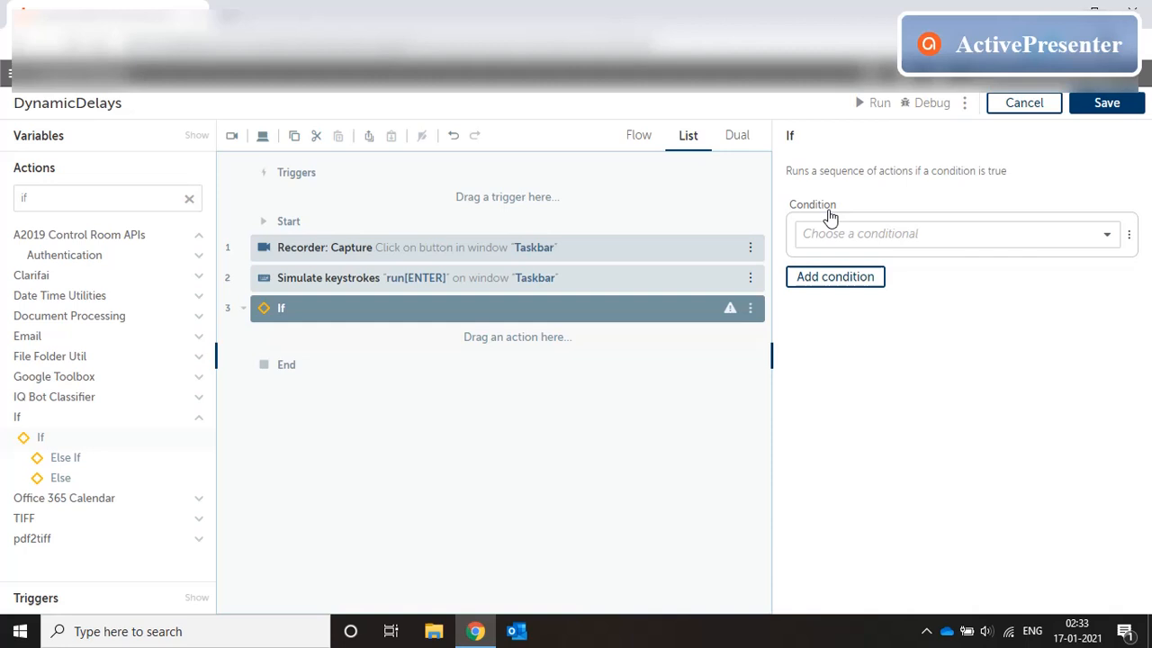
click(957, 234)
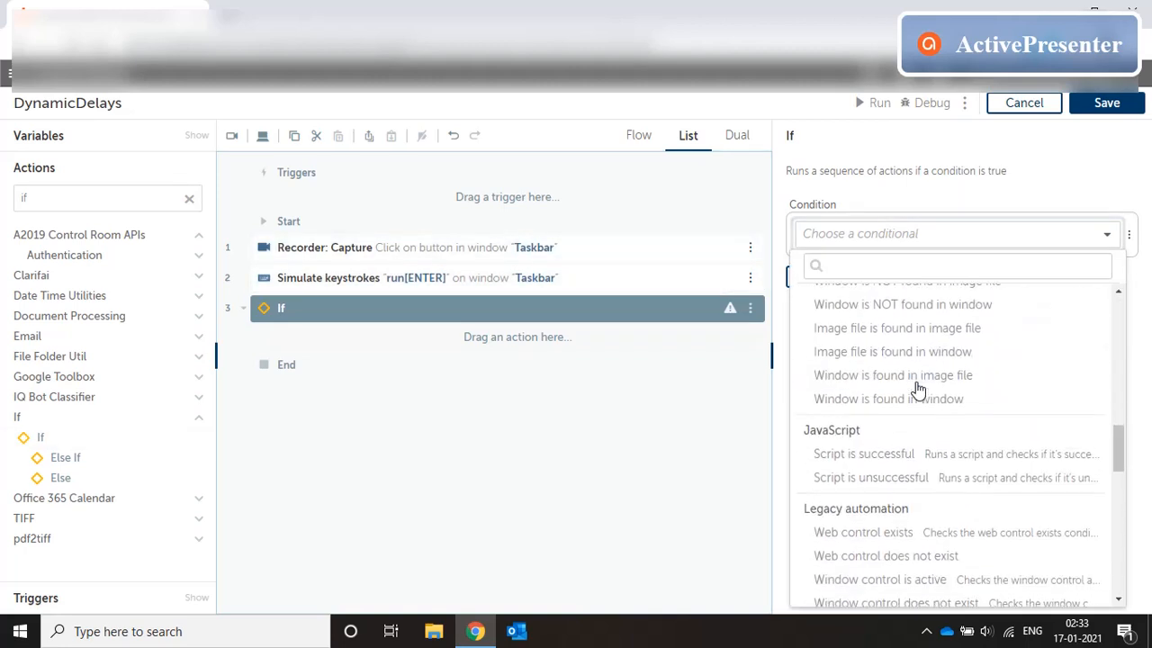
scroll(down, 3)
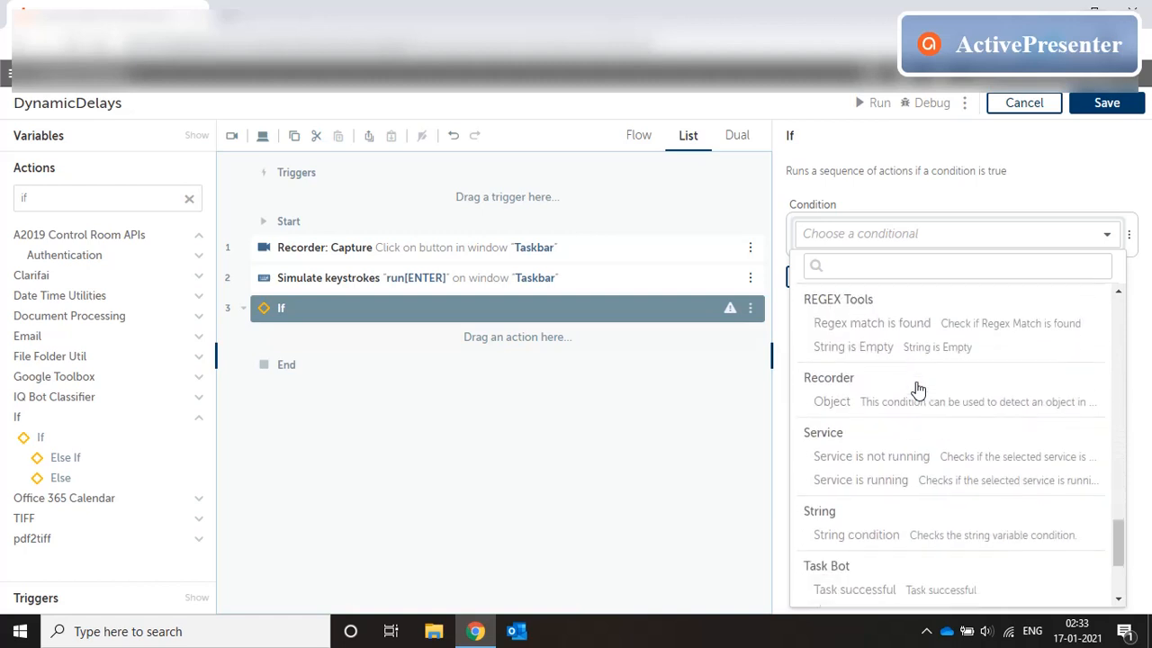
scroll(down, 3)
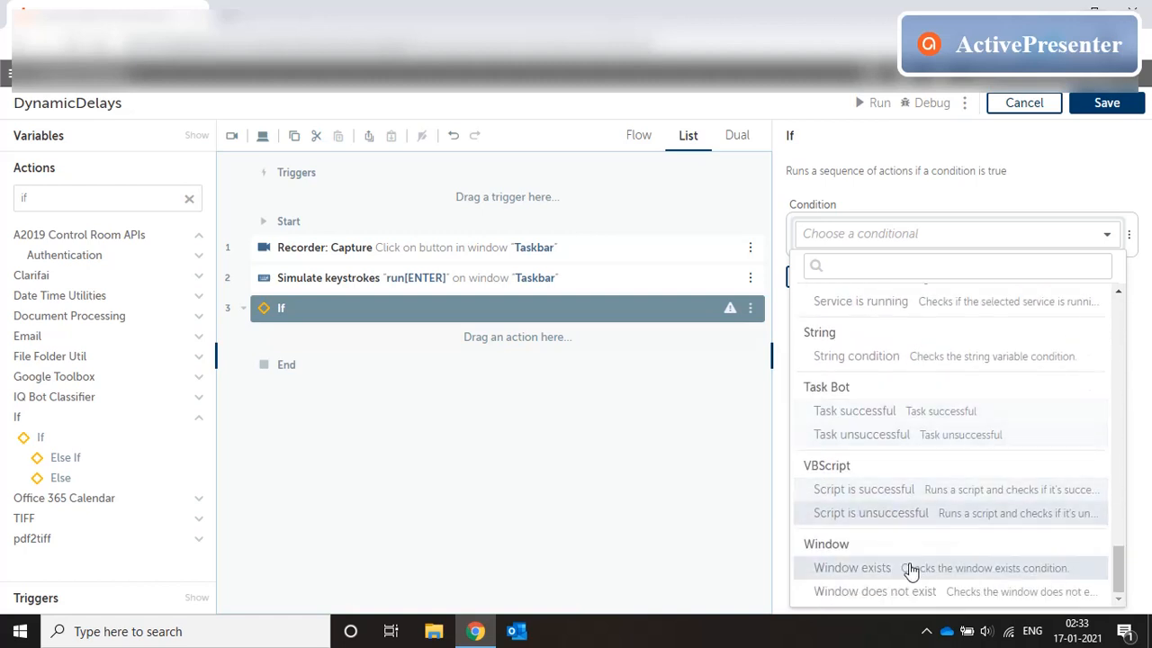
click(853, 569)
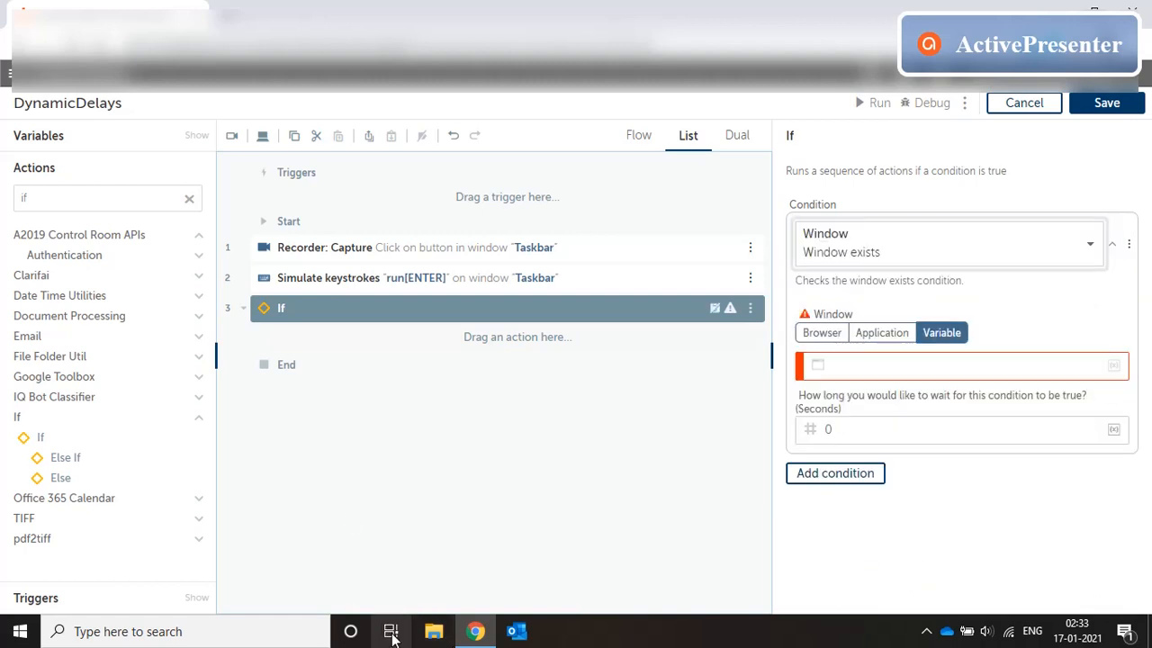
click(179, 631)
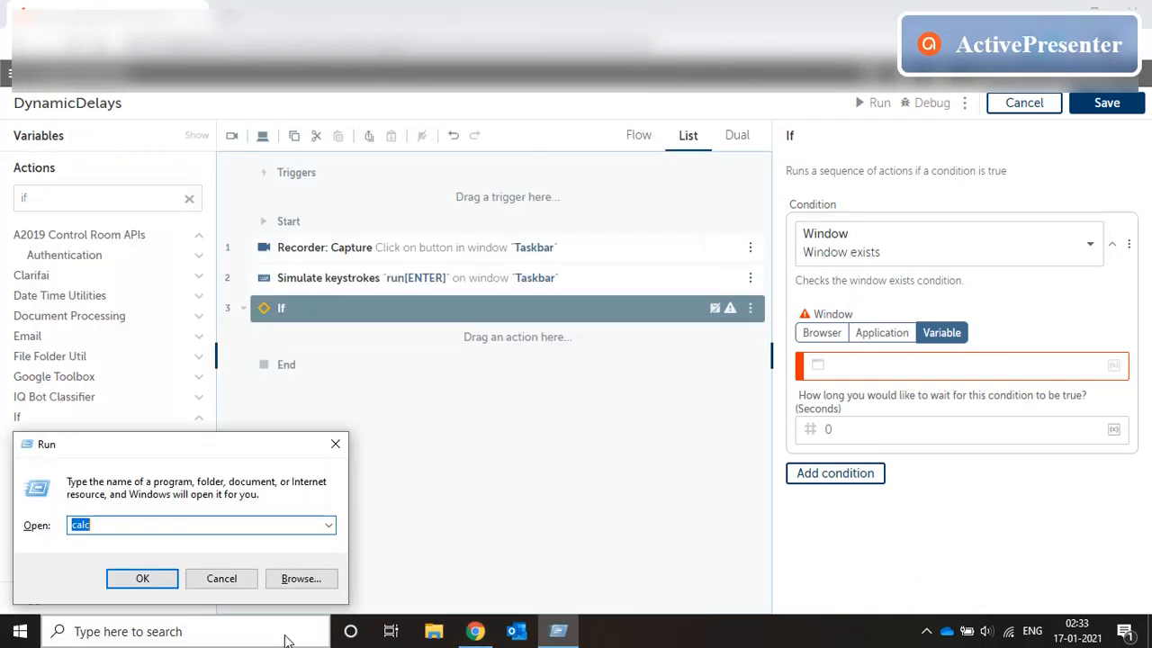
Make the condition check the Run application window, waiting up to 100 seconds
click(882, 331)
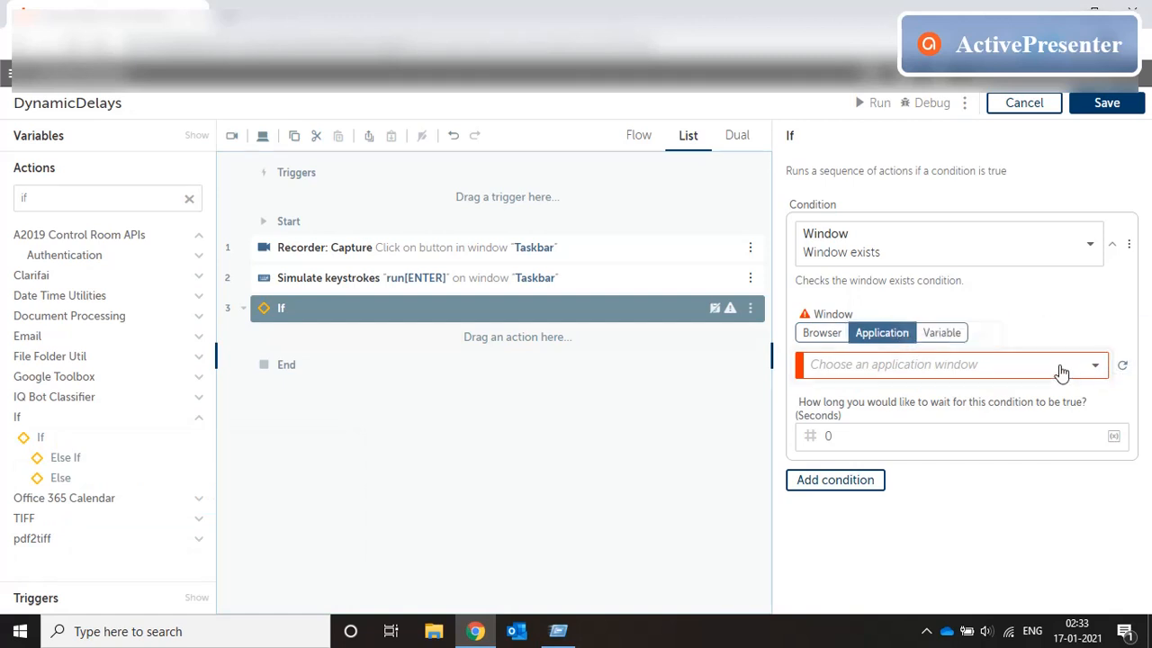
click(952, 363)
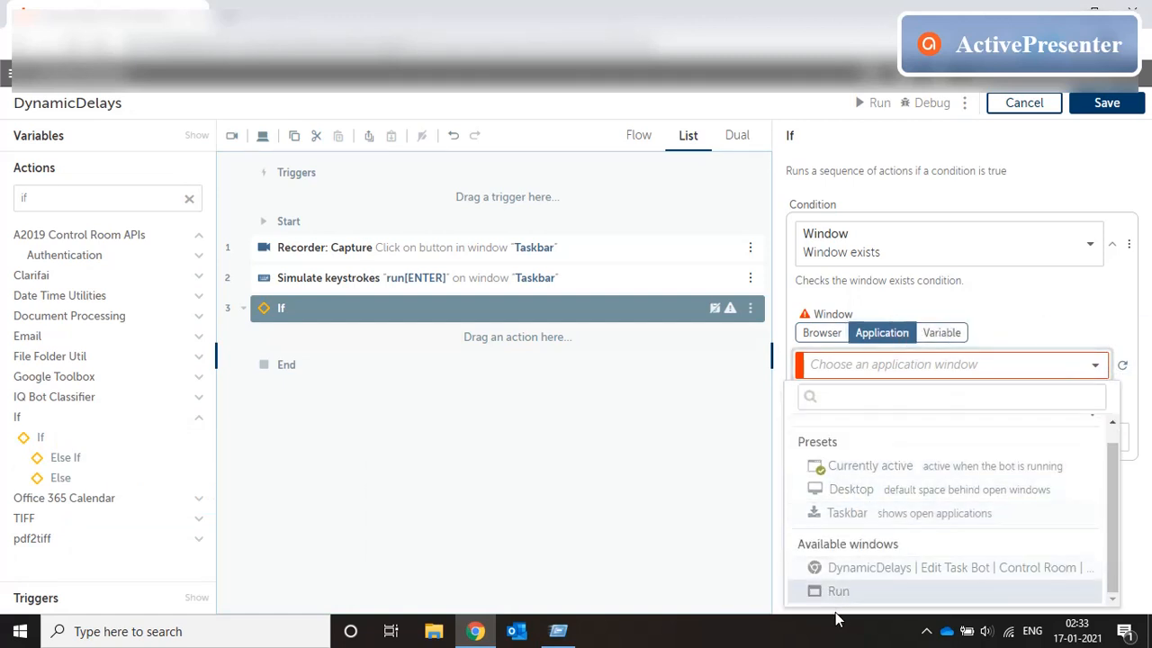
click(835, 590)
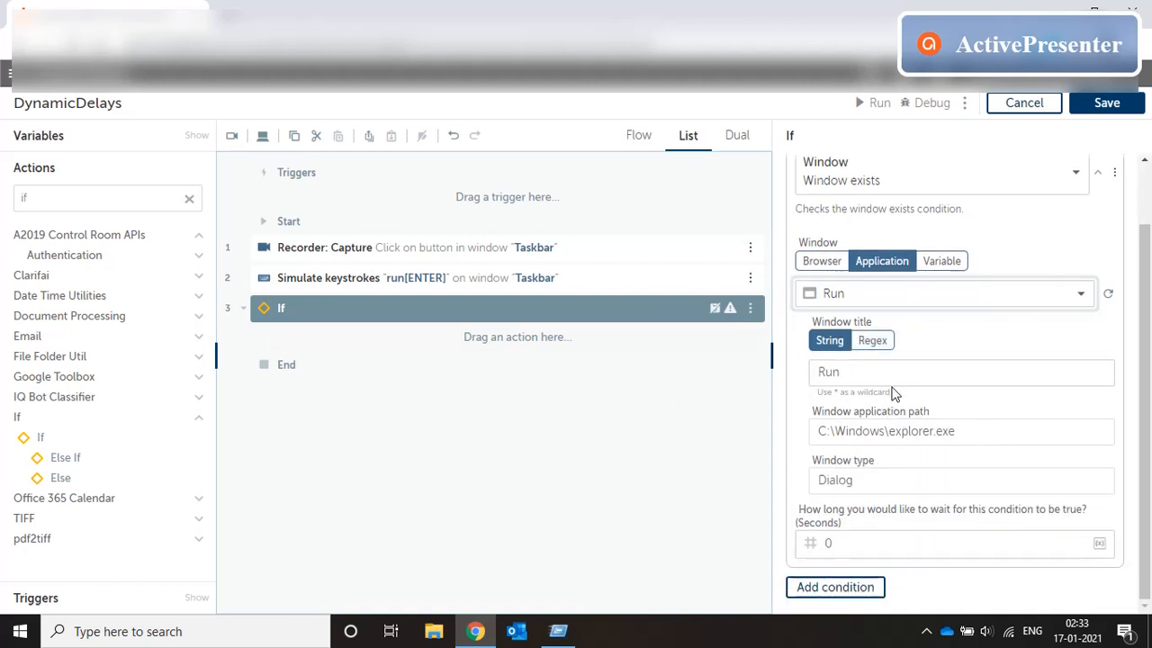
mouse_move(968, 518)
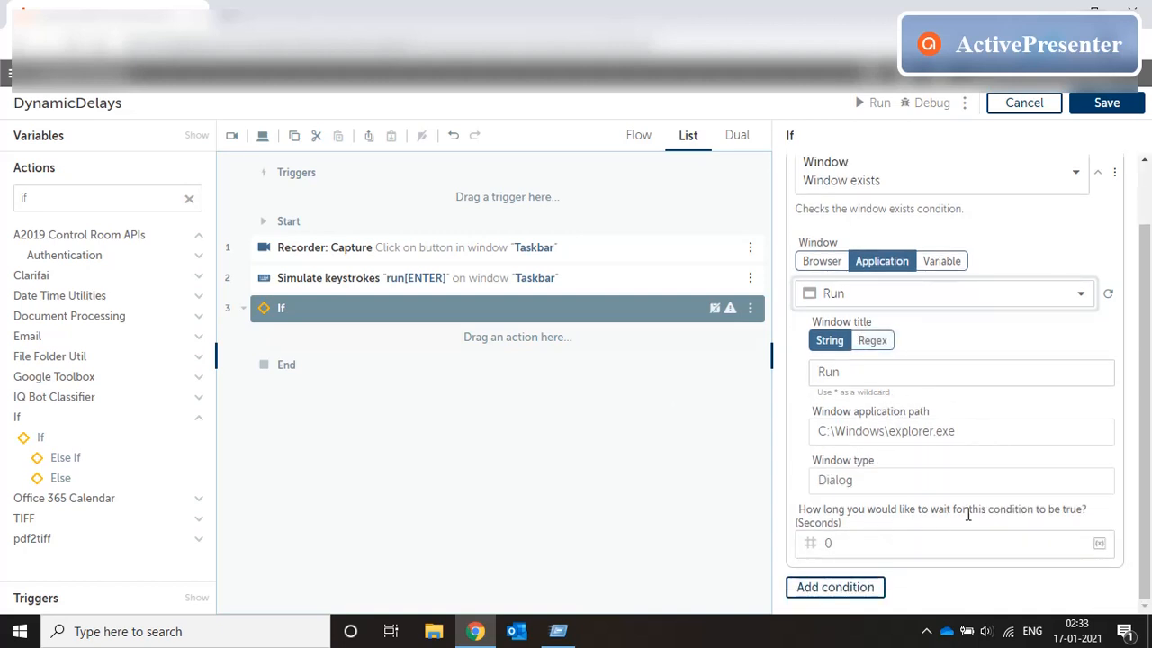
mouse_move(871, 513)
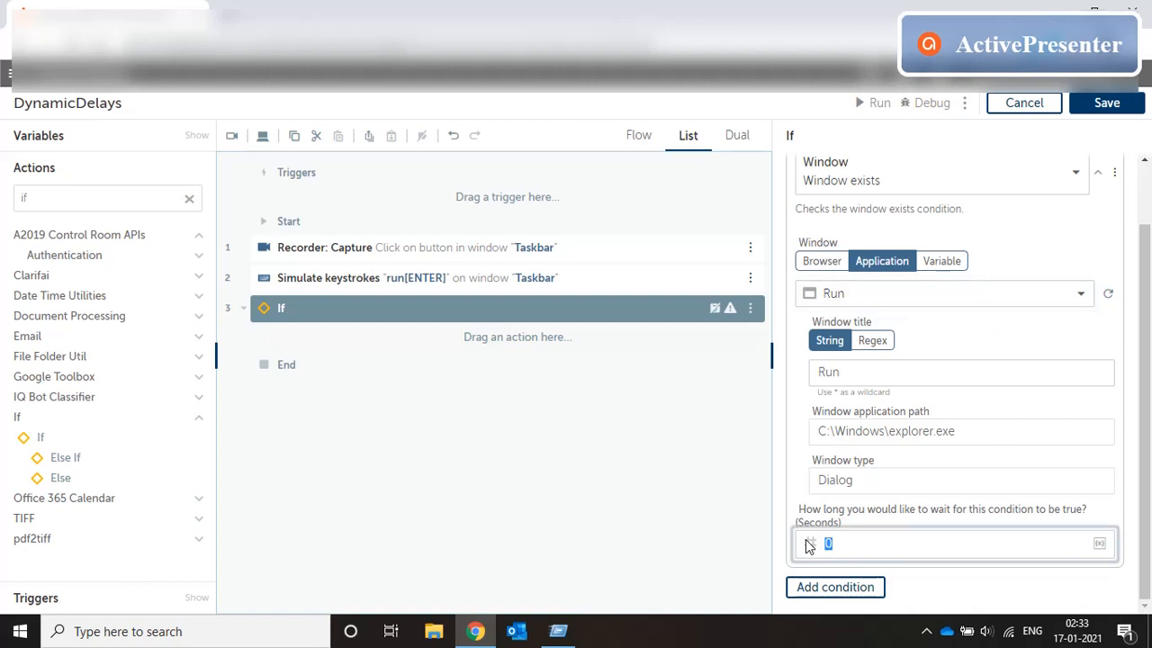
click(837, 543)
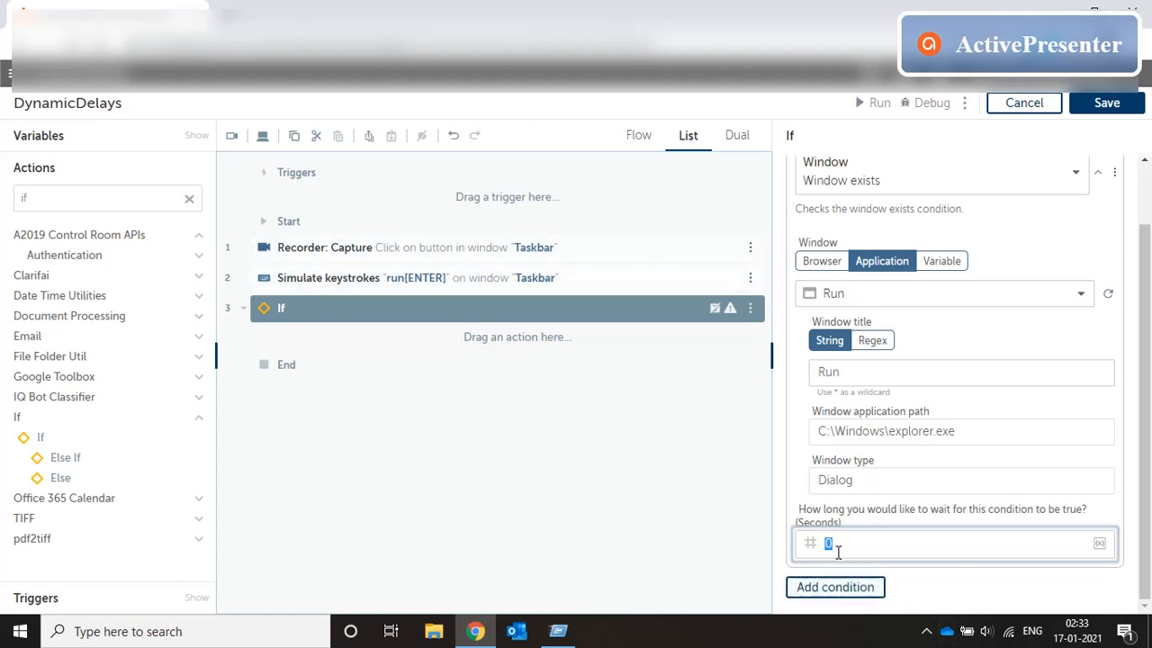
mouse_move(858, 536)
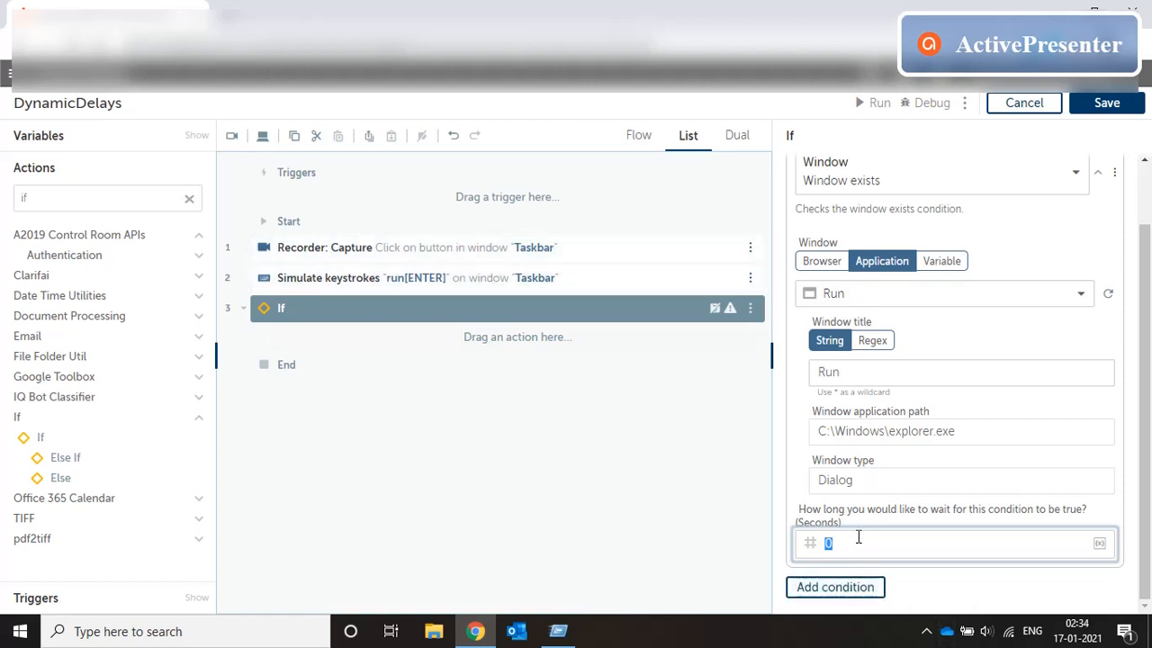
text(100)
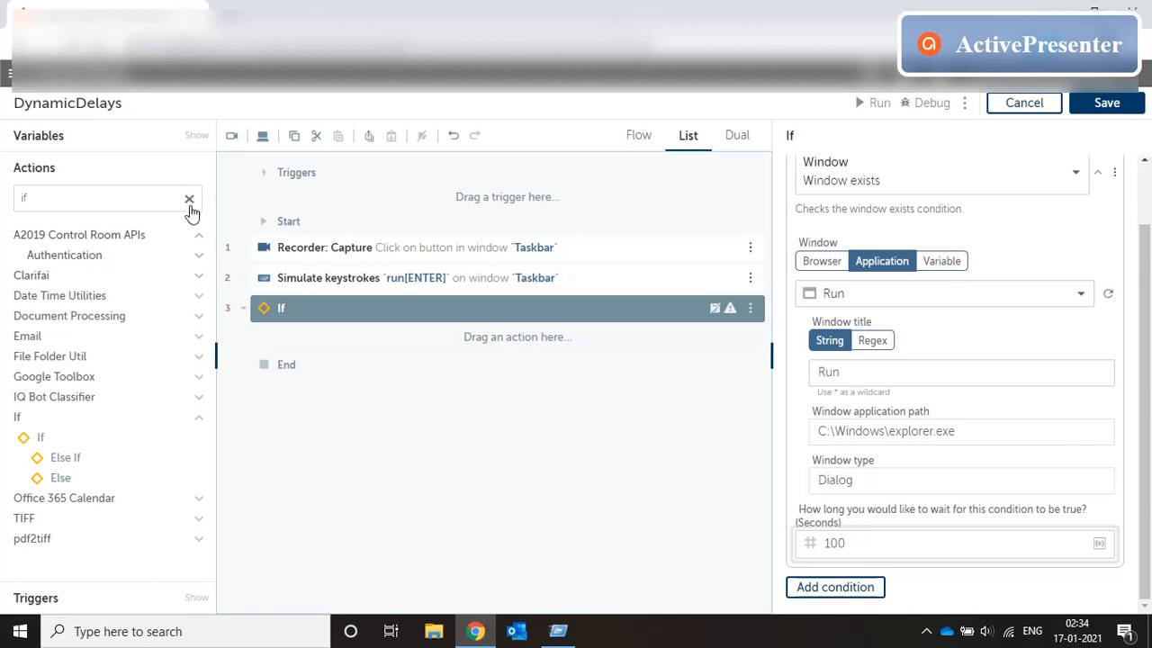
click(189, 198)
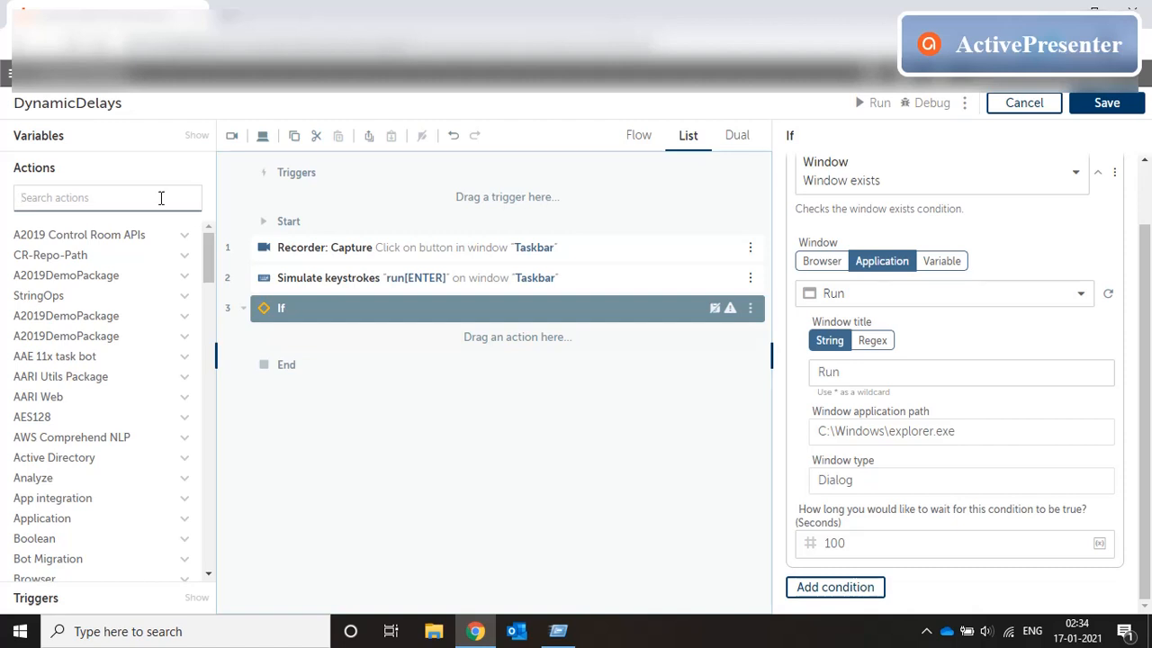
Add an Else branch below the If step
text(else)
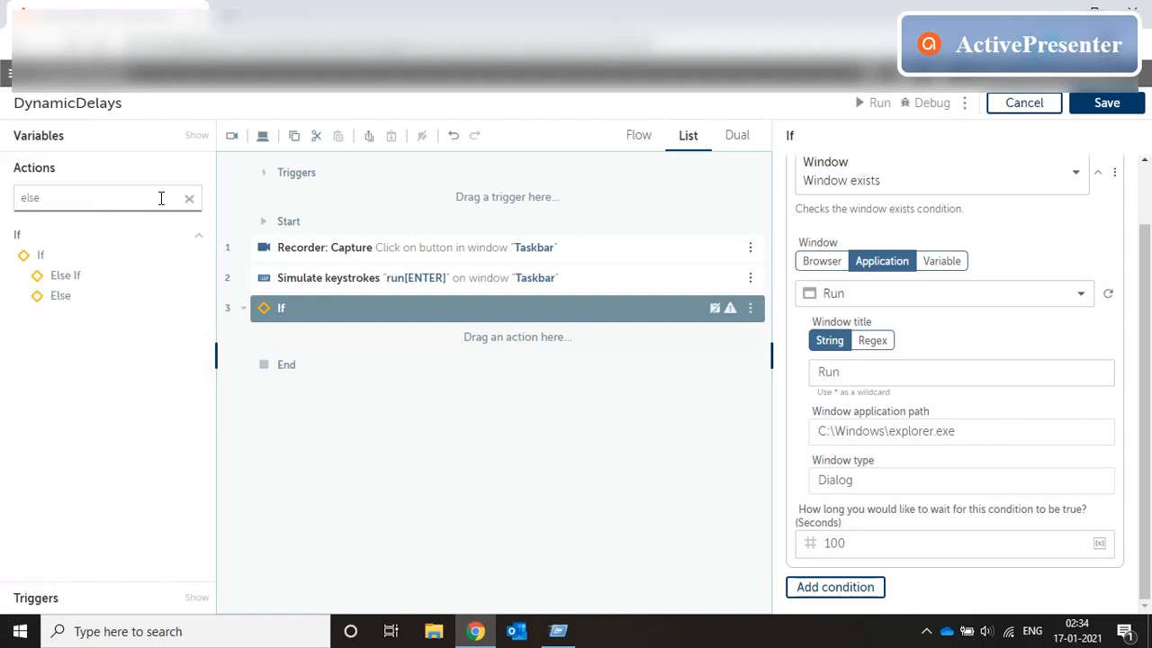
drag(61, 295, 396, 337)
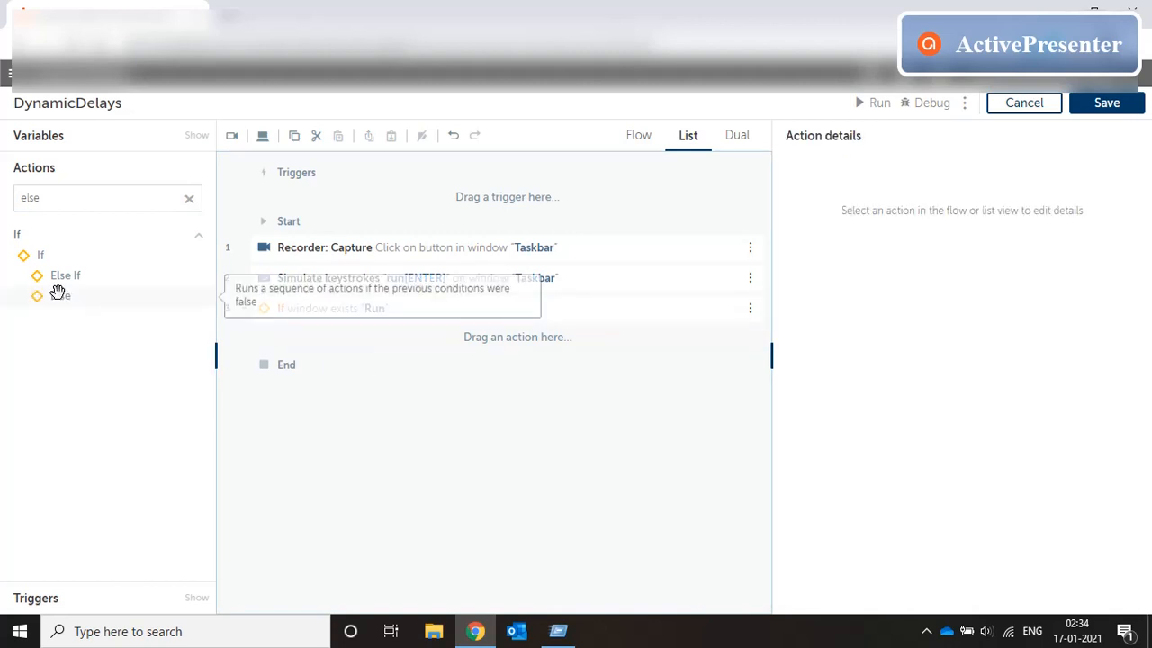
click(531, 308)
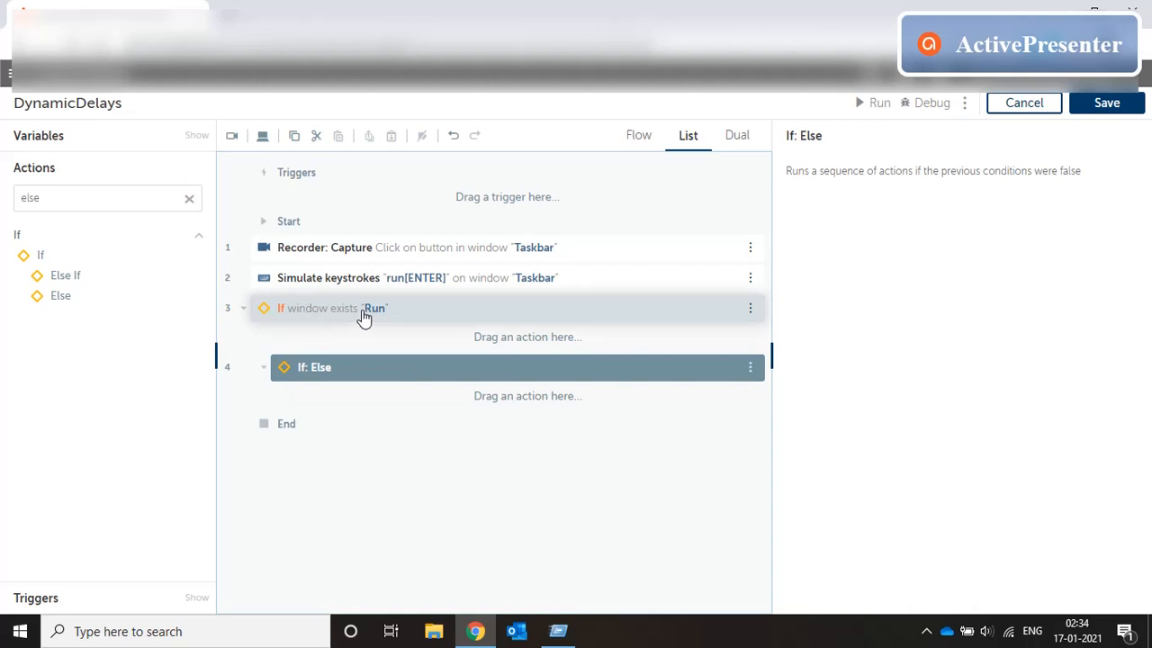
click(364, 308)
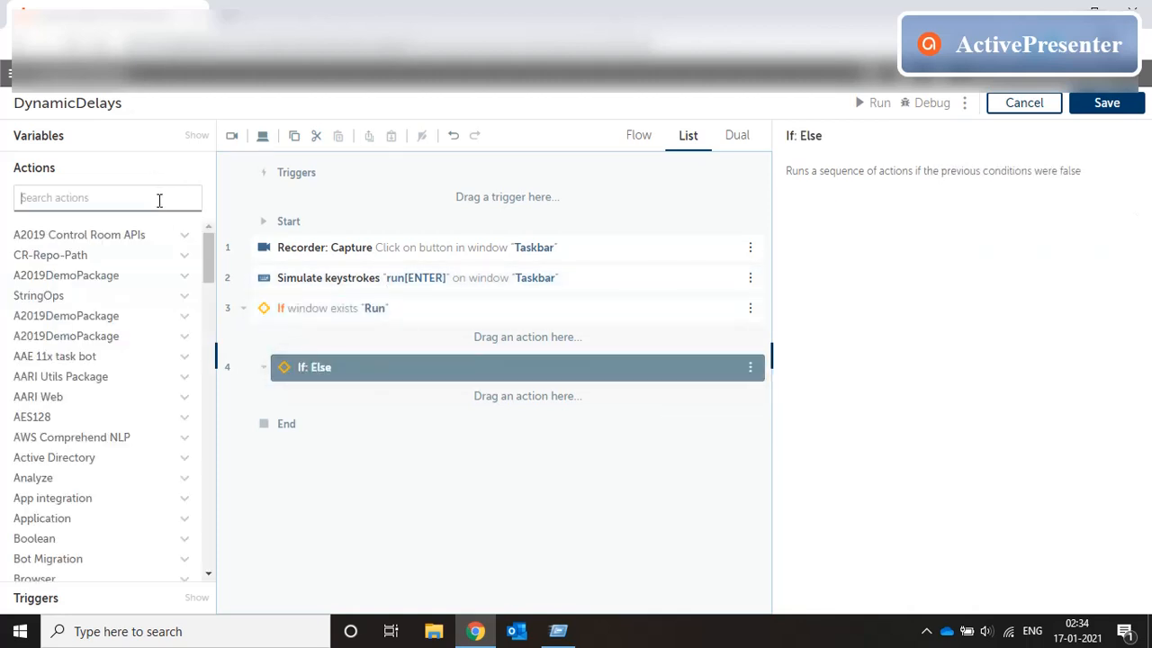
Add a Throw inside Else with message 'Run window not loaded' and collapse the If block
text(throw)
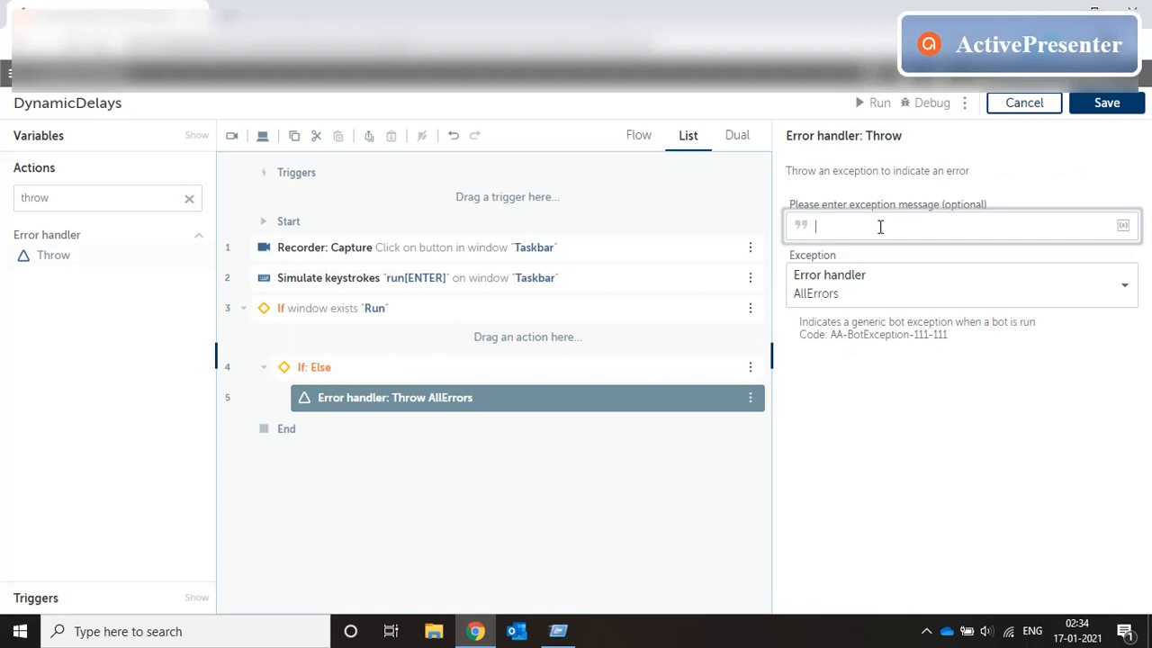
text(Run window not loaded)
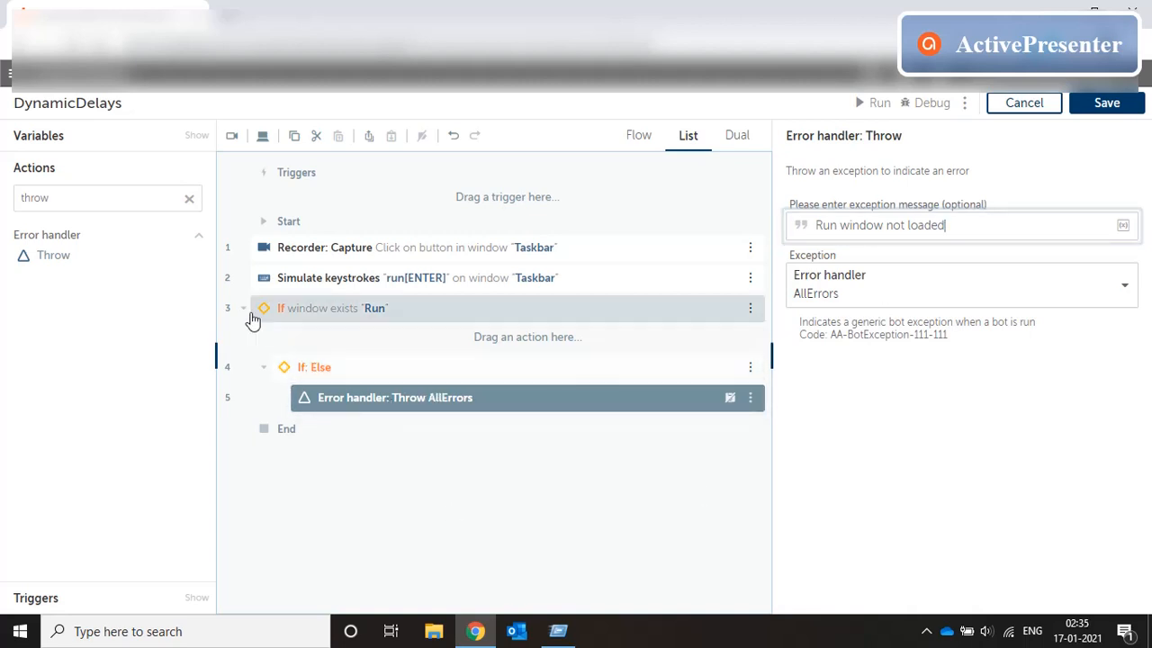
right_click(315, 307)
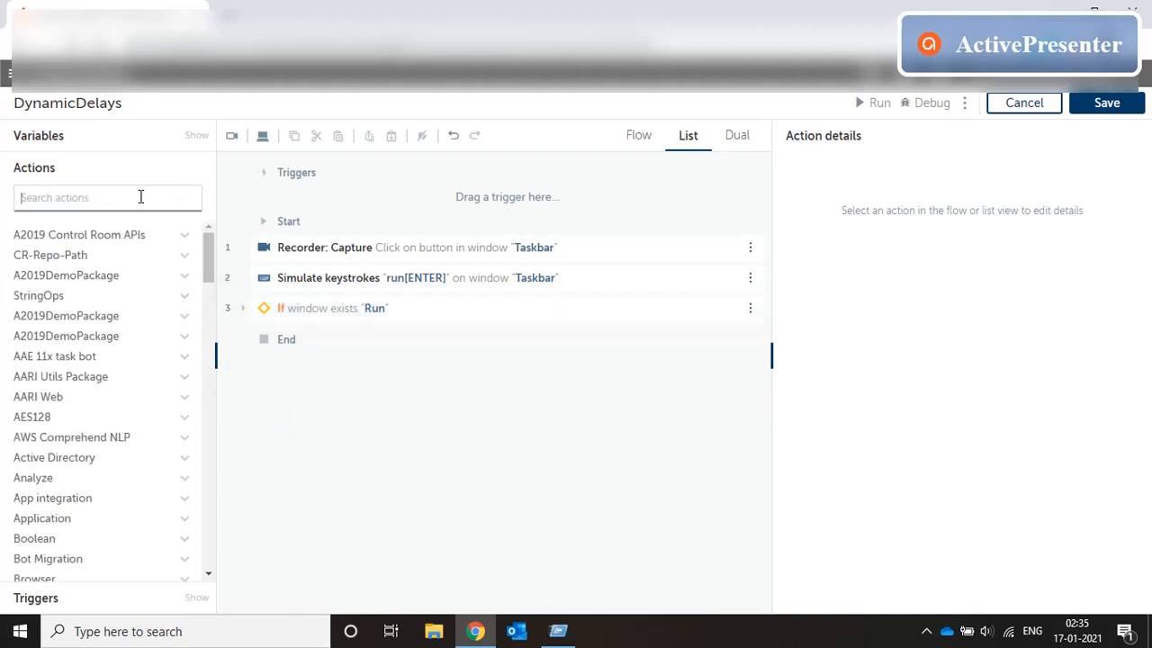
Add a second If with the Recorder Object condition, capturing the TEXTBOX in the Run window
text(if)
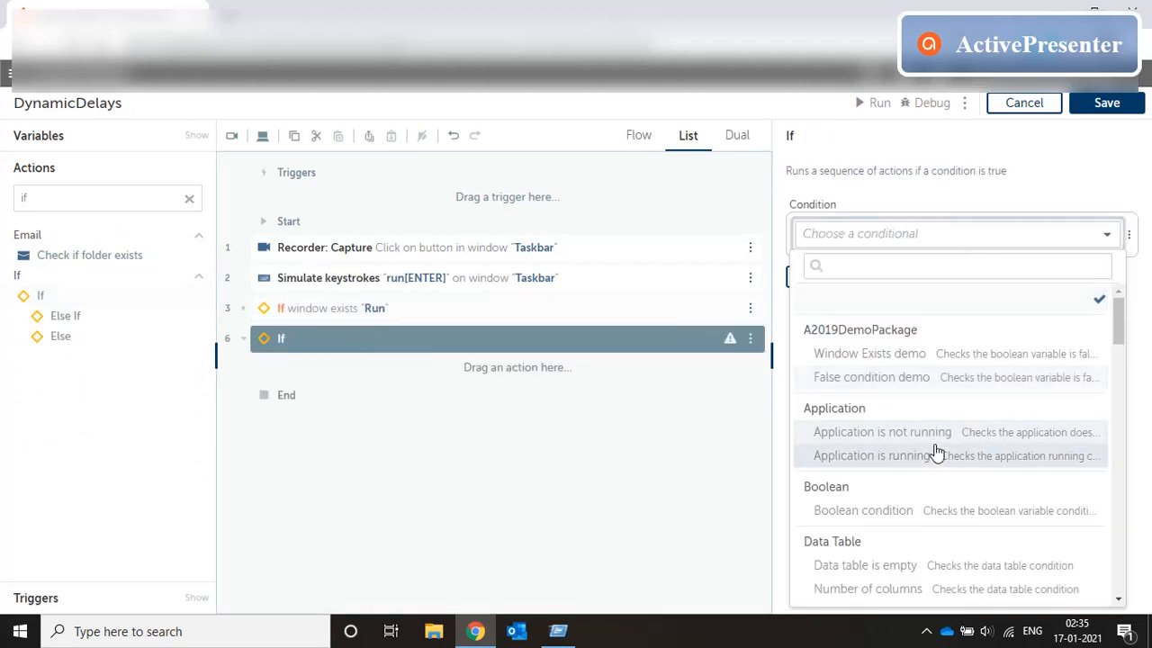
scroll(down, 3)
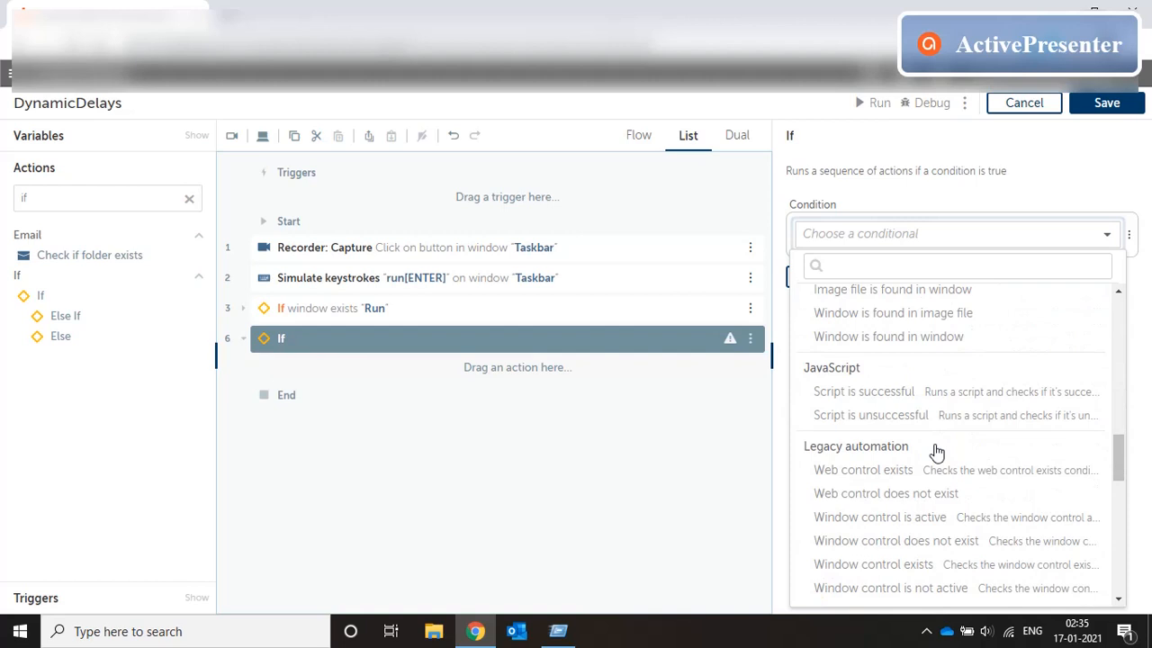
scroll(down, 3)
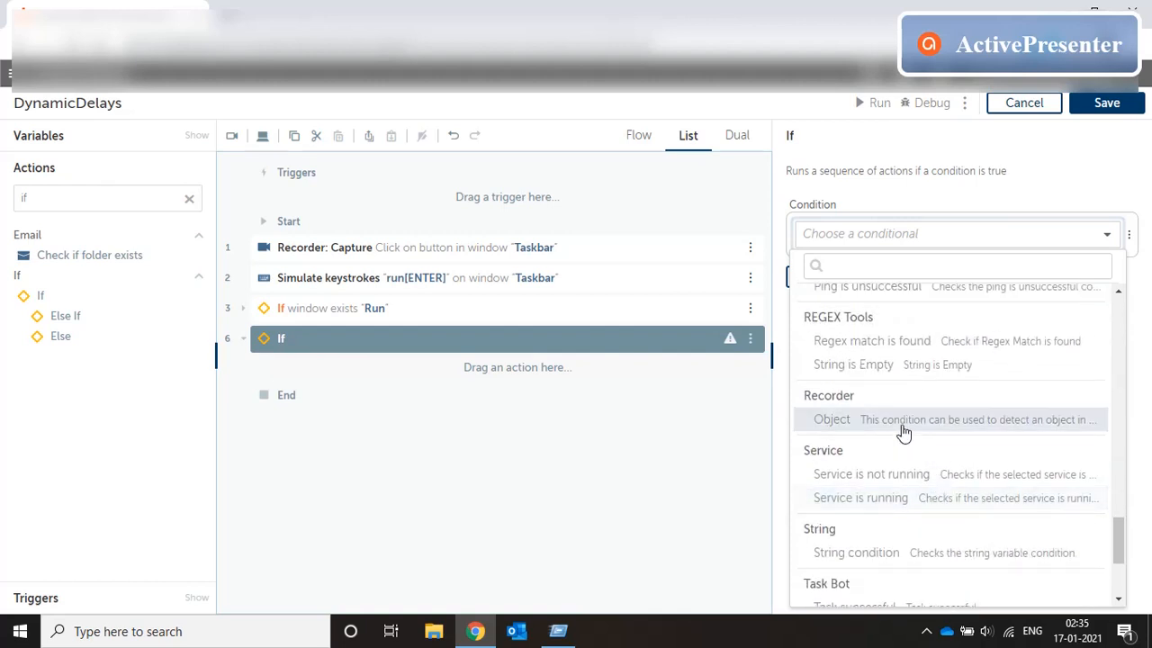
click(832, 420)
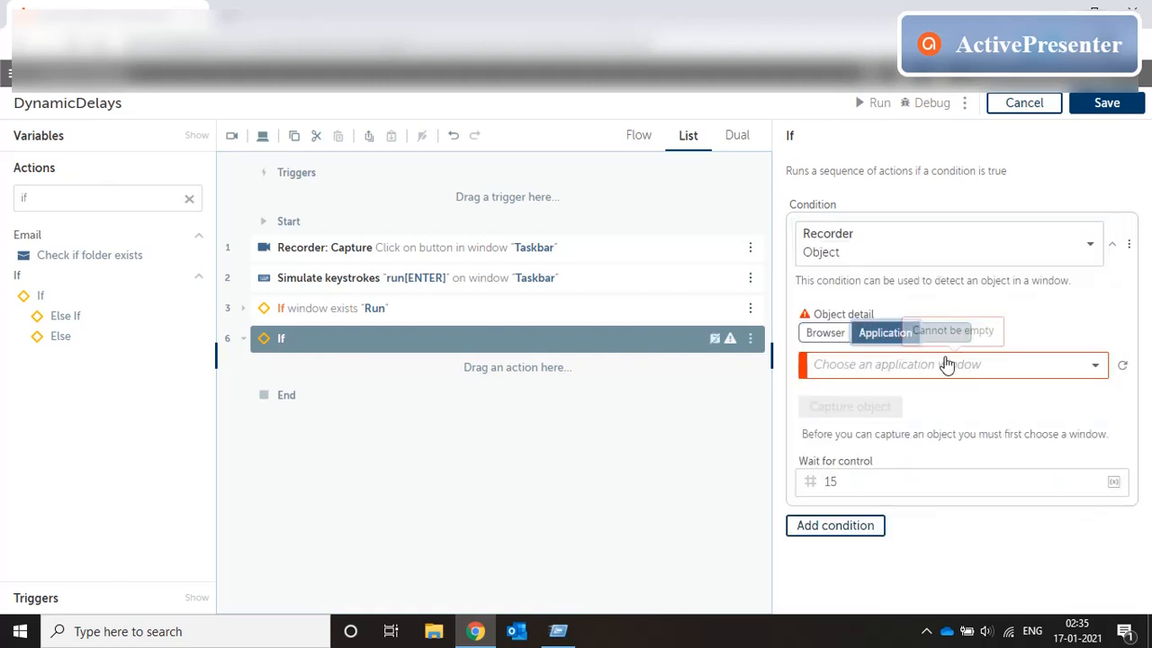
click(952, 364)
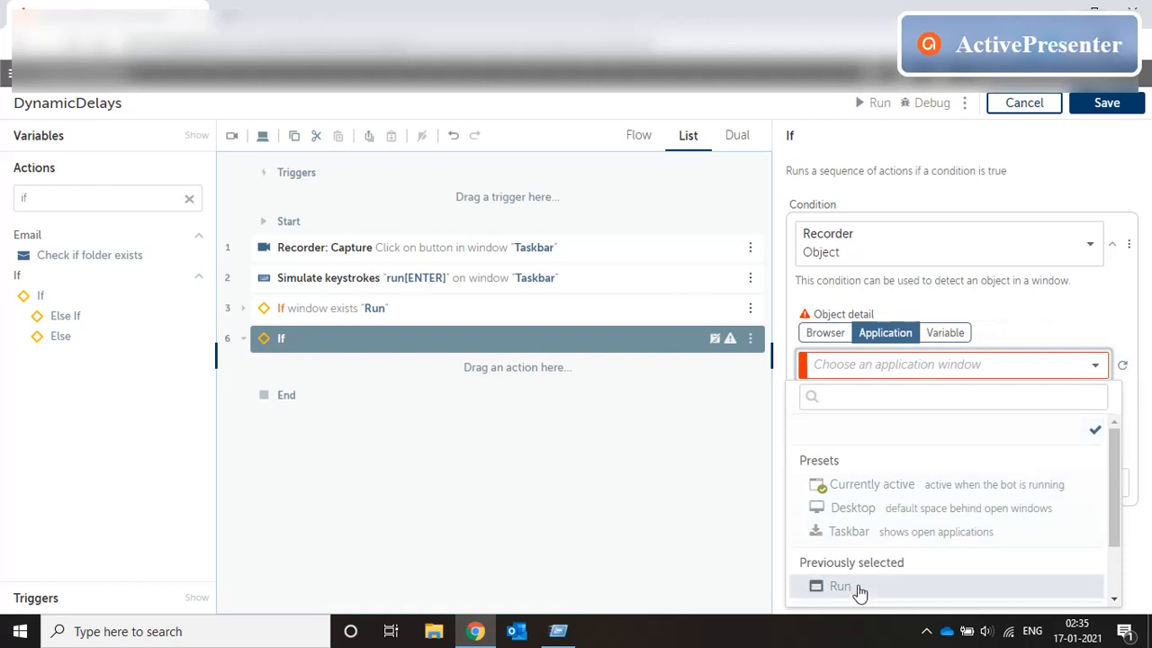
click(835, 587)
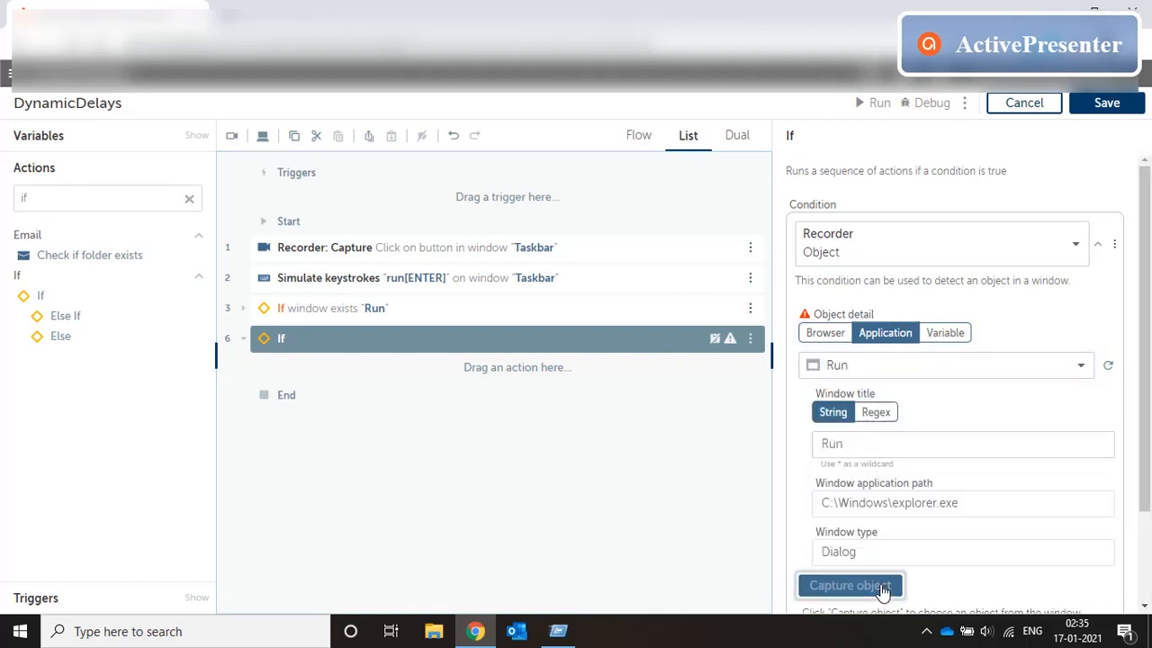
click(853, 583)
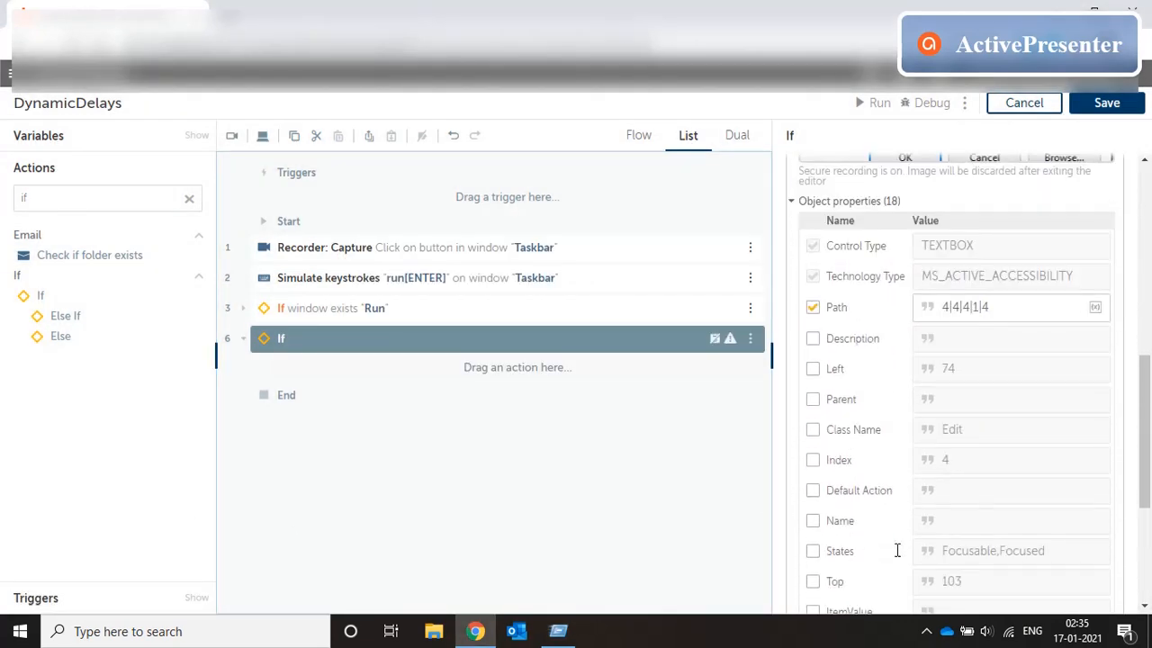
Set Wait for control to 30 seconds on the object condition
scroll(down, 3)
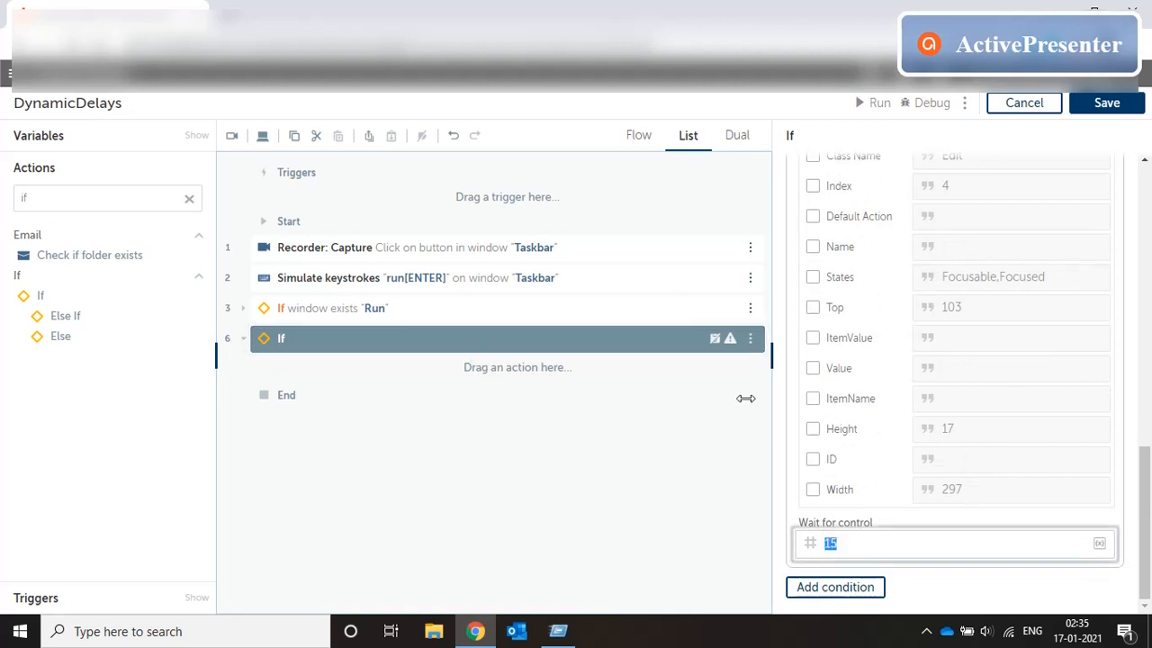
text(30)
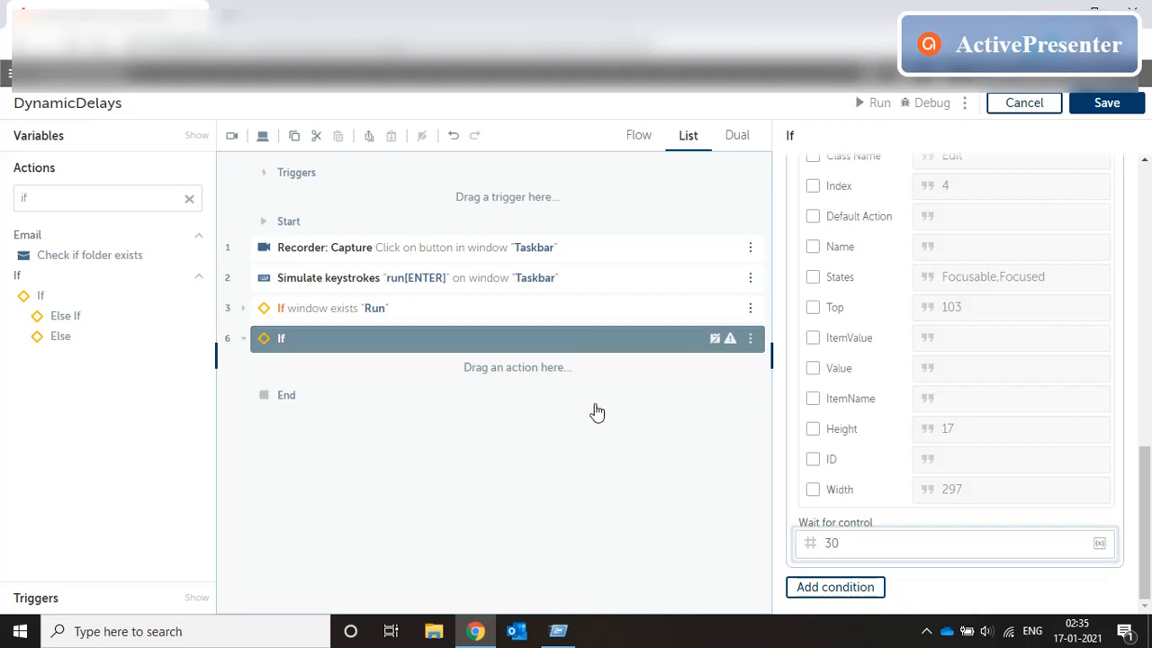
click(954, 544)
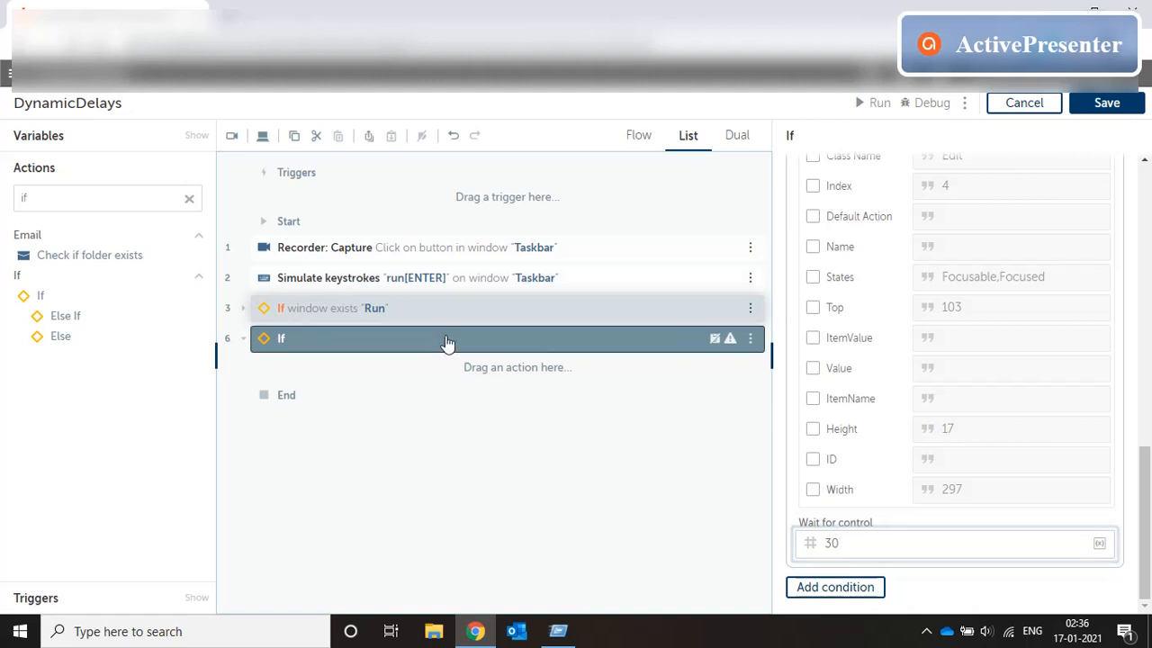
click(936, 544)
text(thro)
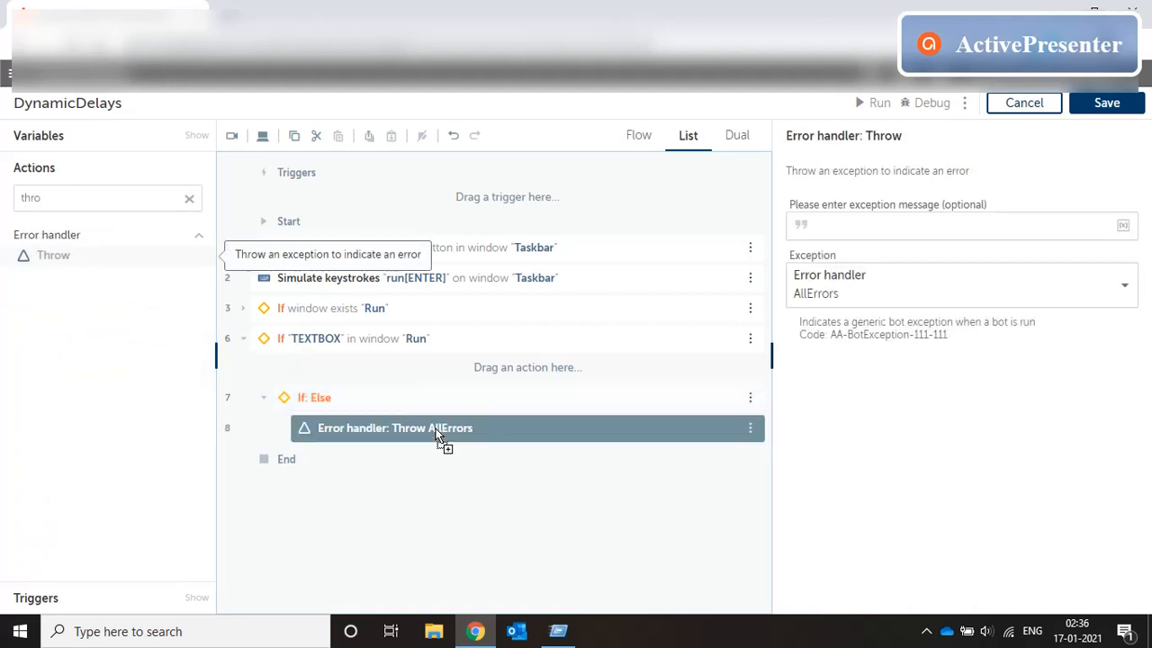
Give the second Throw the message 'Textbox not loaded', save, and collapse the second If block
text(Textbox not loaded)
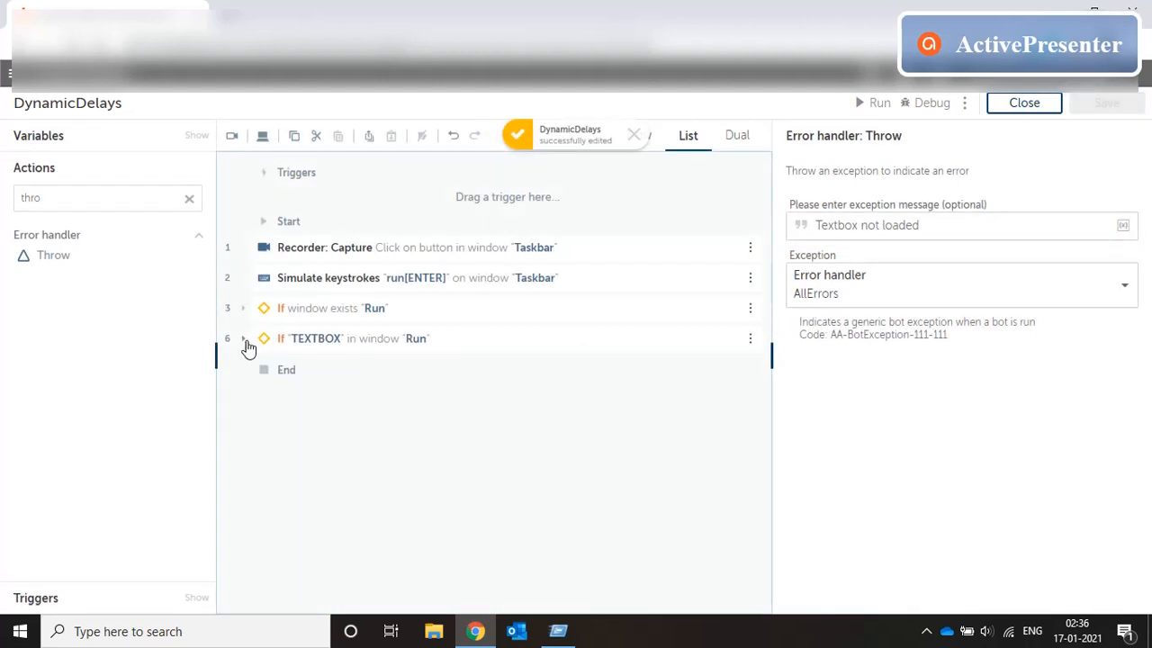
click(351, 339)
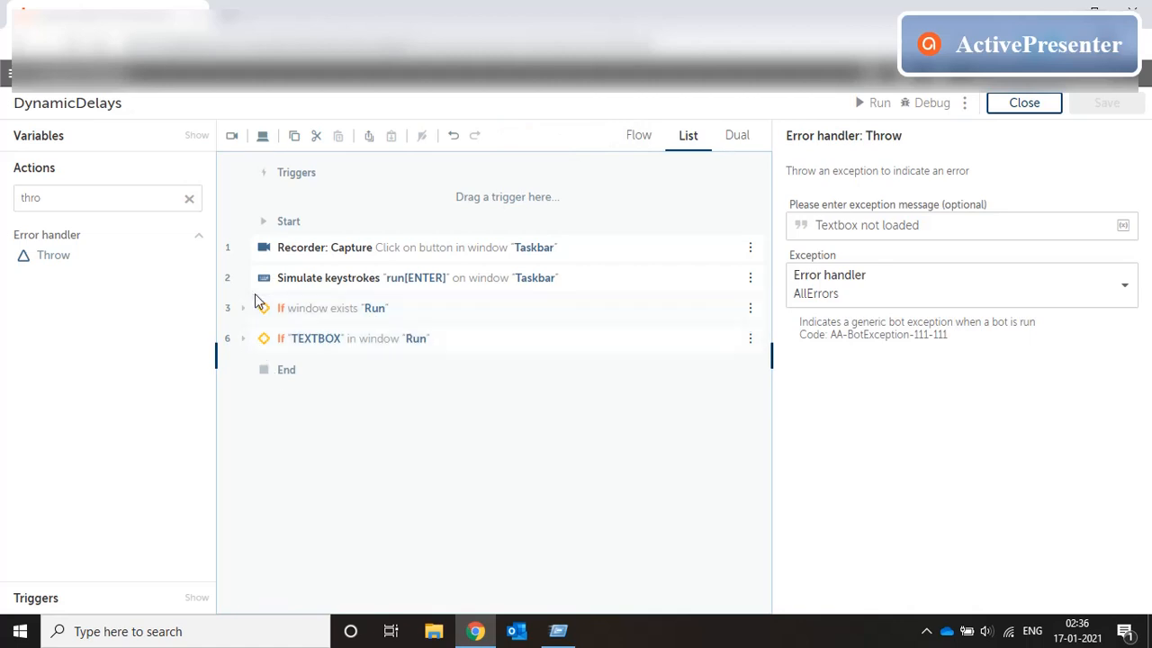
mouse_move(292, 321)
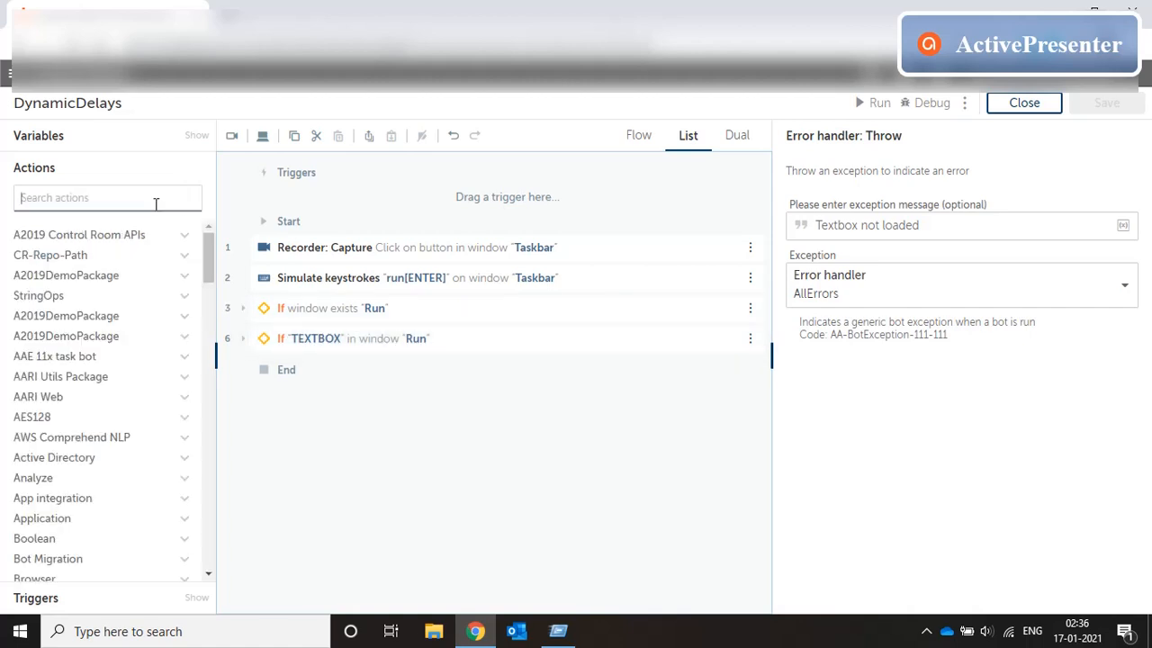
Add a Recorder: Capture step on the Run window's text box with action Set text
text(recorder)
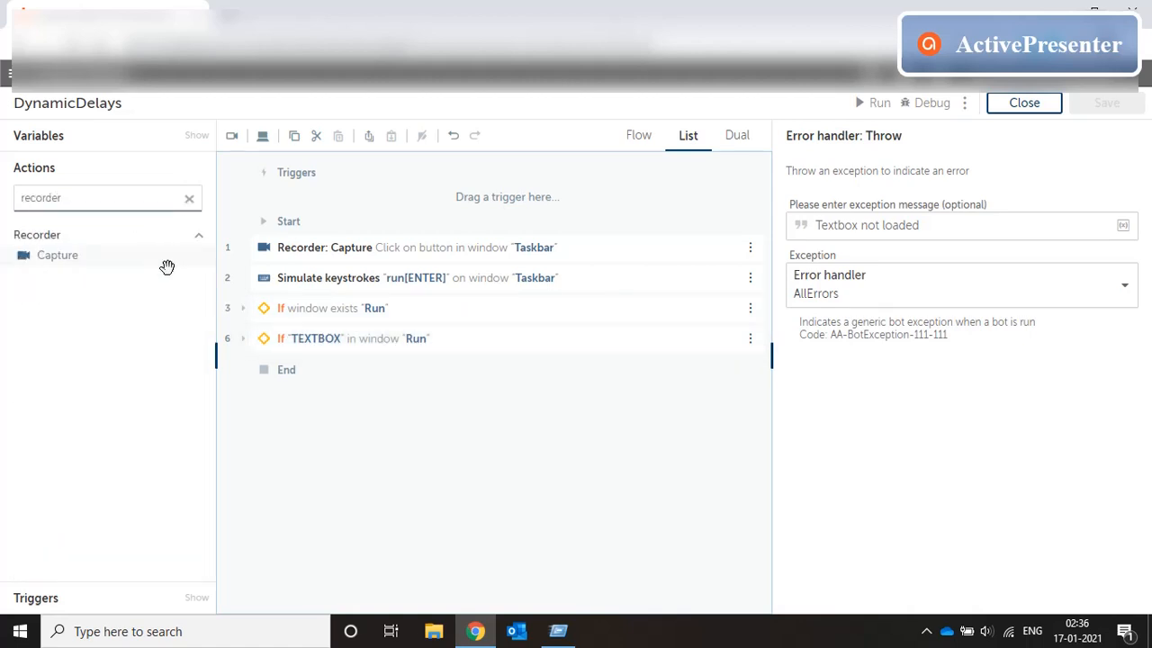
drag(57, 255, 303, 359)
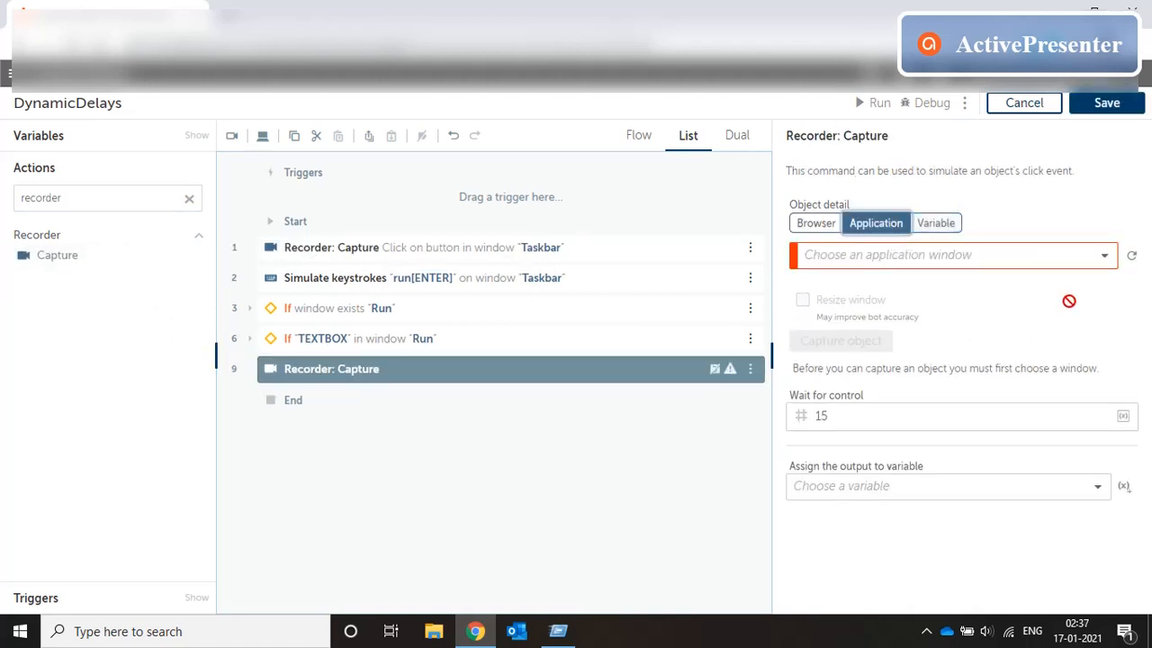
click(954, 256)
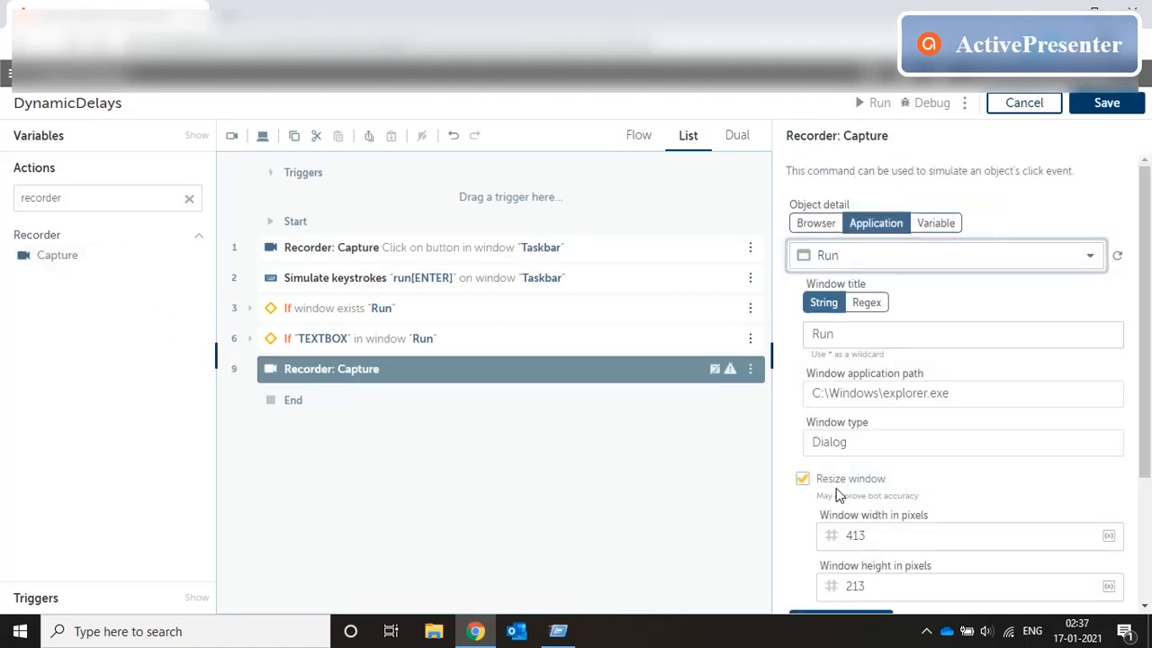
scroll(down, 3)
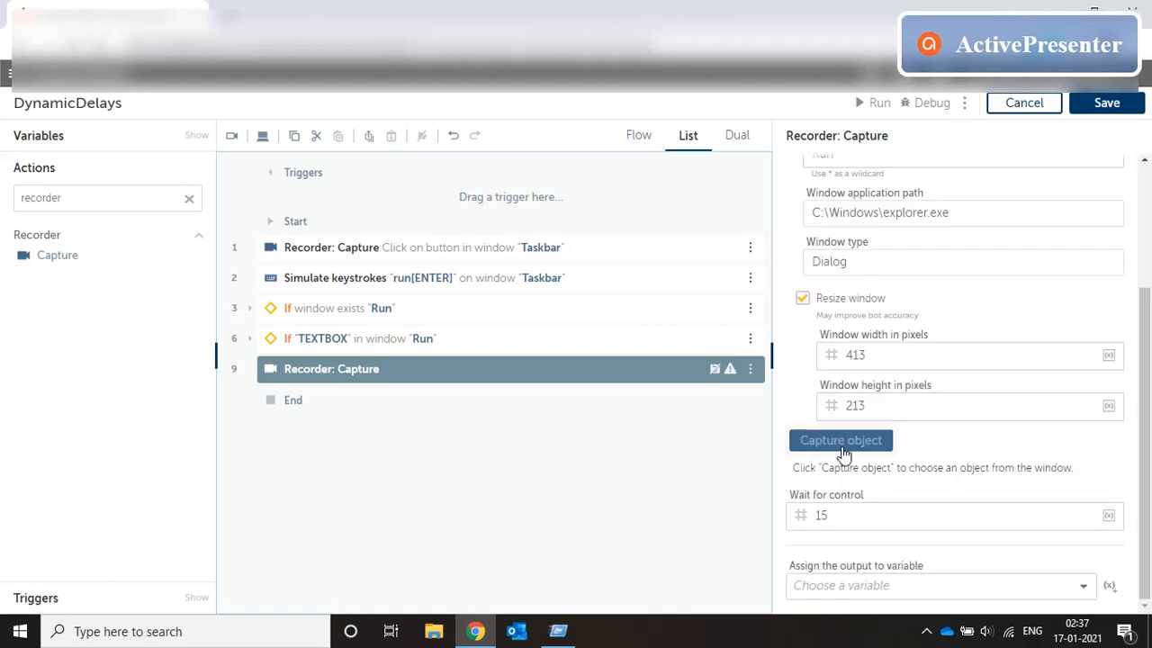
click(841, 439)
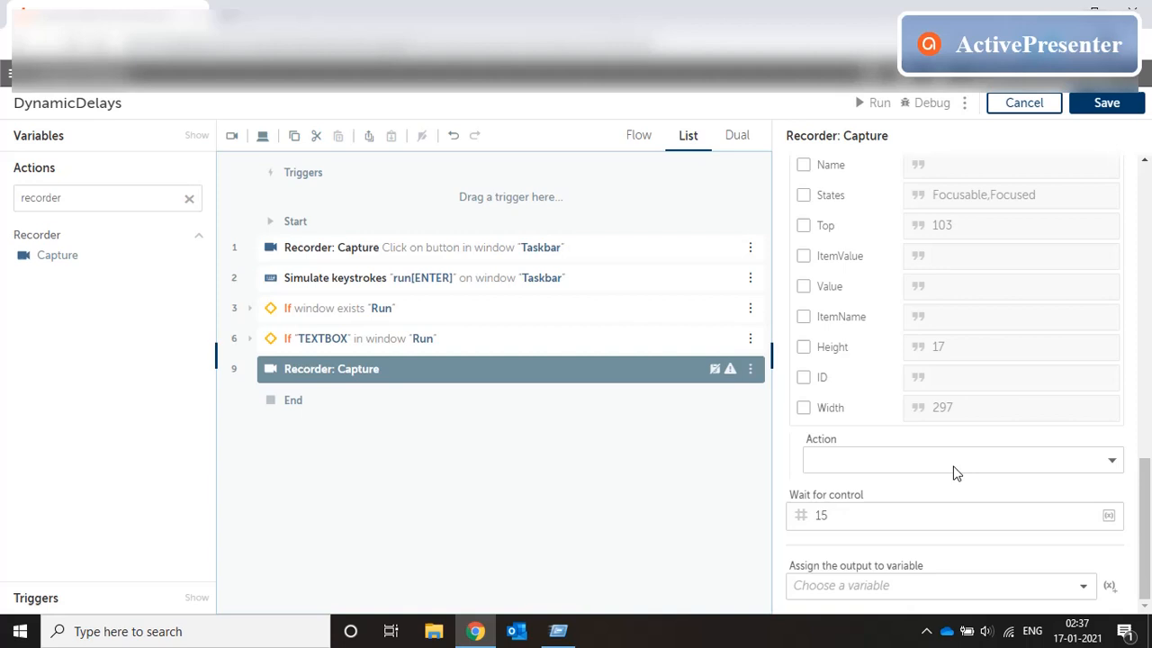
click(961, 461)
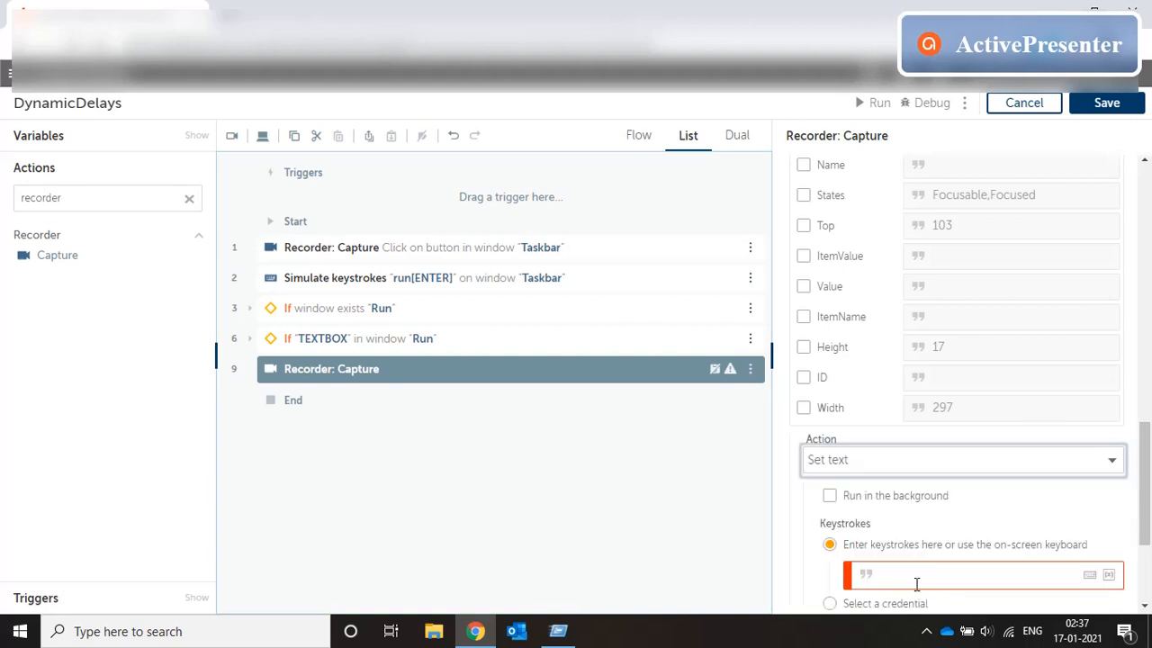
Enter the text run[ENTER] with a 100 ms delay for the set-text step
text(run)
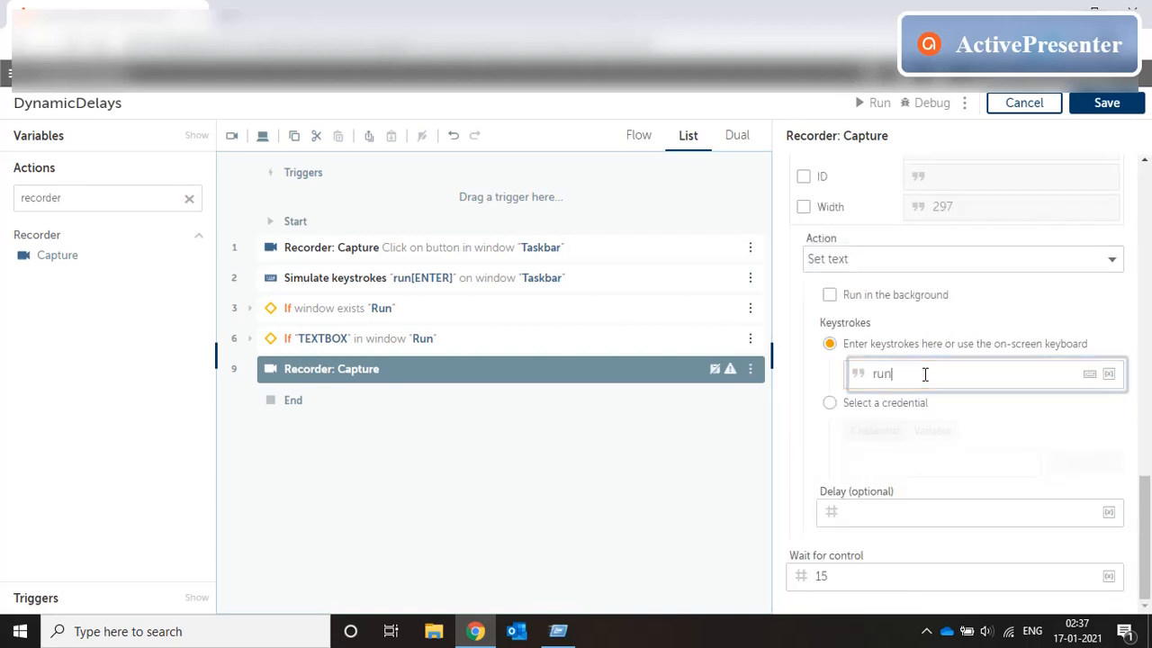
click(1087, 373)
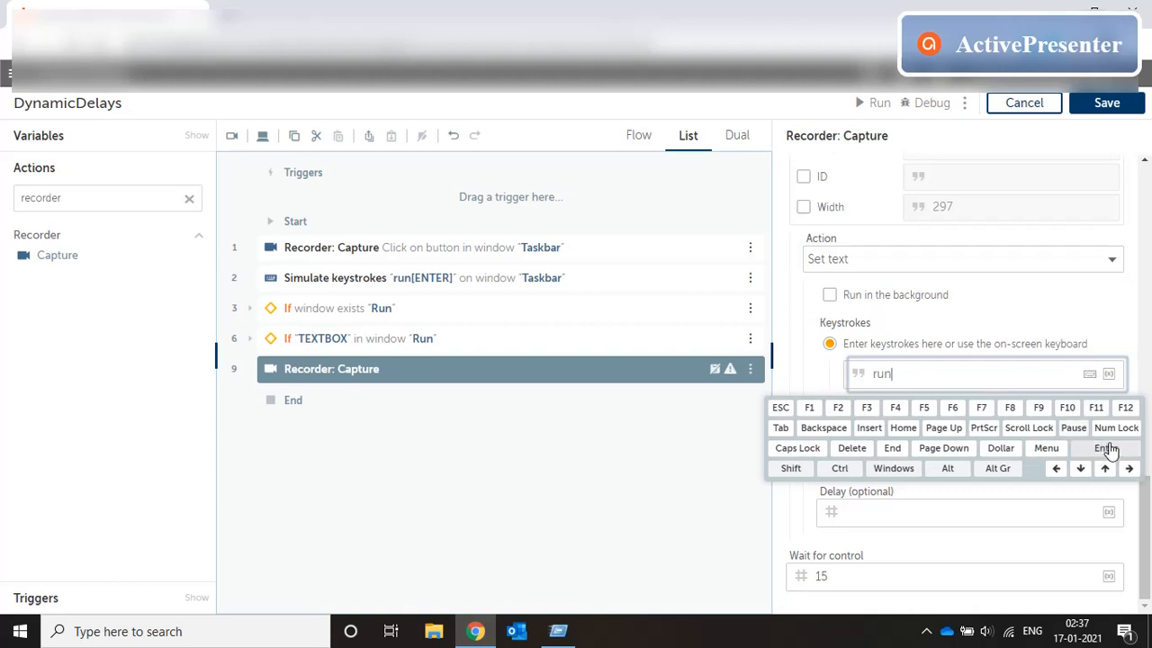
click(1105, 448)
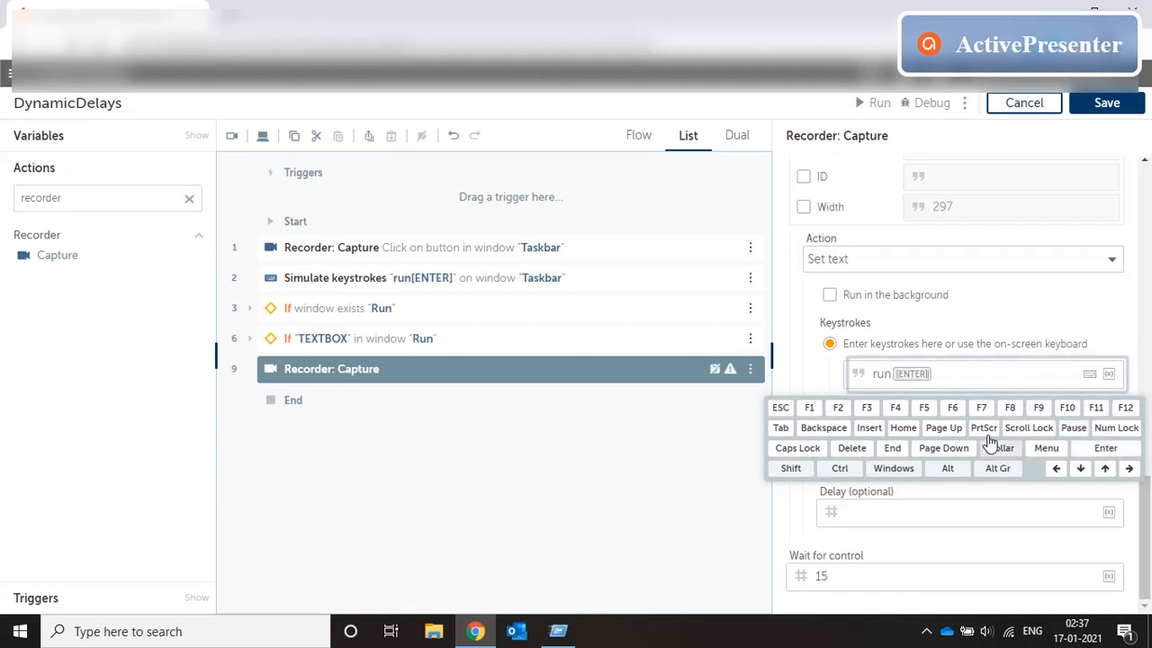
text(1)
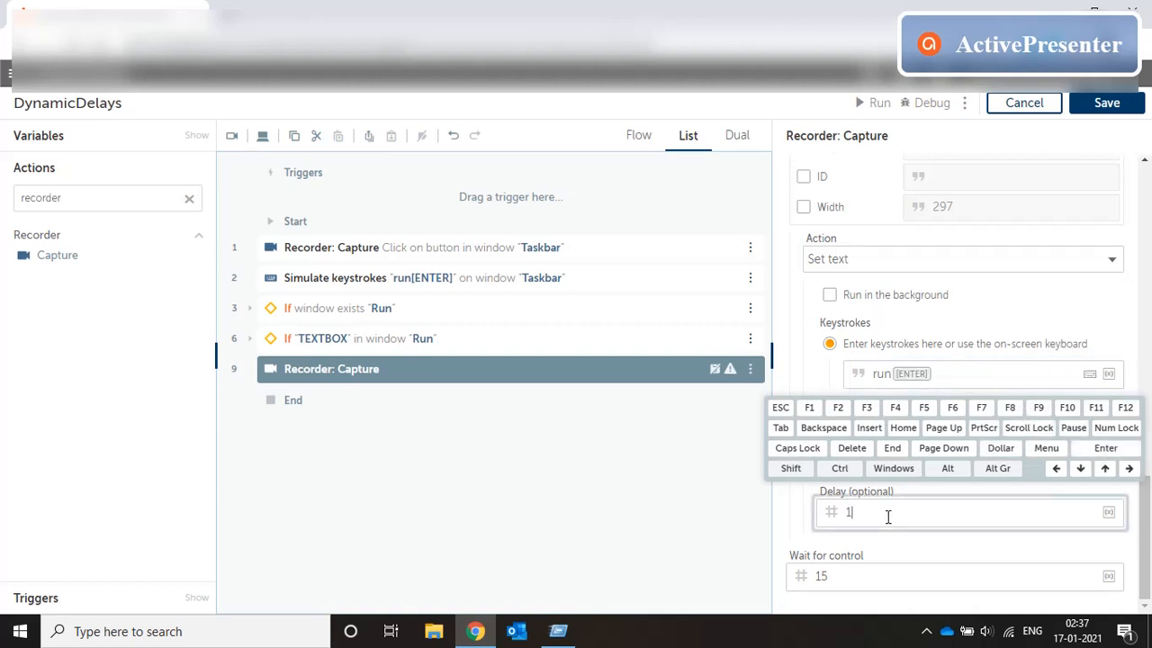
text(00)
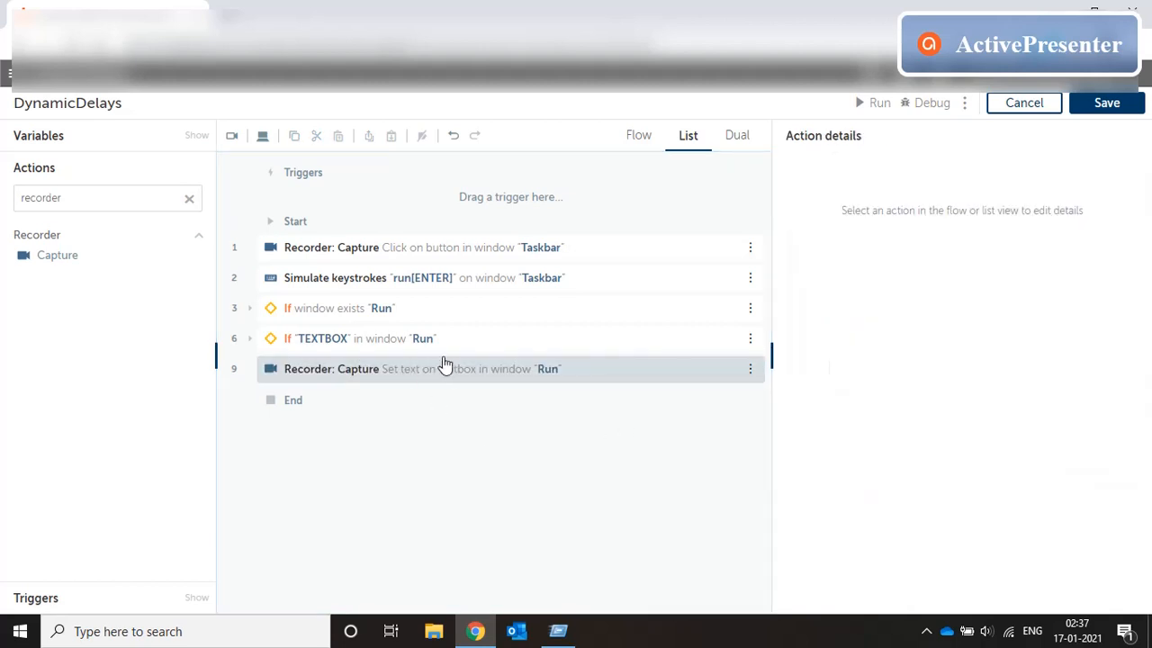
mouse_move(545, 373)
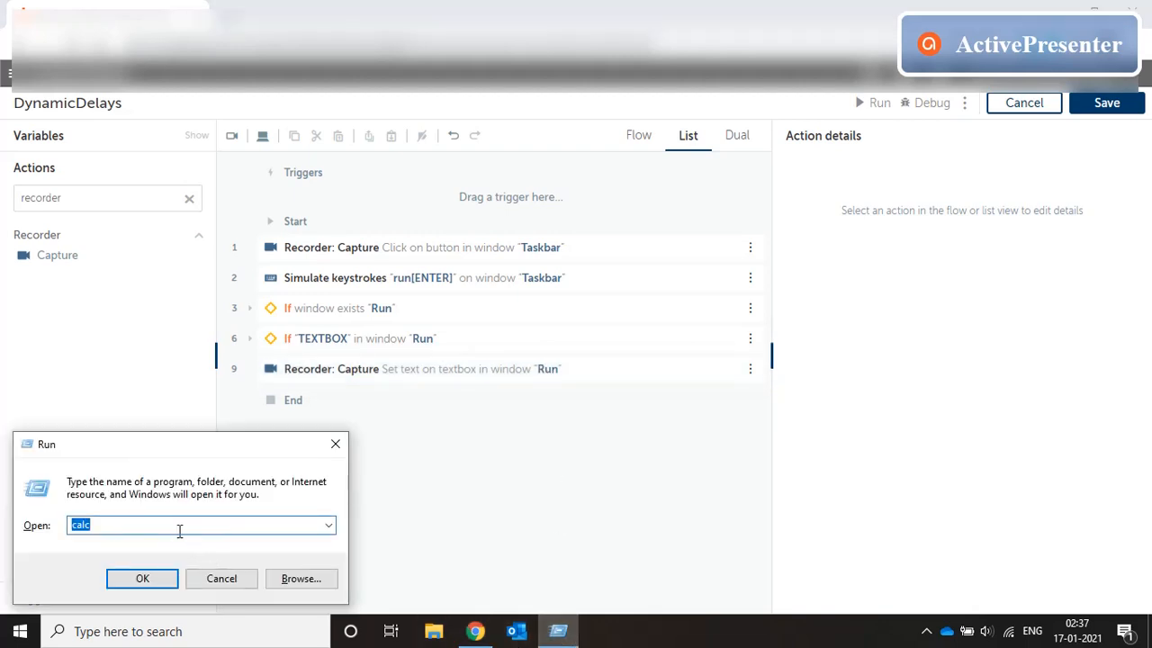
mouse_move(486, 409)
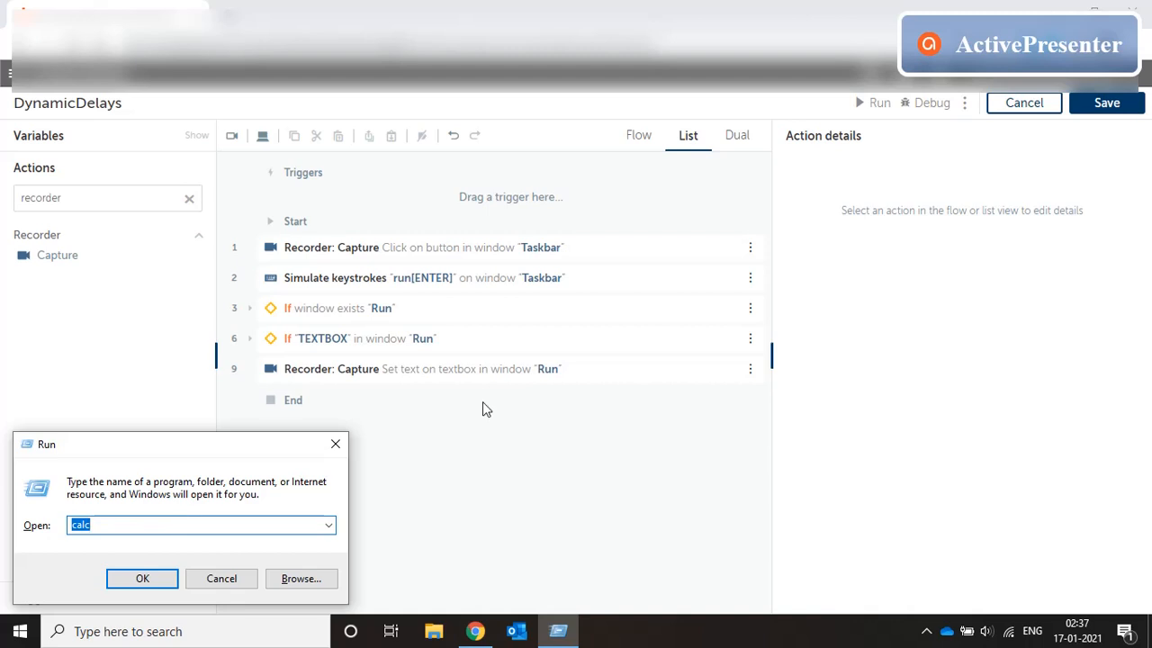
Save the DynamicDelays bot with its new set-text step
click(511, 369)
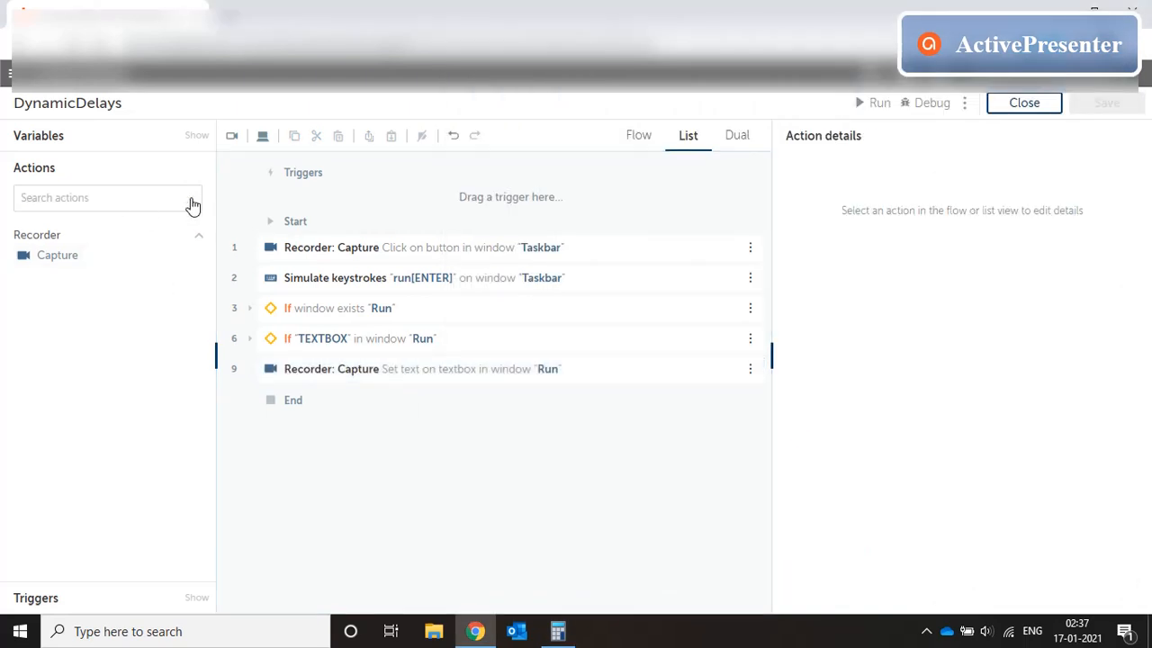
Add an If > Window exists condition on the Calculator window with a wait time in seconds
text(if)
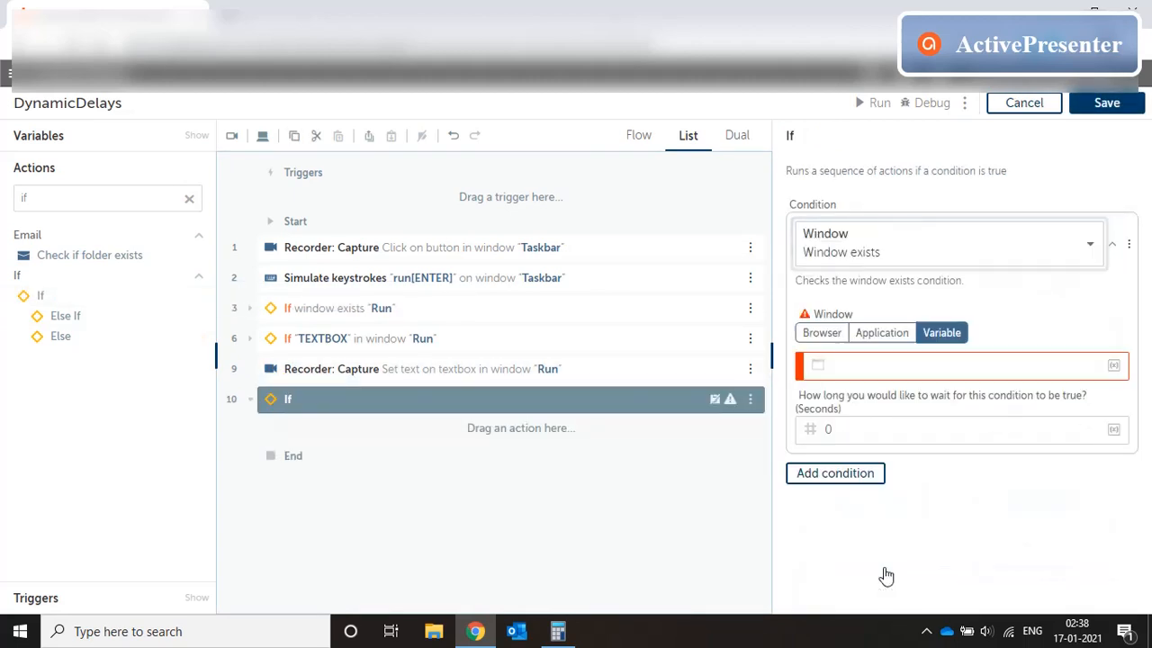
click(882, 331)
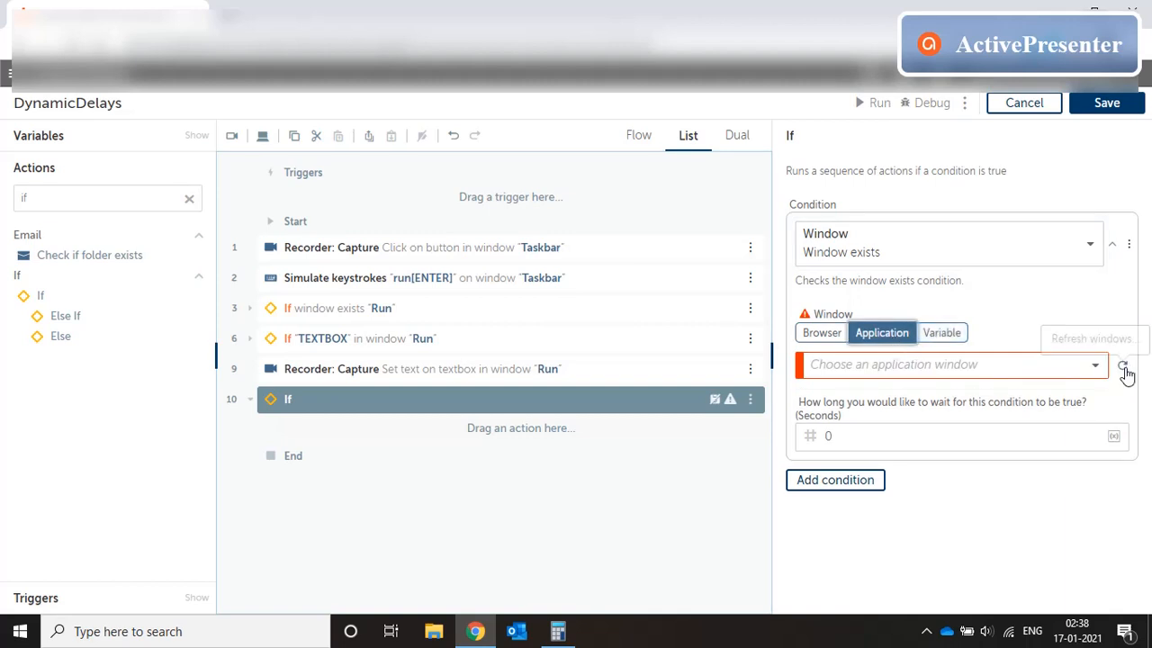
click(950, 363)
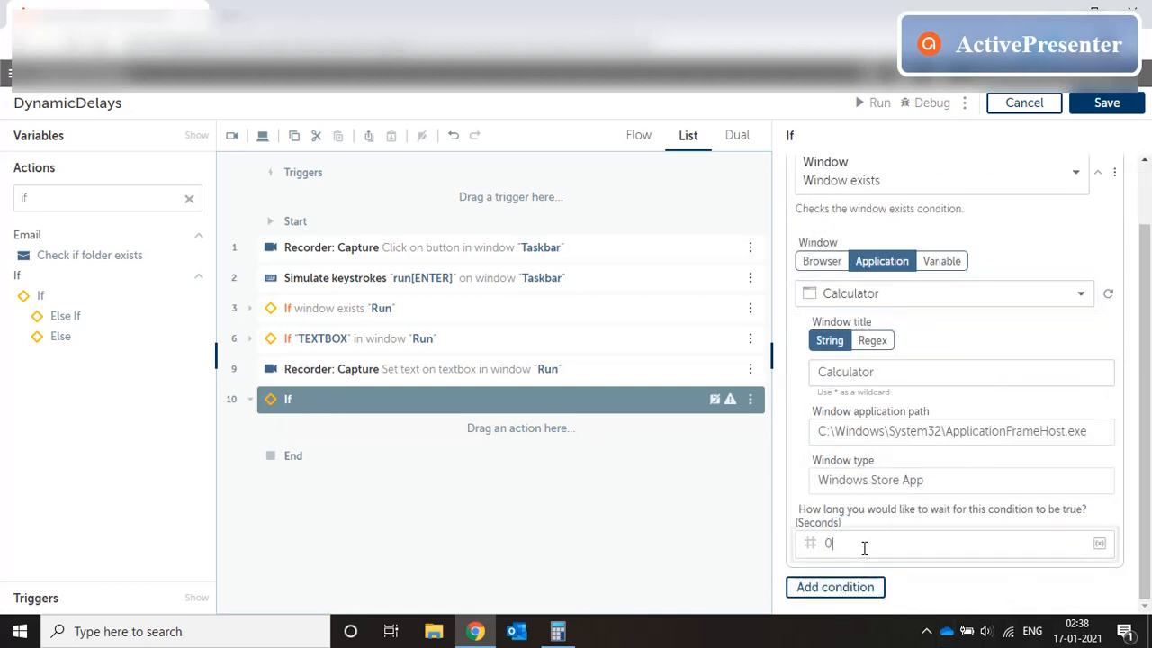
text(10)
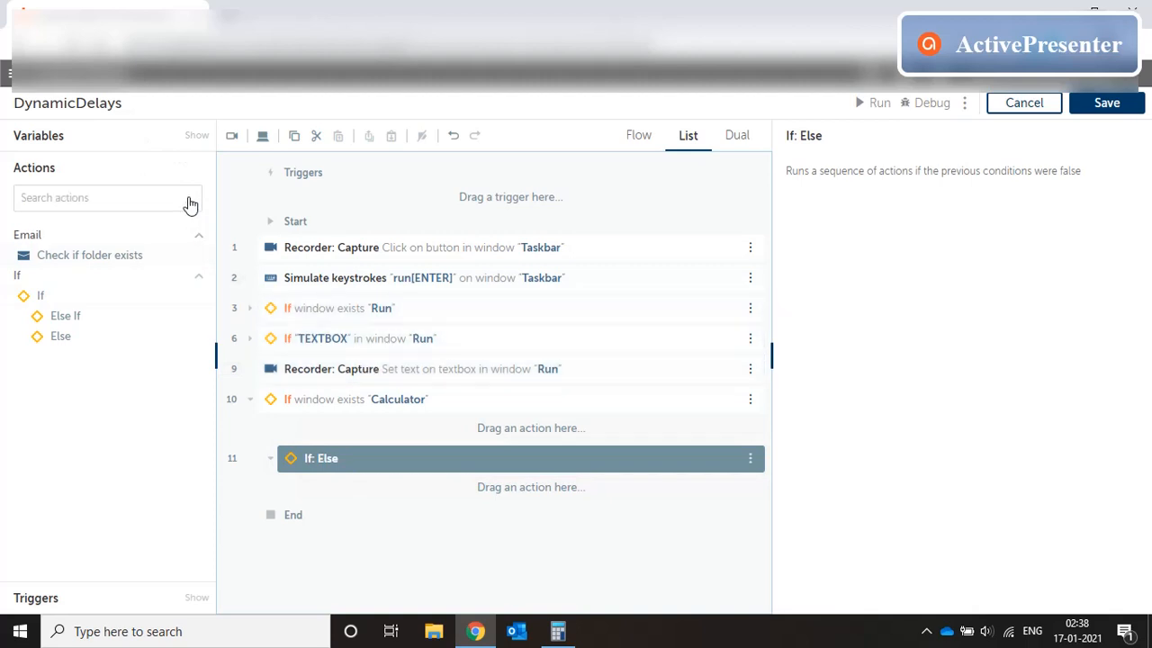
Add an Else with Error handler: Throw 'Calculator window not loaded' and save the bot
text(throw)
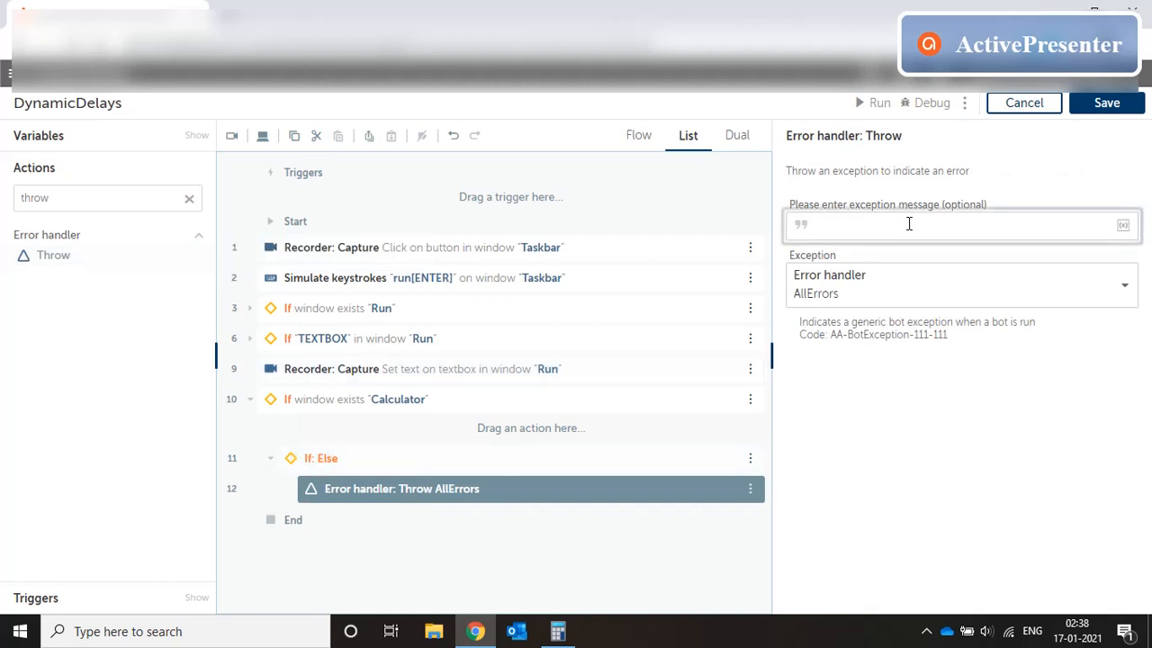
text(Calculator window not loaded)
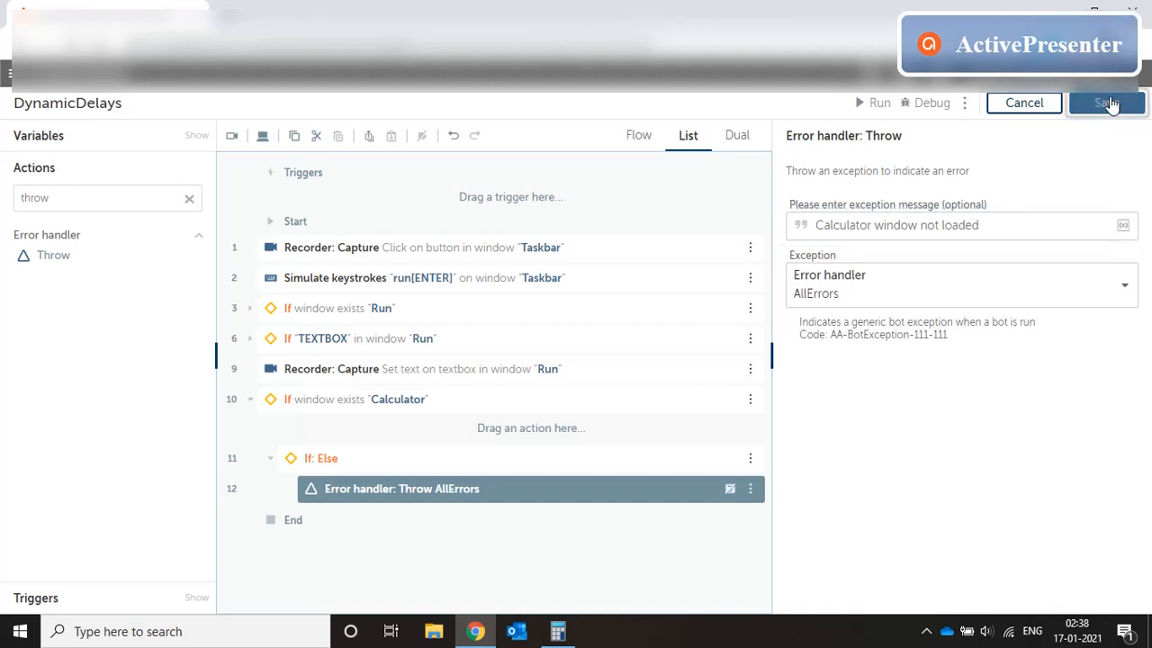
click(1105, 102)
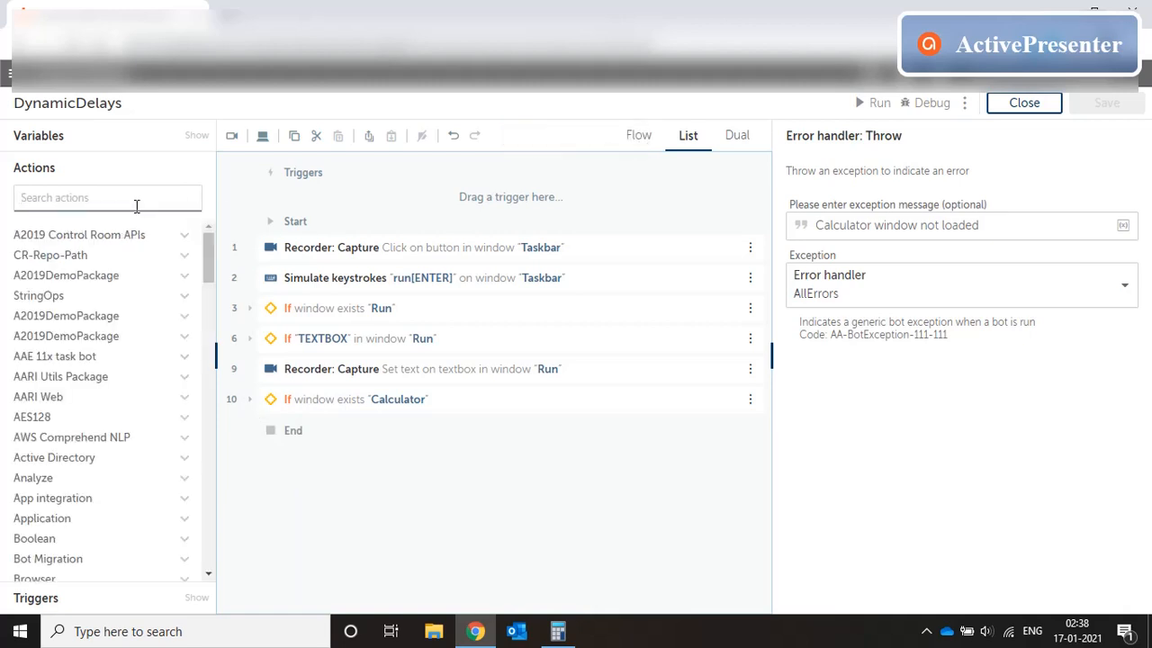
mouse_move(558, 632)
text(c)
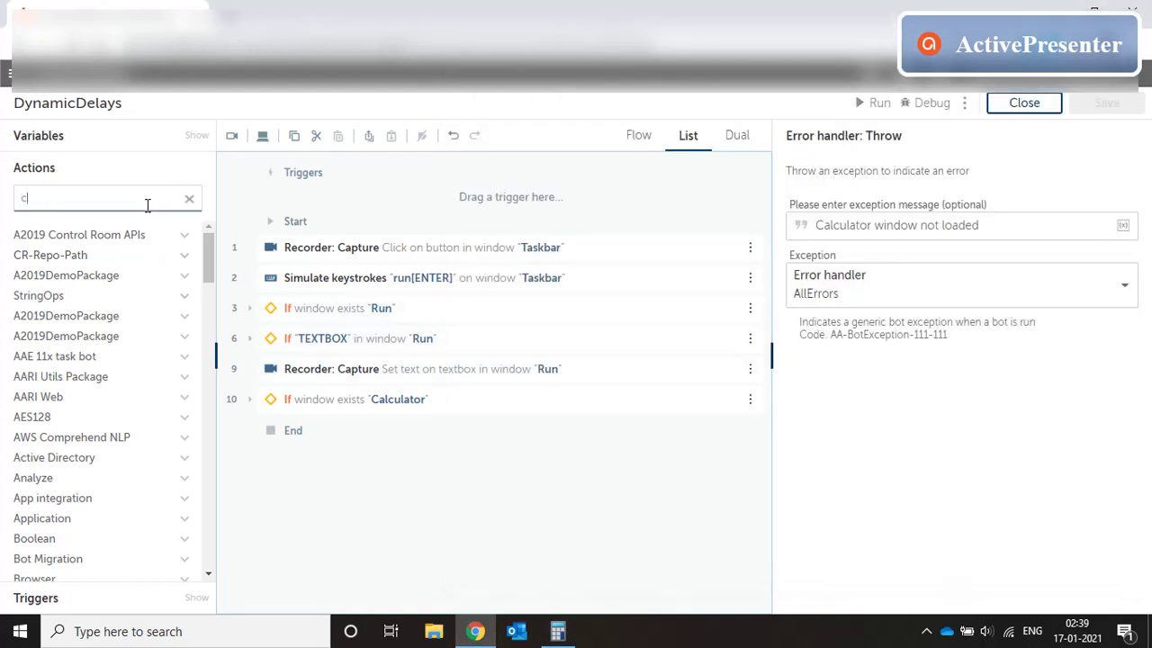
Add a Recorder: Capture step on the Calculator window that clicks a captured button
text(aptu)
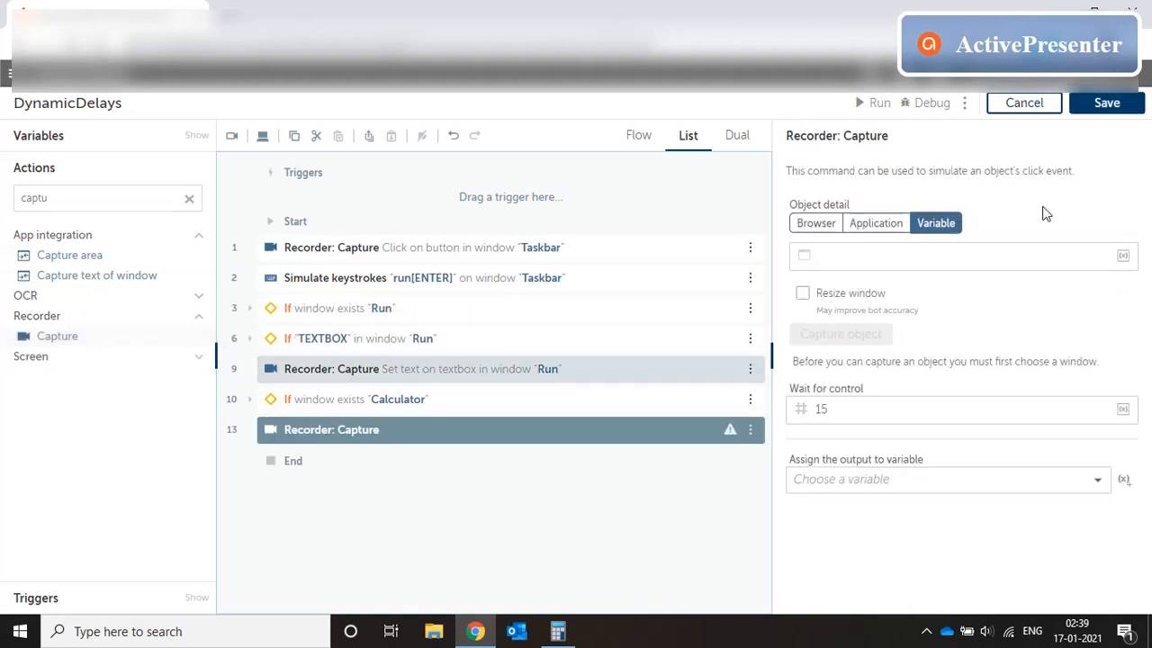
click(875, 223)
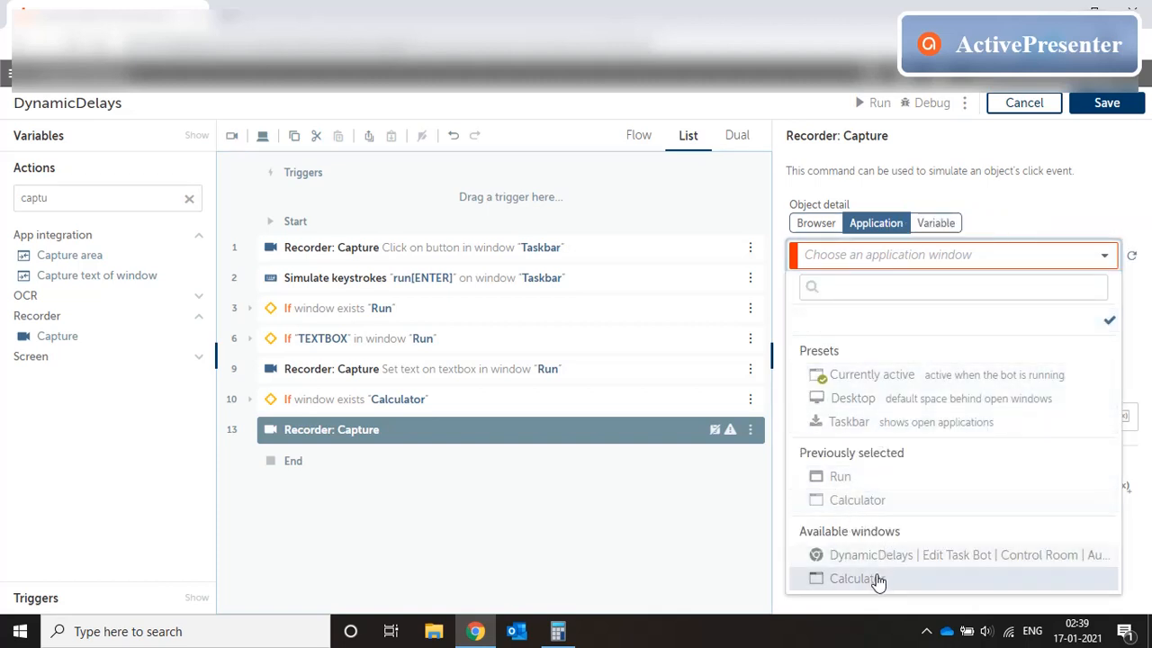
click(857, 579)
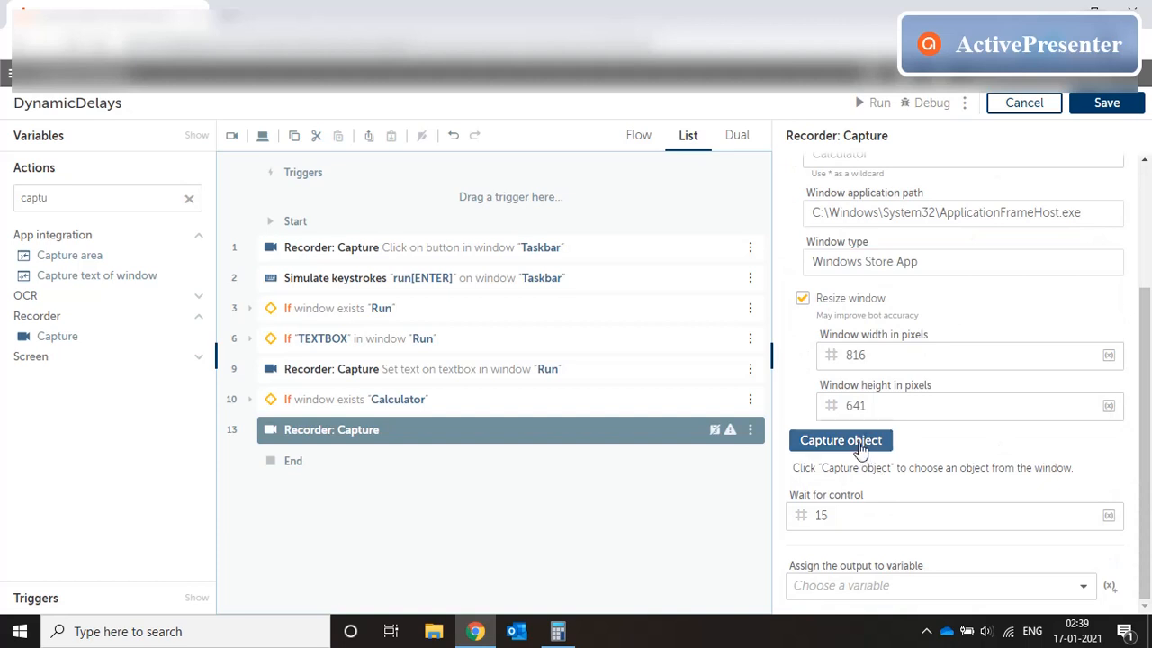
click(841, 439)
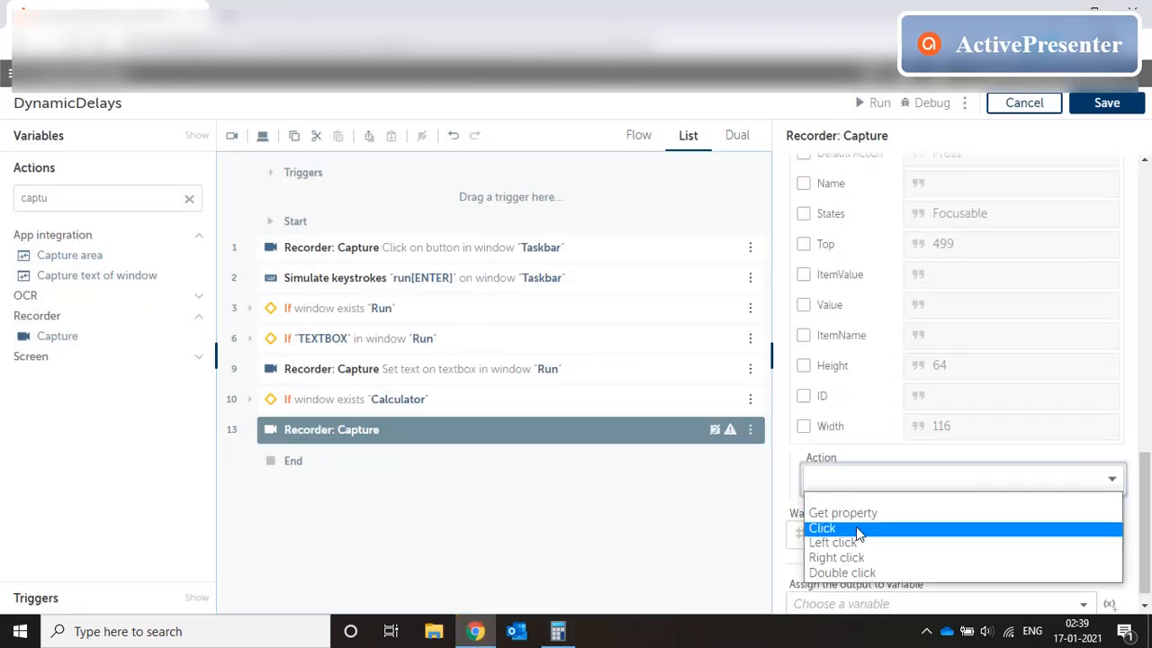
click(821, 527)
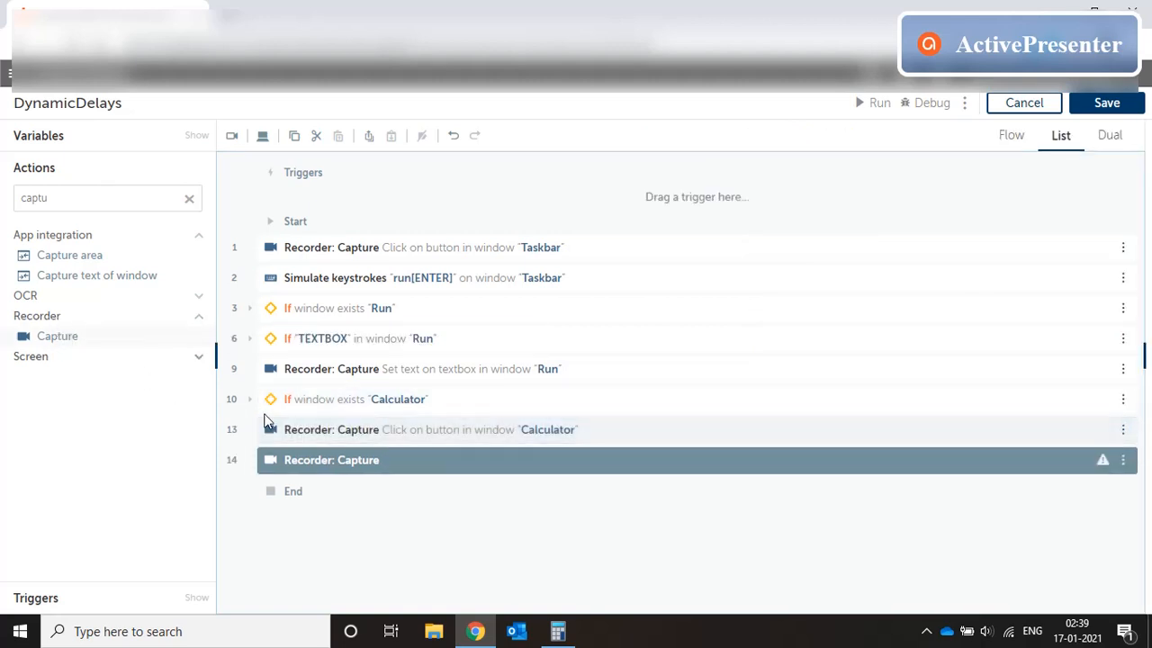
Configure another Recorder: Capture step to click a captured Calculator button
click(346, 461)
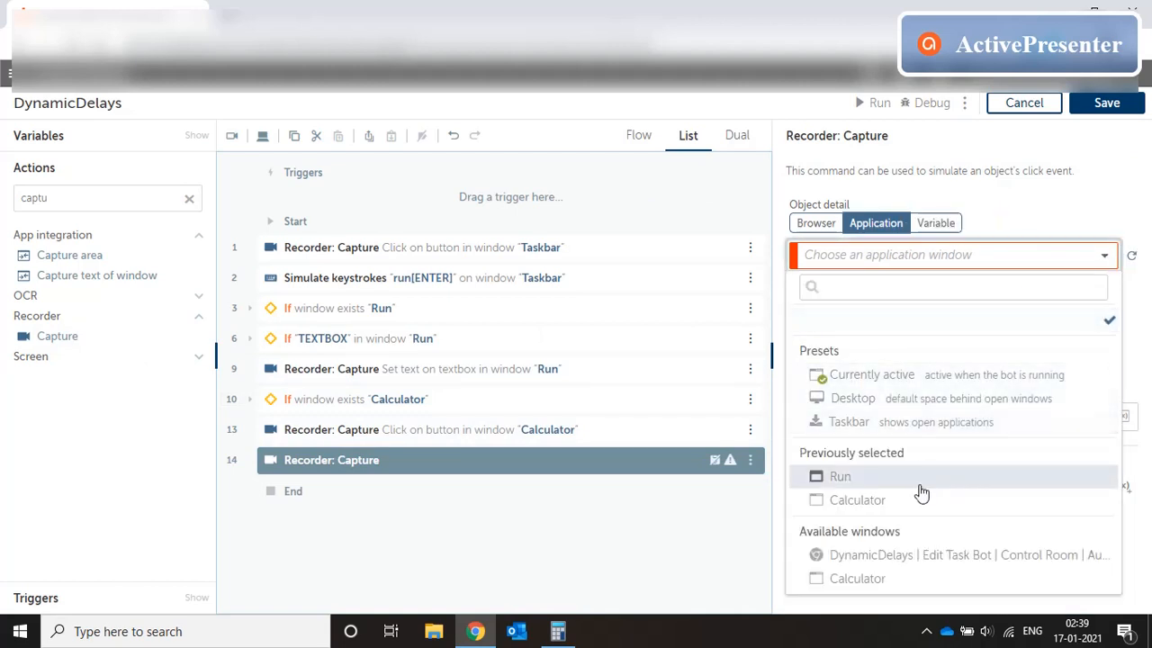
click(853, 500)
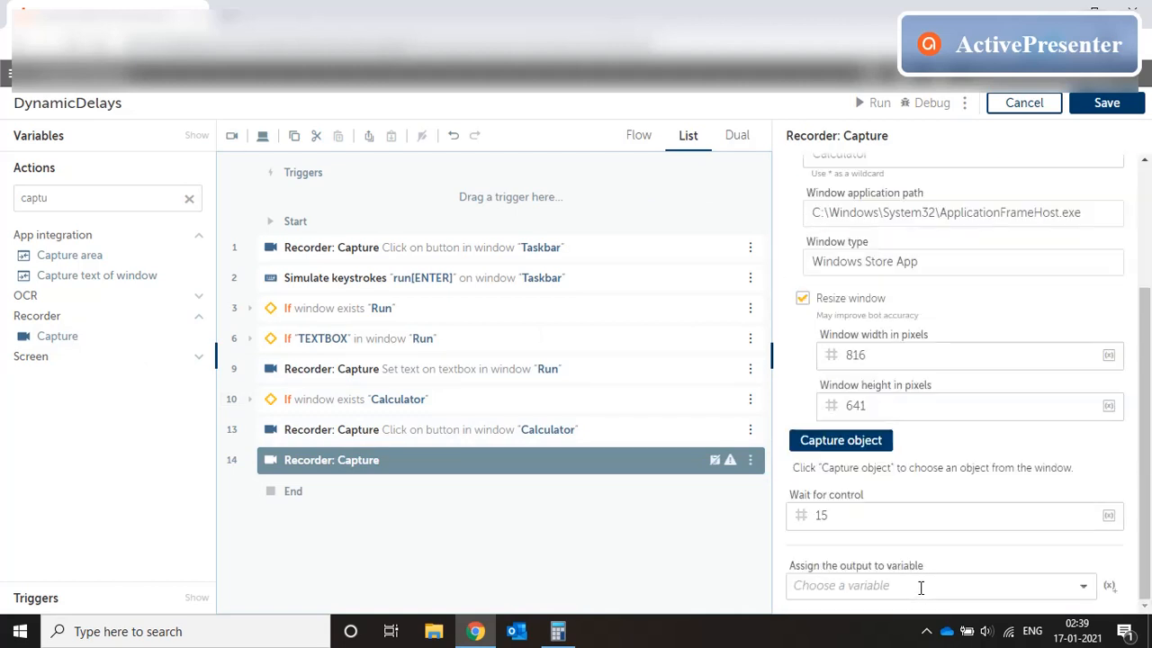
click(840, 439)
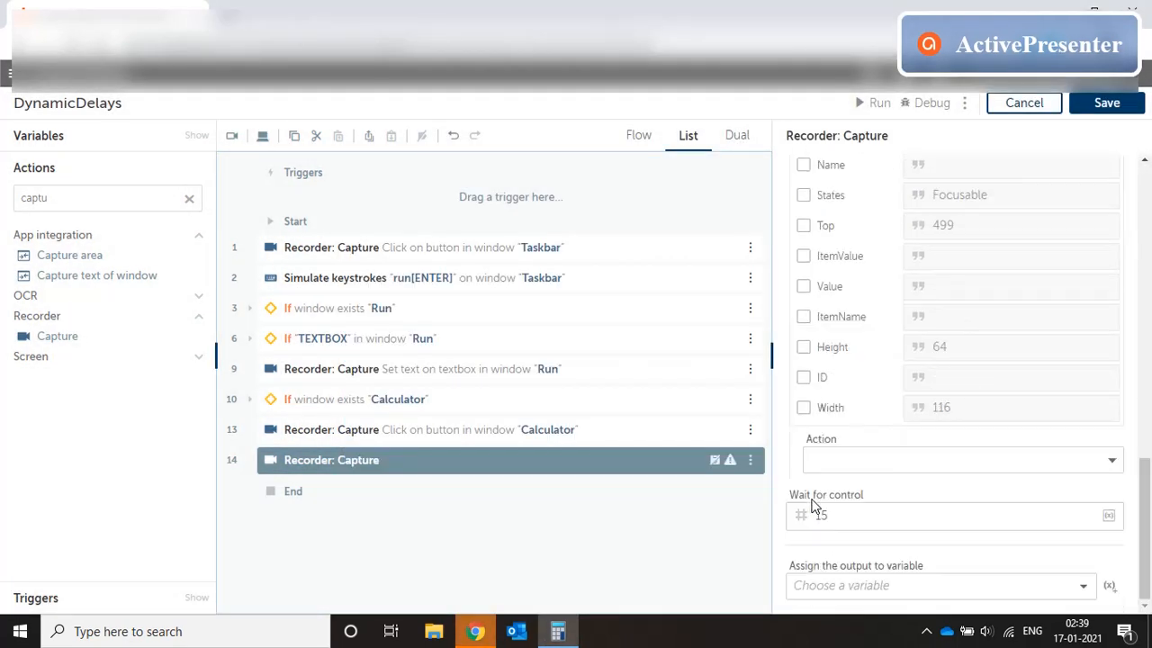
click(962, 461)
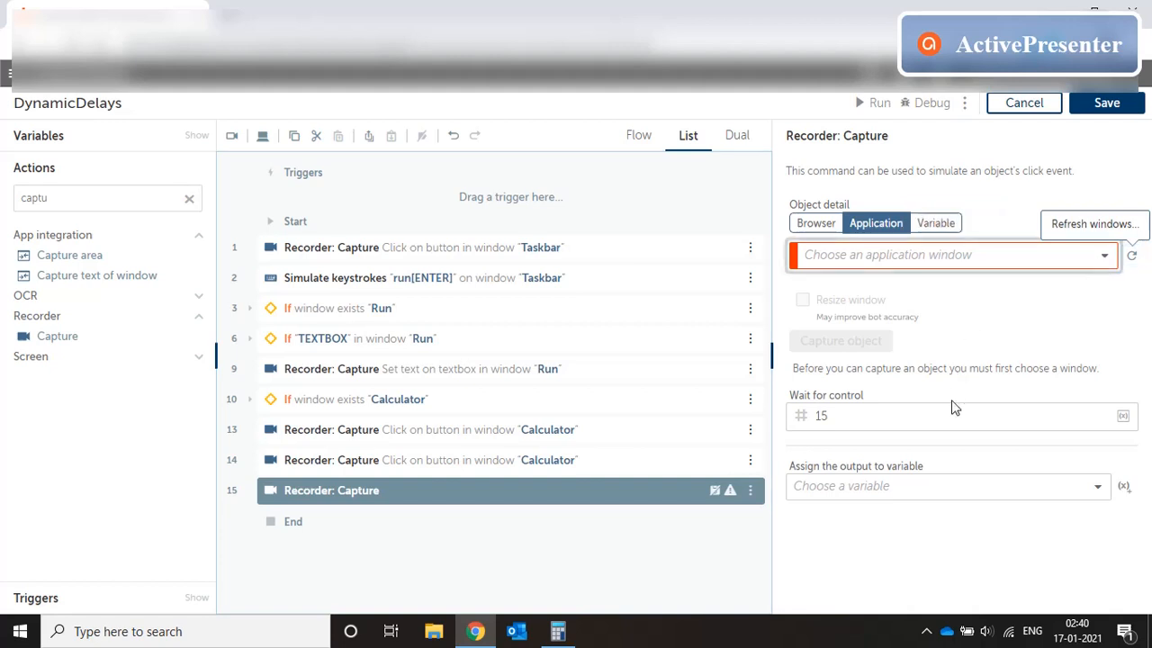
mouse_move(1105, 261)
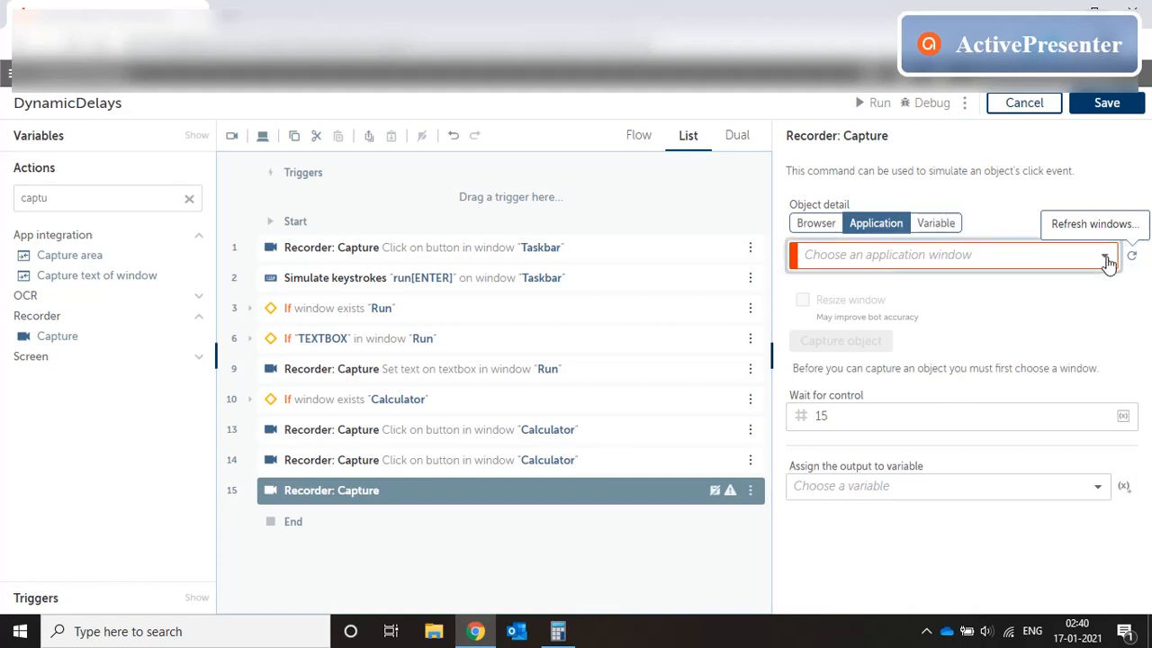
Add a fourth capture step clicking a Calculator button and save the bot
click(1108, 256)
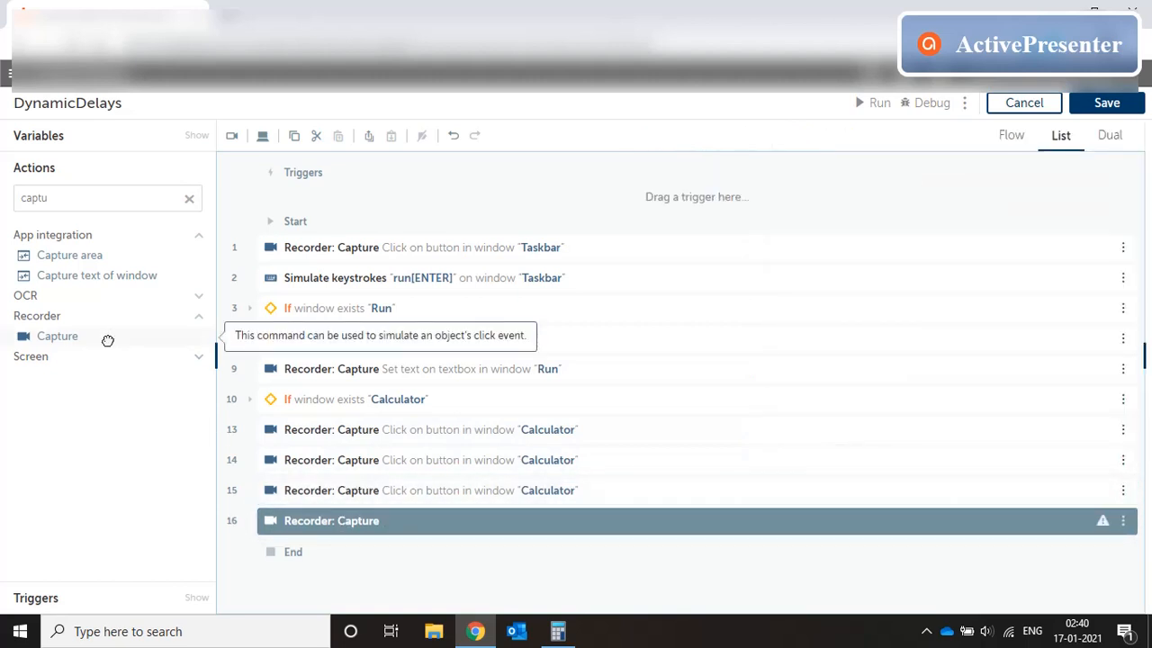
click(331, 520)
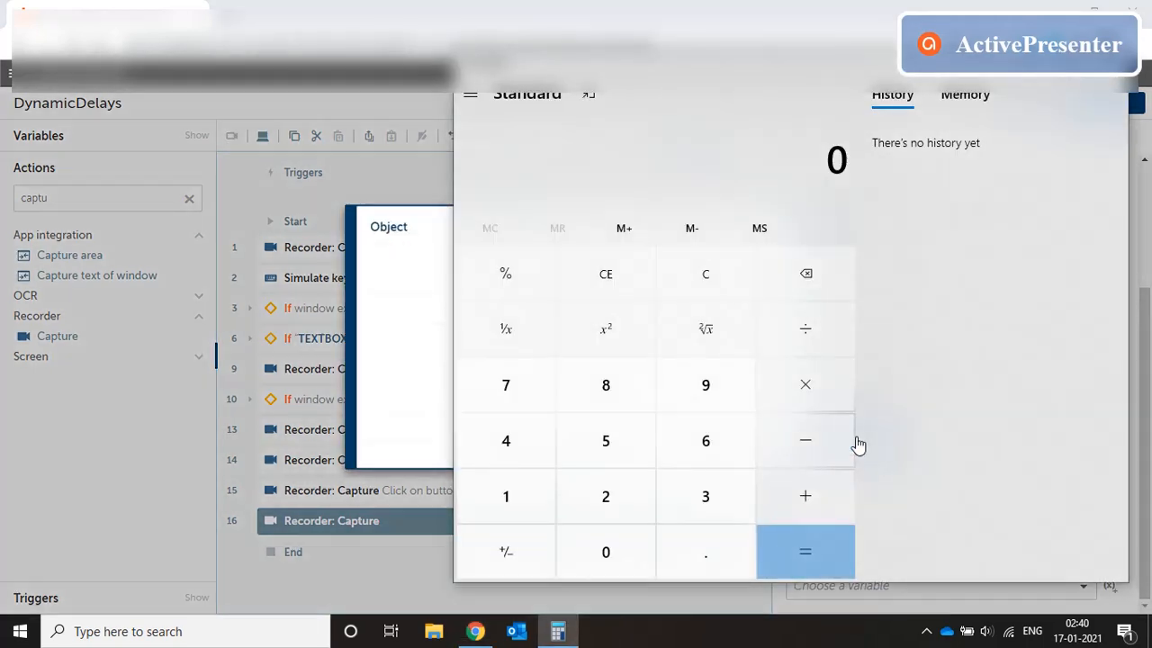
mouse_move(804, 565)
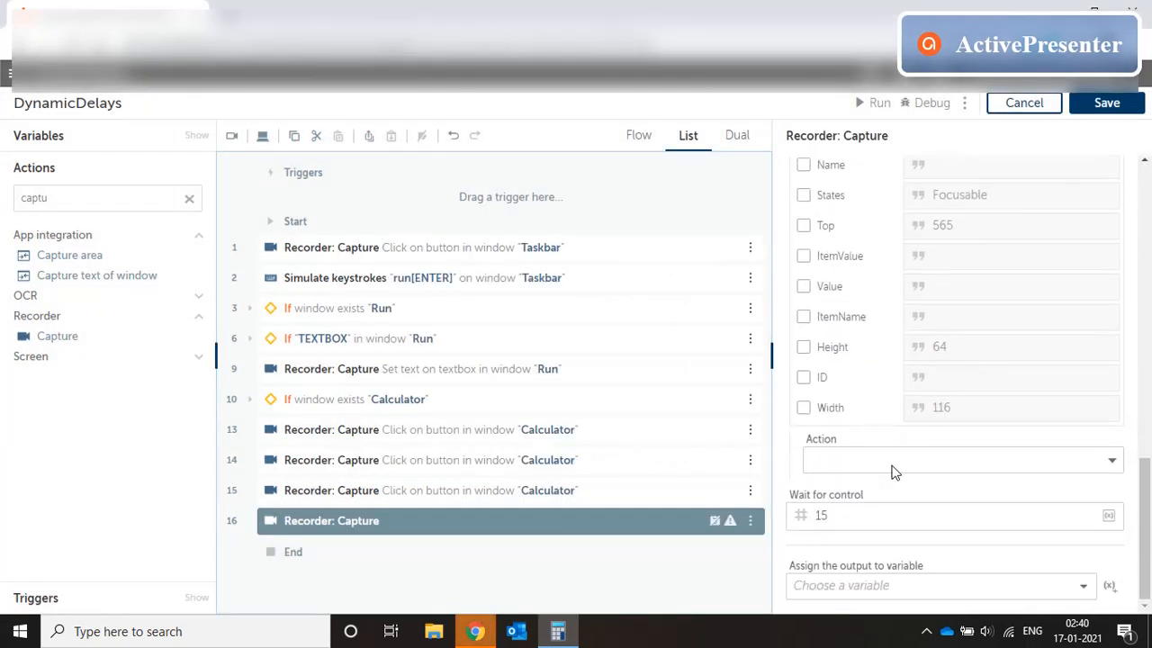
click(961, 460)
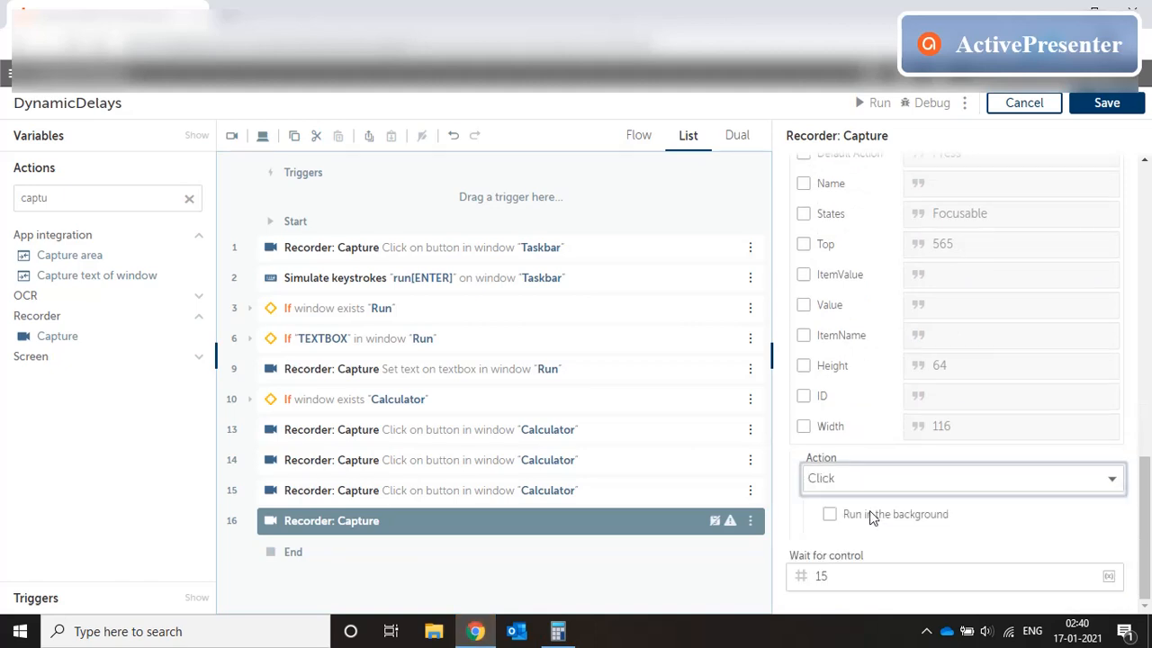
click(1107, 103)
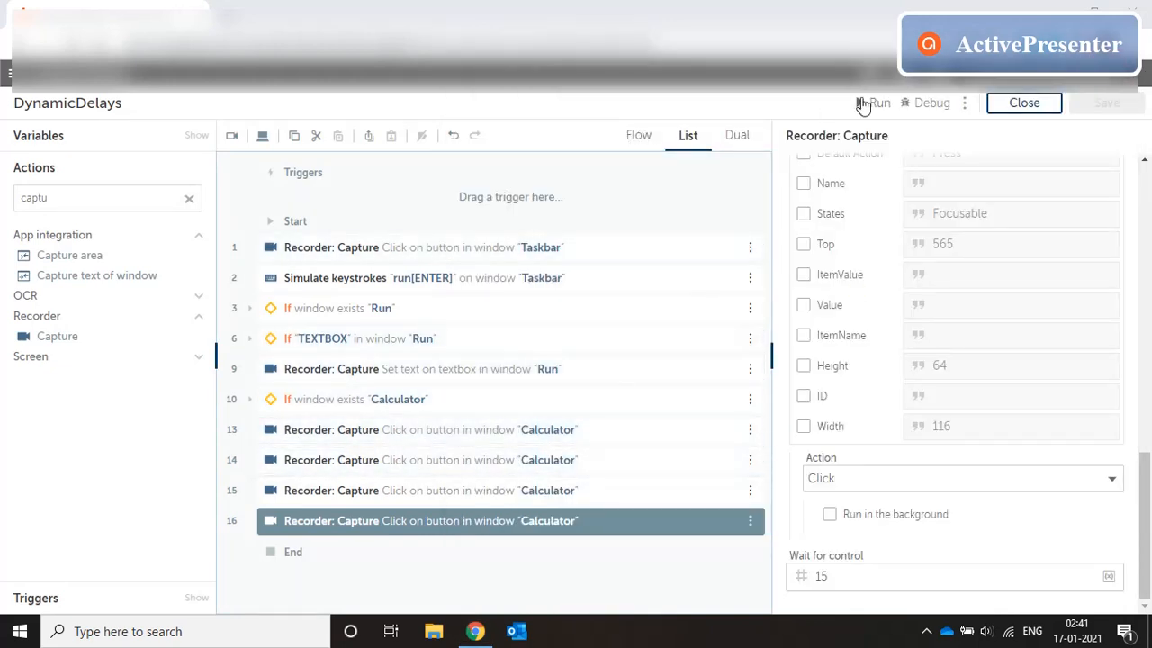
Review the first Calculator click step's object details and bring Calculator forward from the taskbar
click(878, 101)
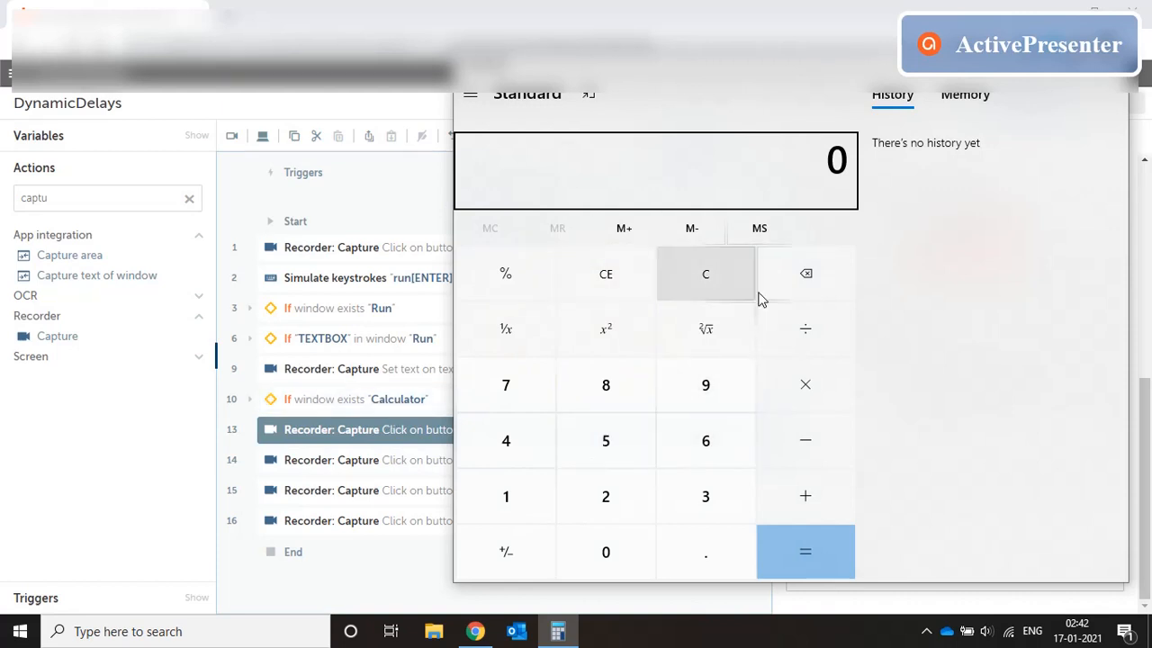
mouse_move(605, 511)
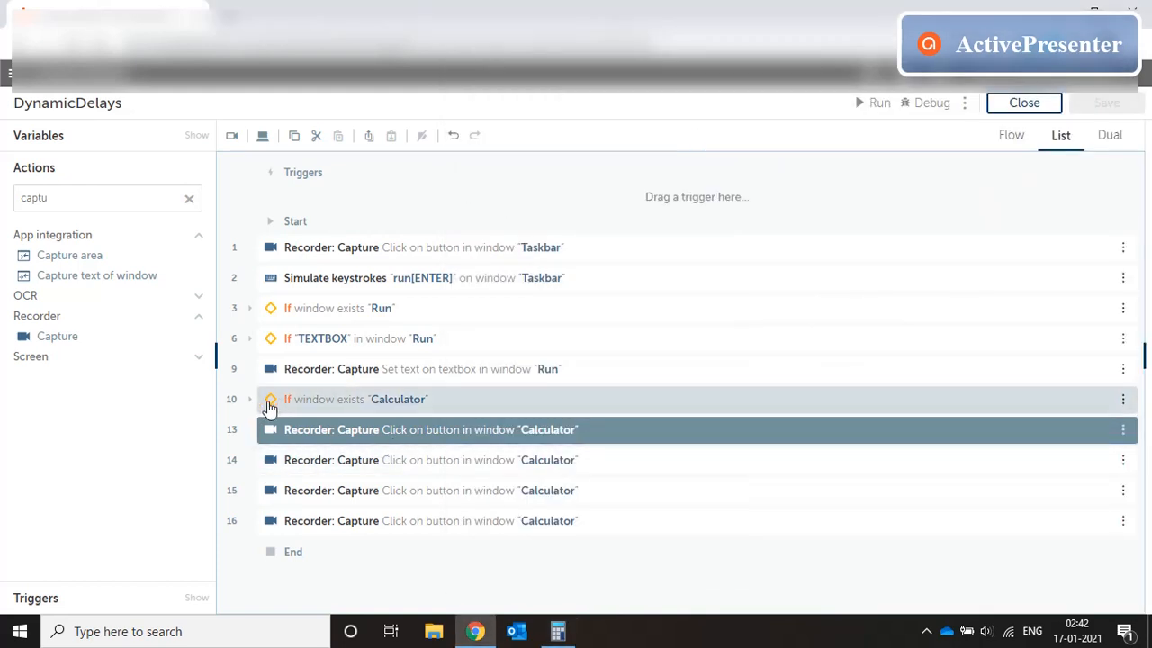
click(251, 399)
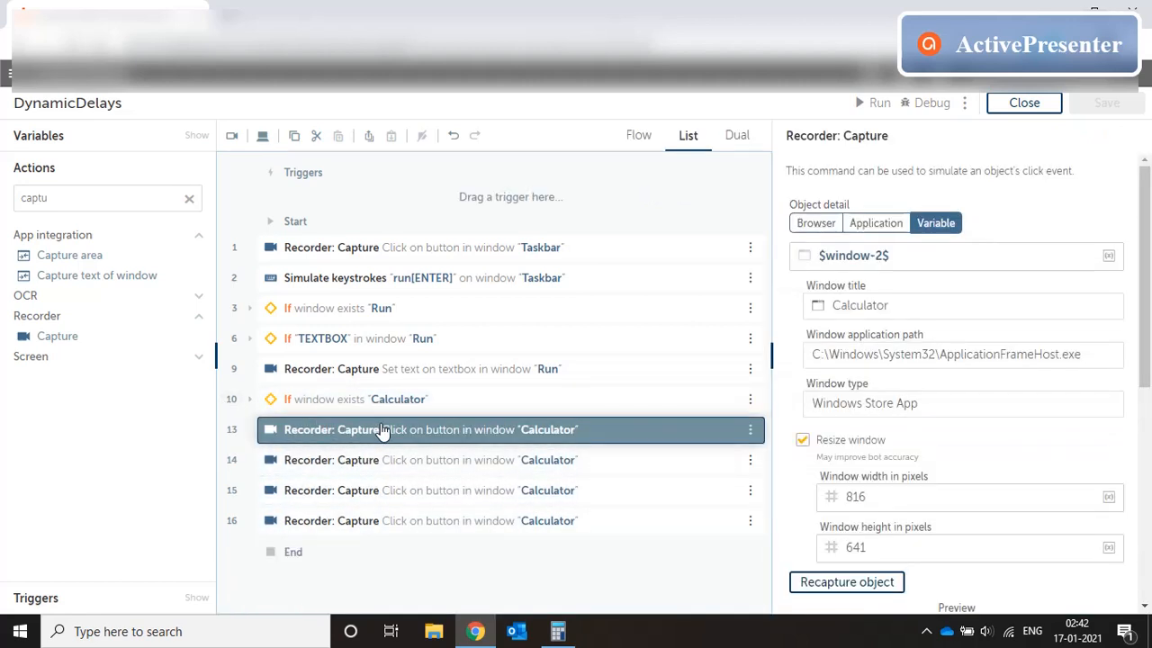
scroll(down, 3)
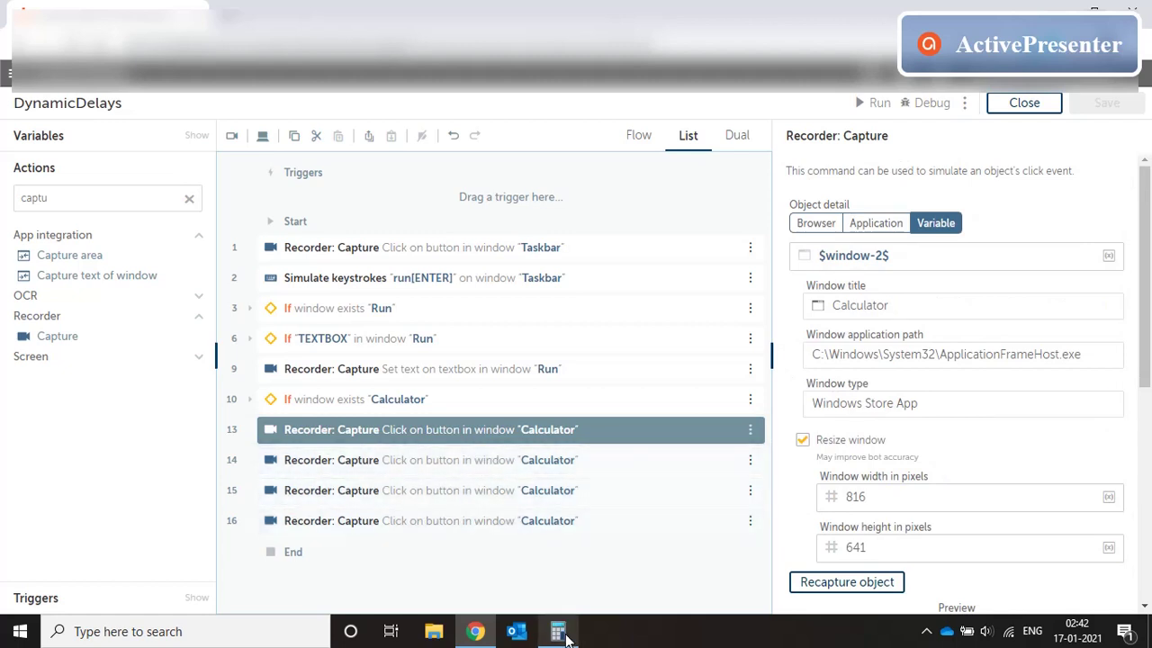
click(558, 630)
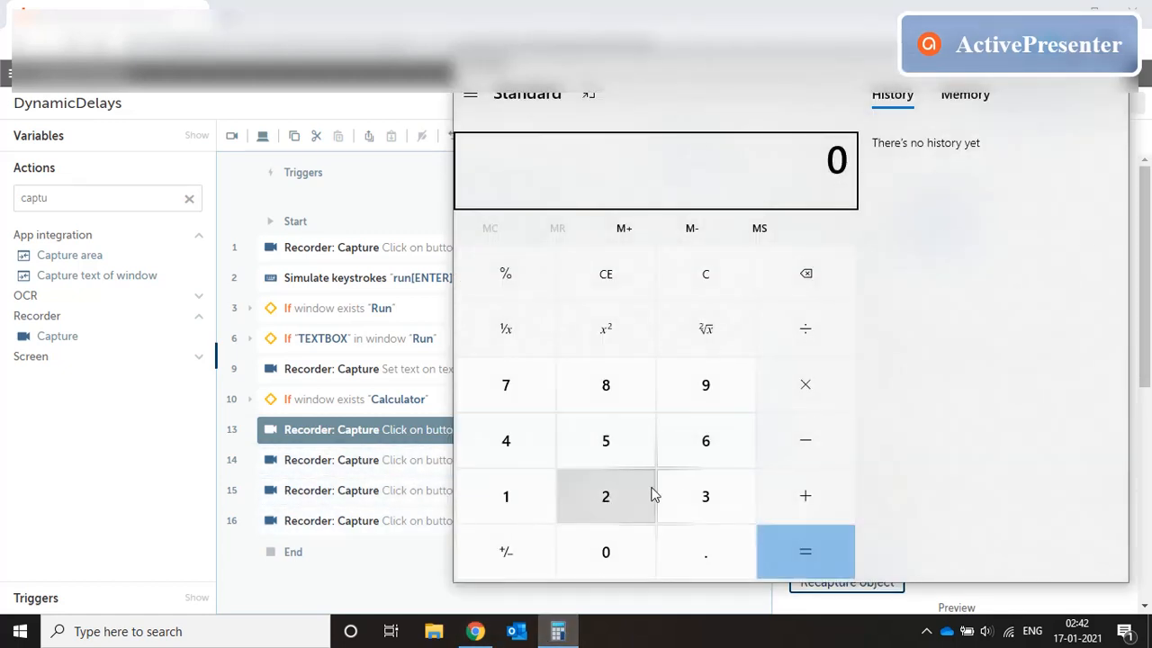
mouse_move(403, 518)
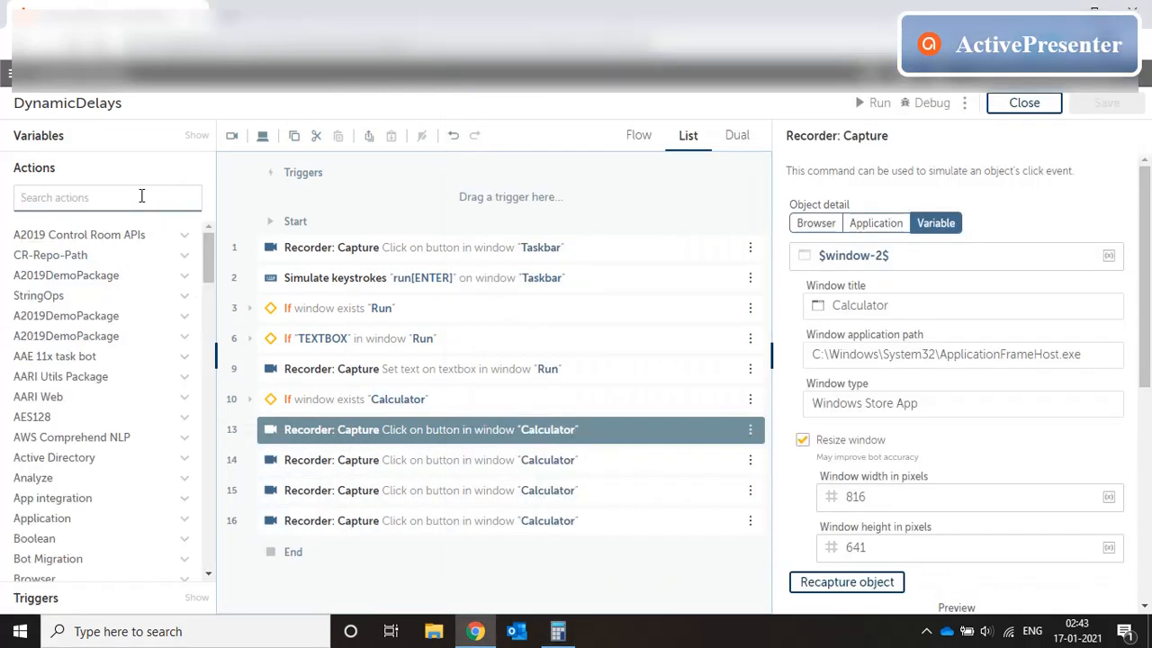
Insert an If at line 13 using the Recorder > Object condition
text(if)
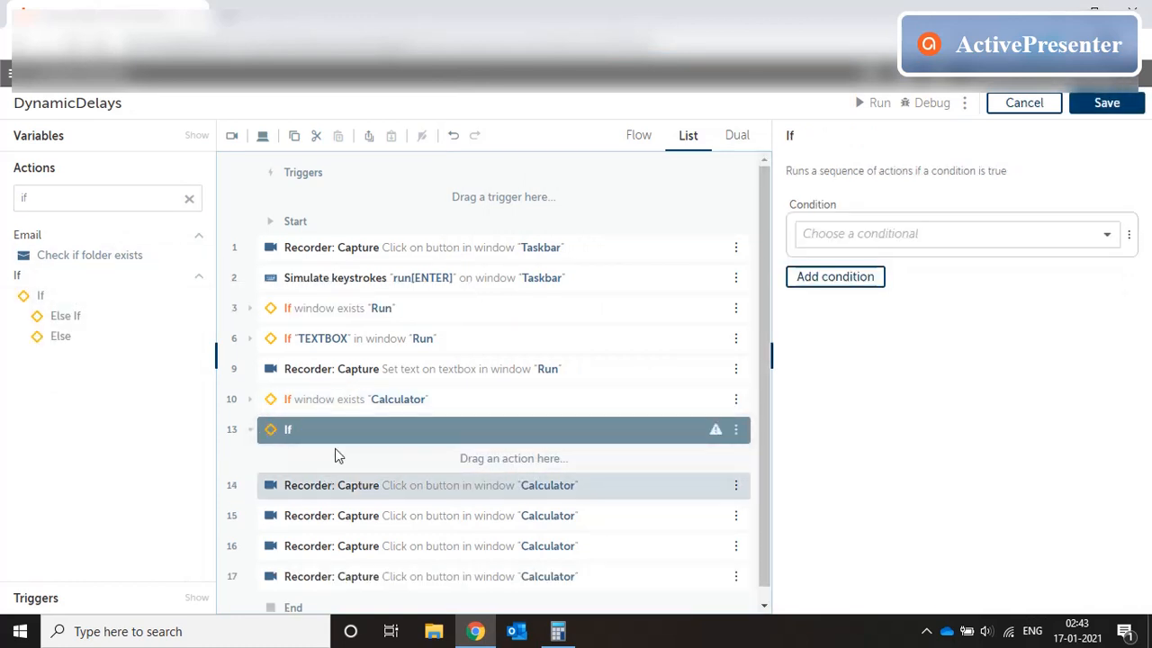
click(957, 234)
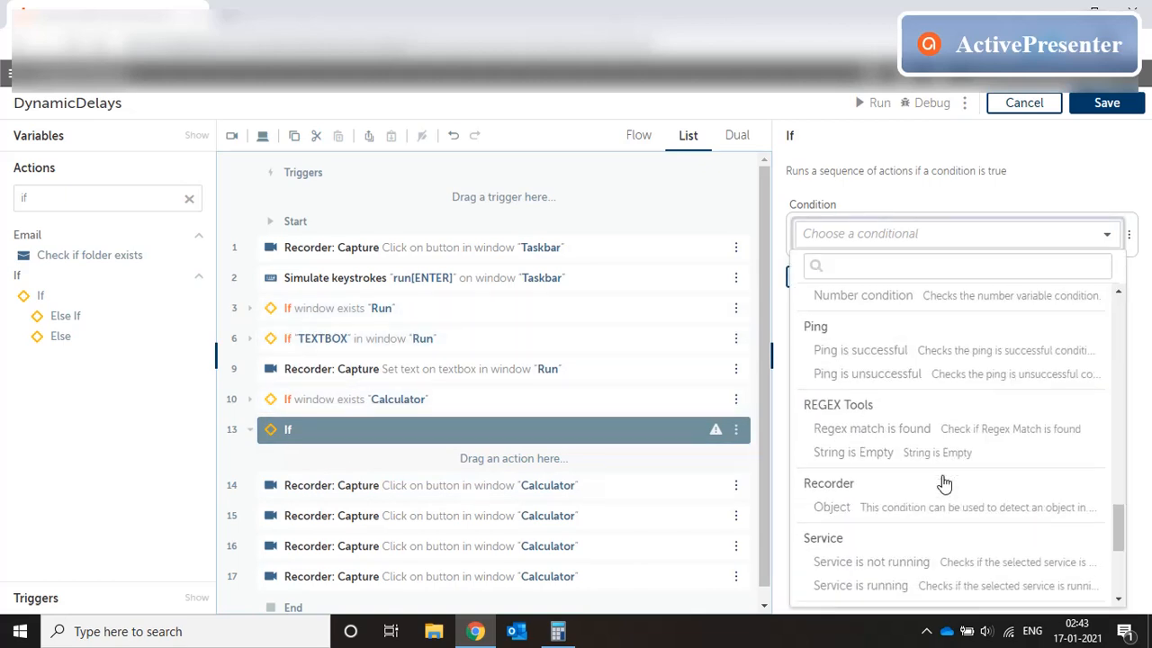
scroll(down, 3)
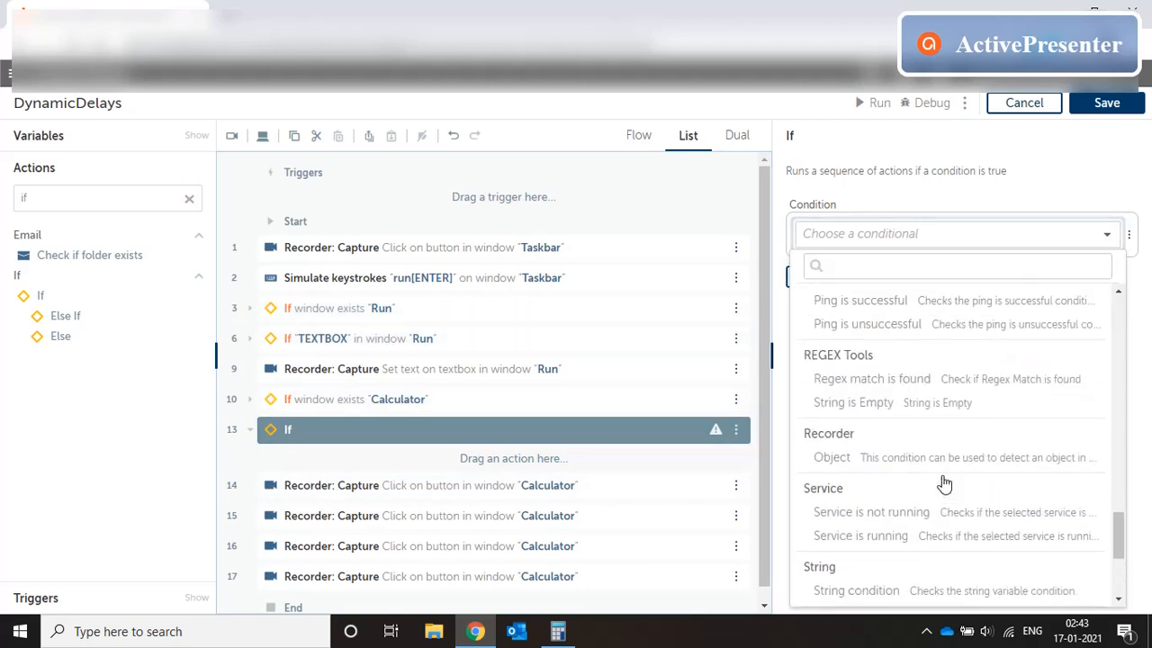
click(832, 457)
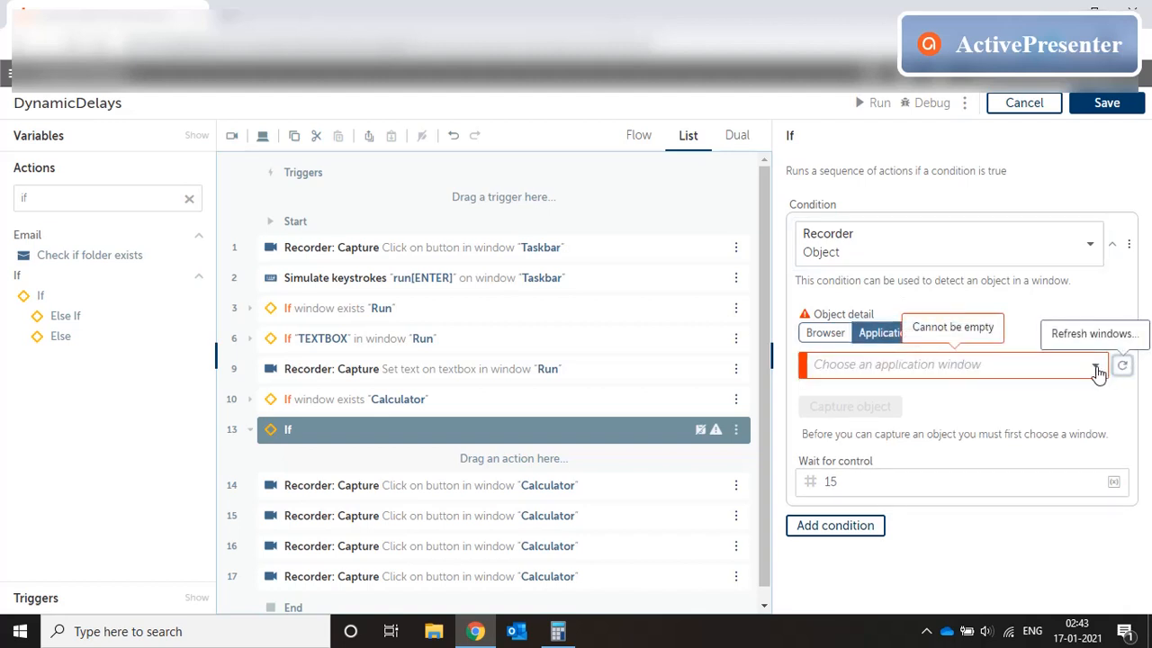
Point the object condition at a Calculator button with a wait time and add an Else branch
click(954, 364)
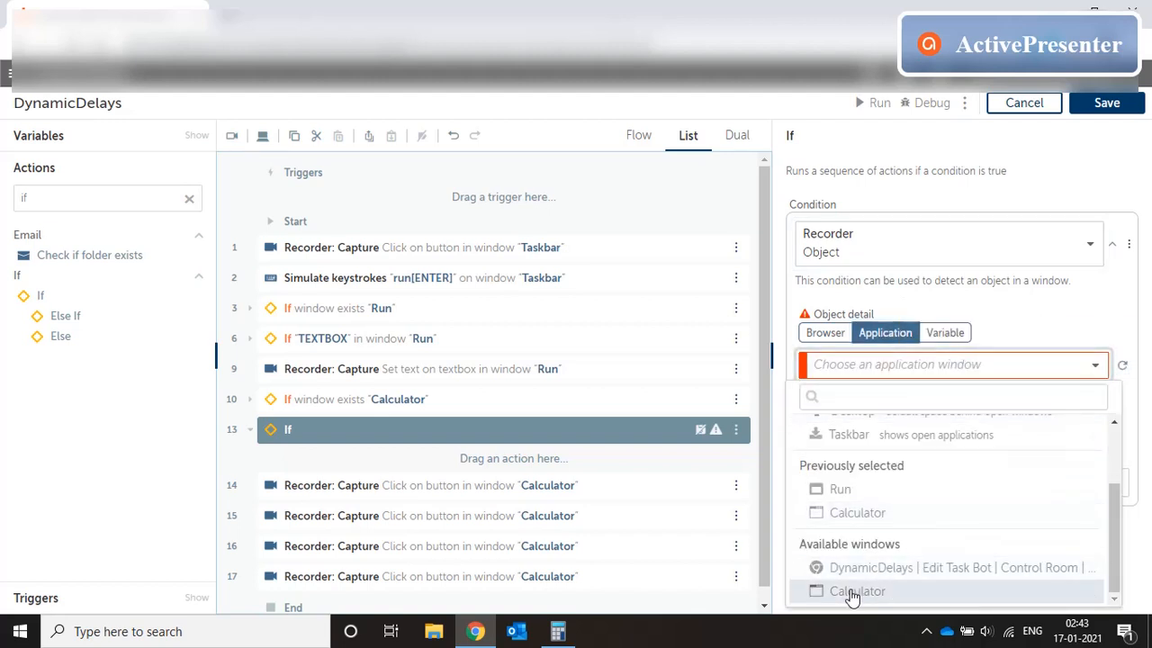
click(855, 590)
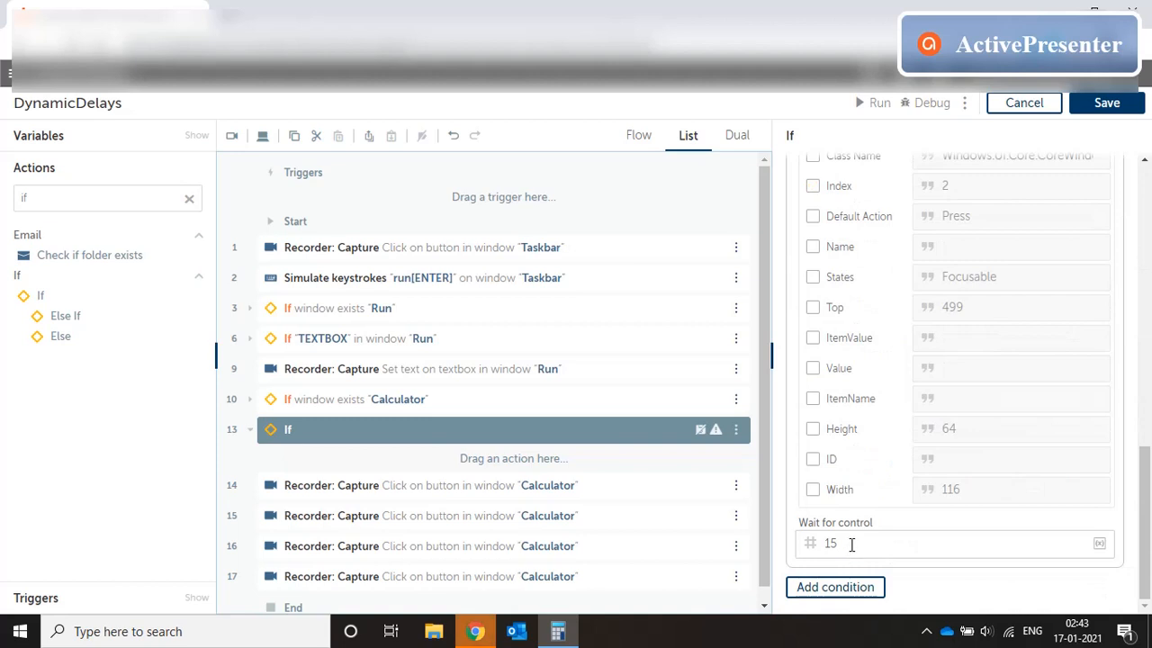
text(30)
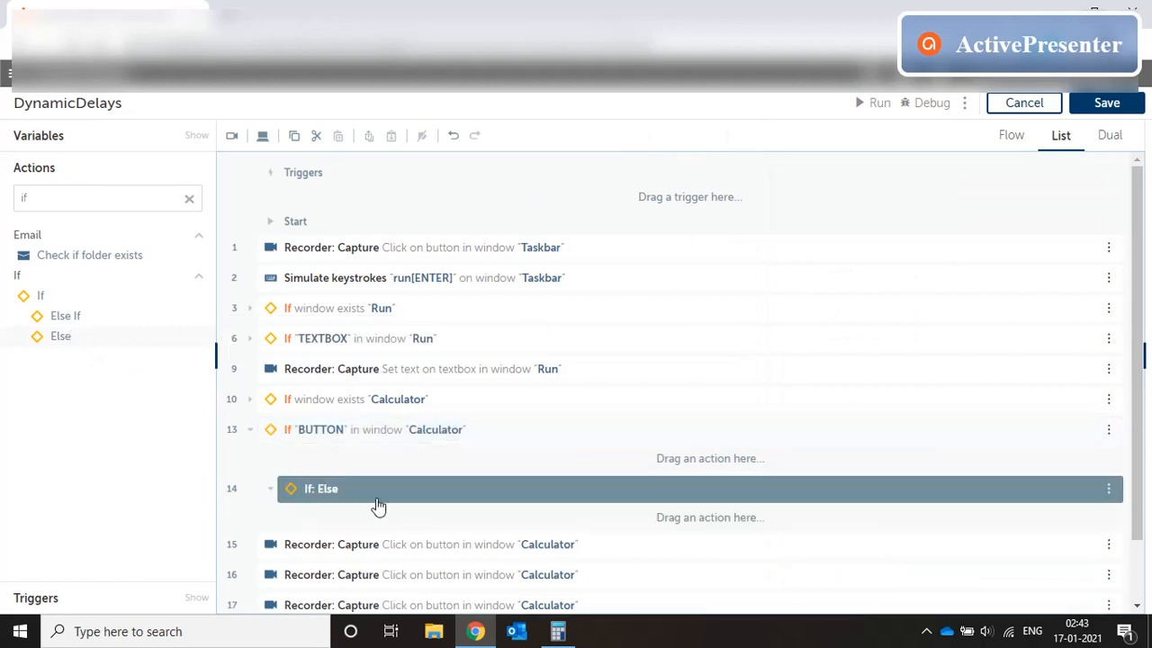
Place Error handler: Throw in the Else with message 'Button not loaded' and save the bot
click(189, 198)
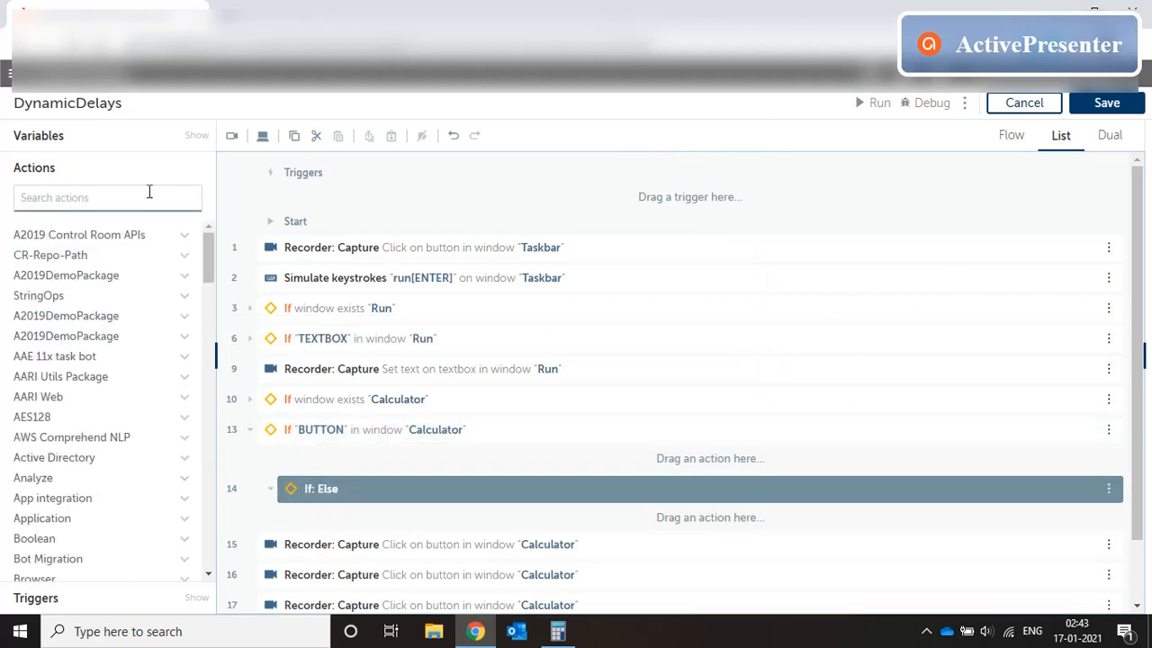
text(throw)
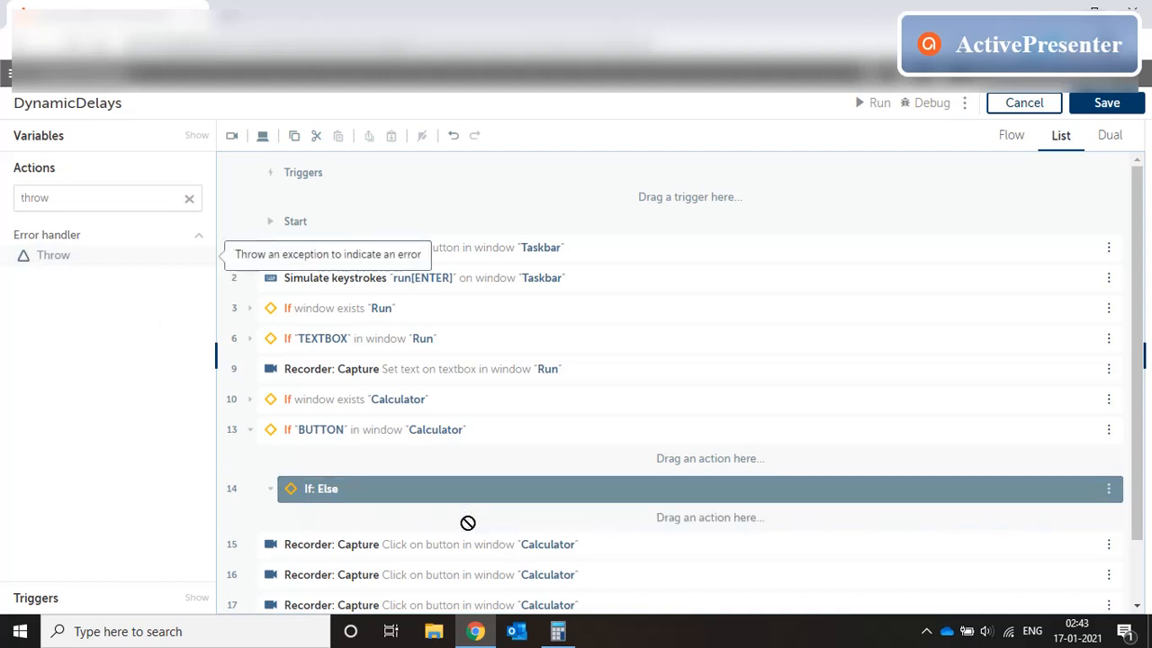
drag(54, 256, 432, 524)
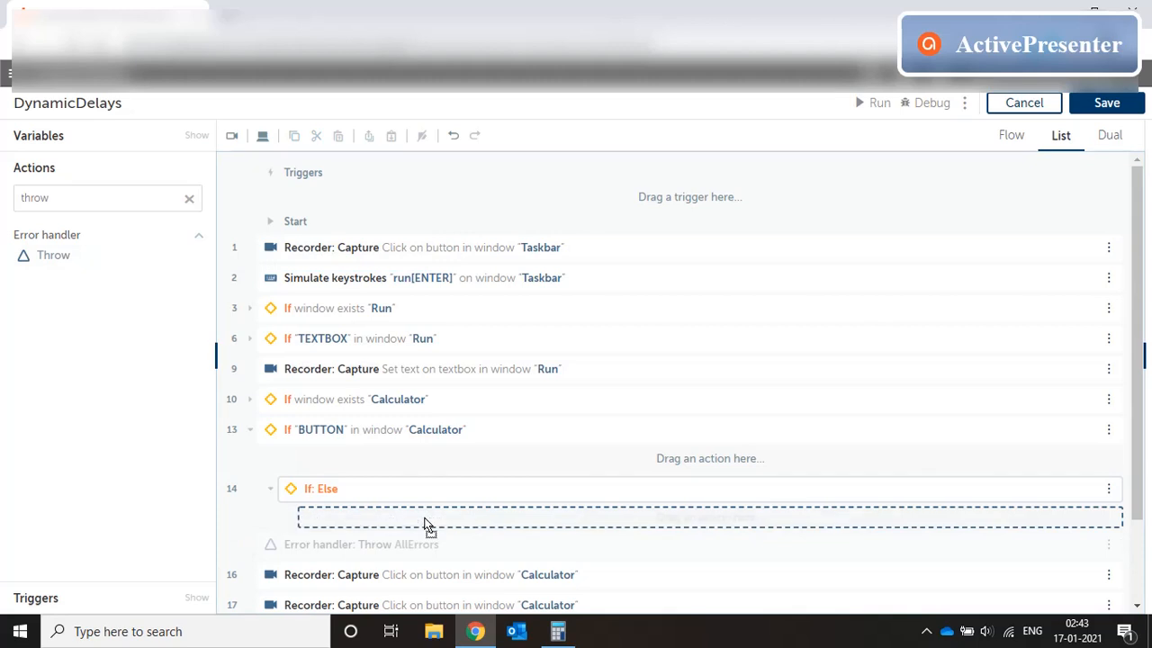
click(428, 524)
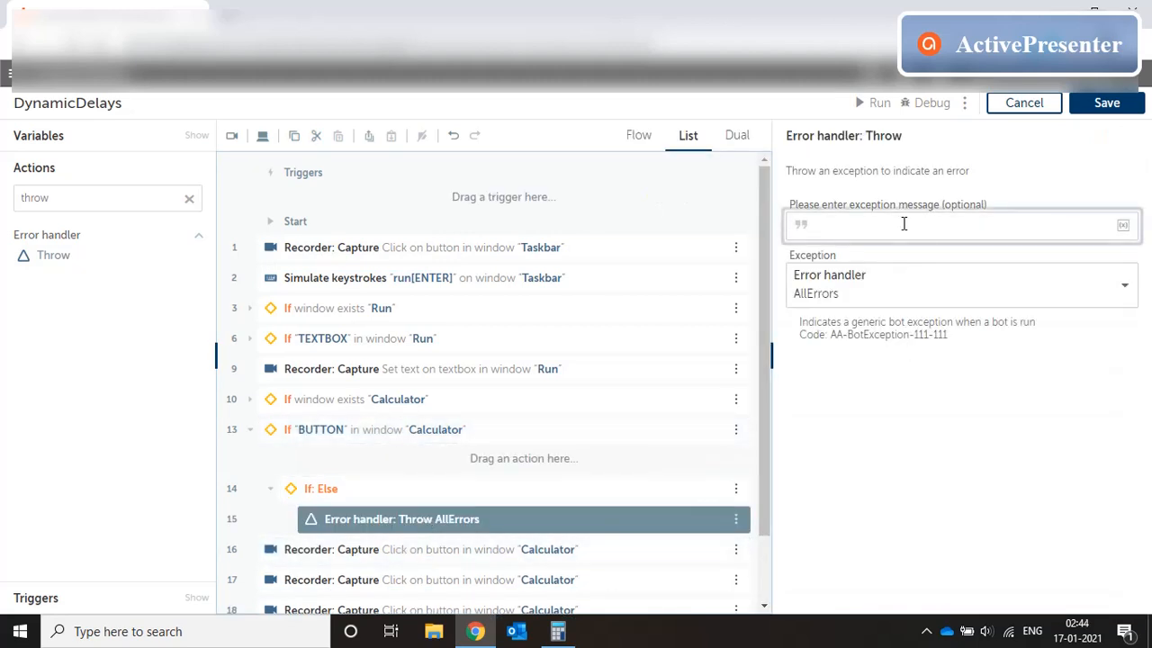
text(Button not loaded)
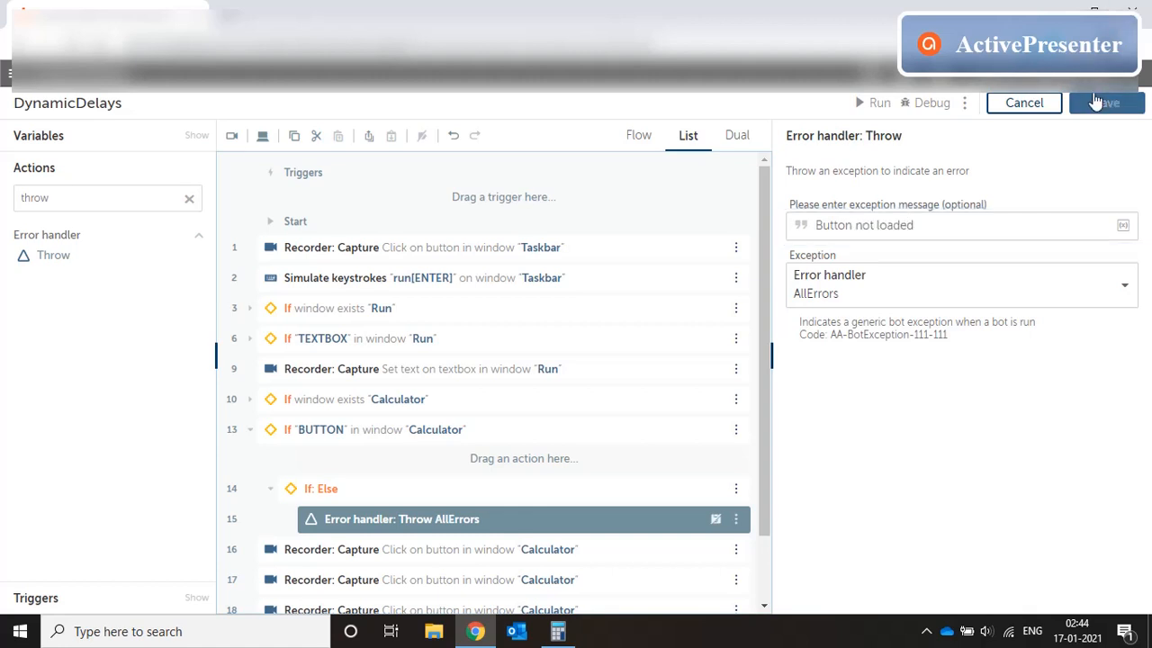
click(1108, 101)
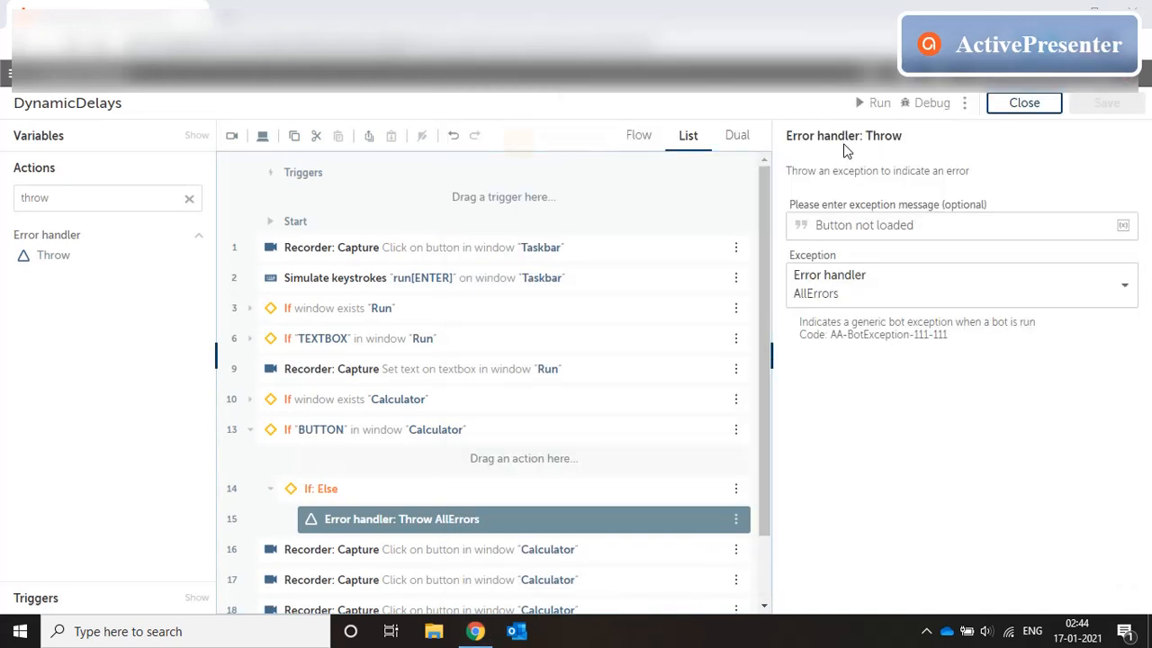
click(357, 429)
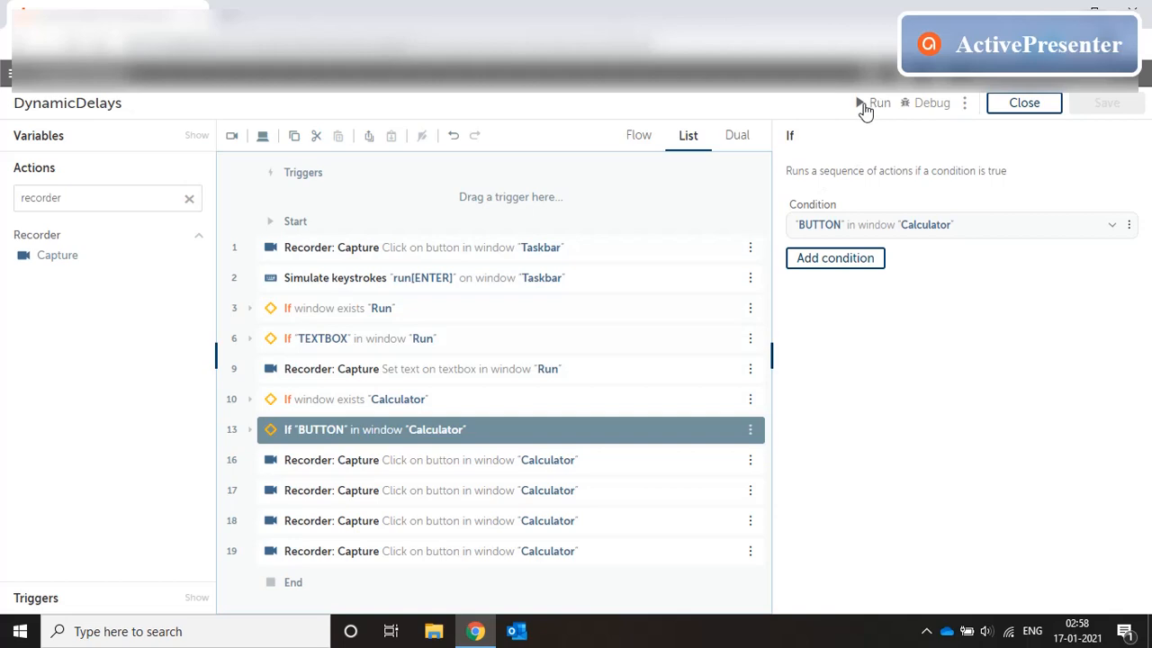
click(864, 103)
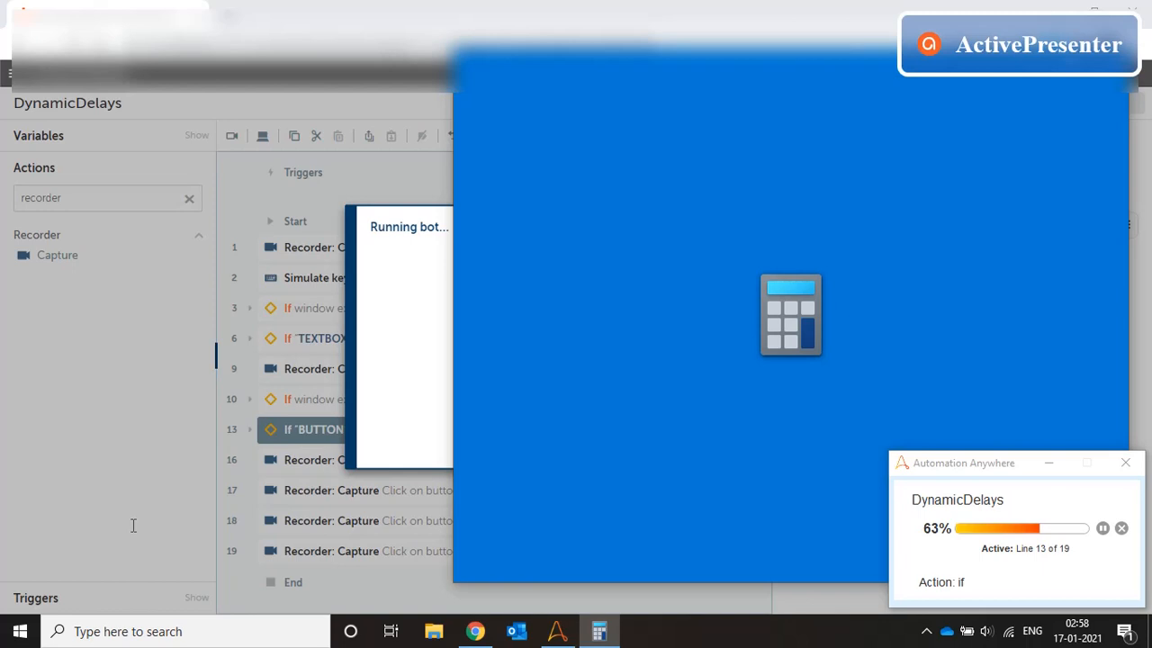
click(706, 497)
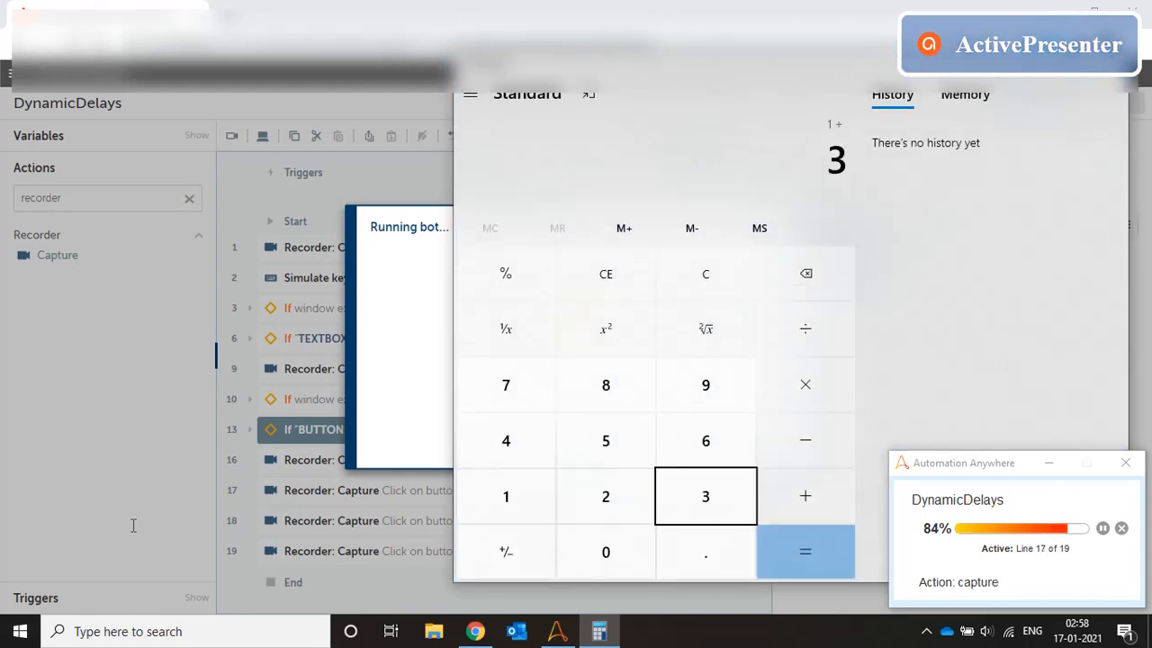
click(805, 551)
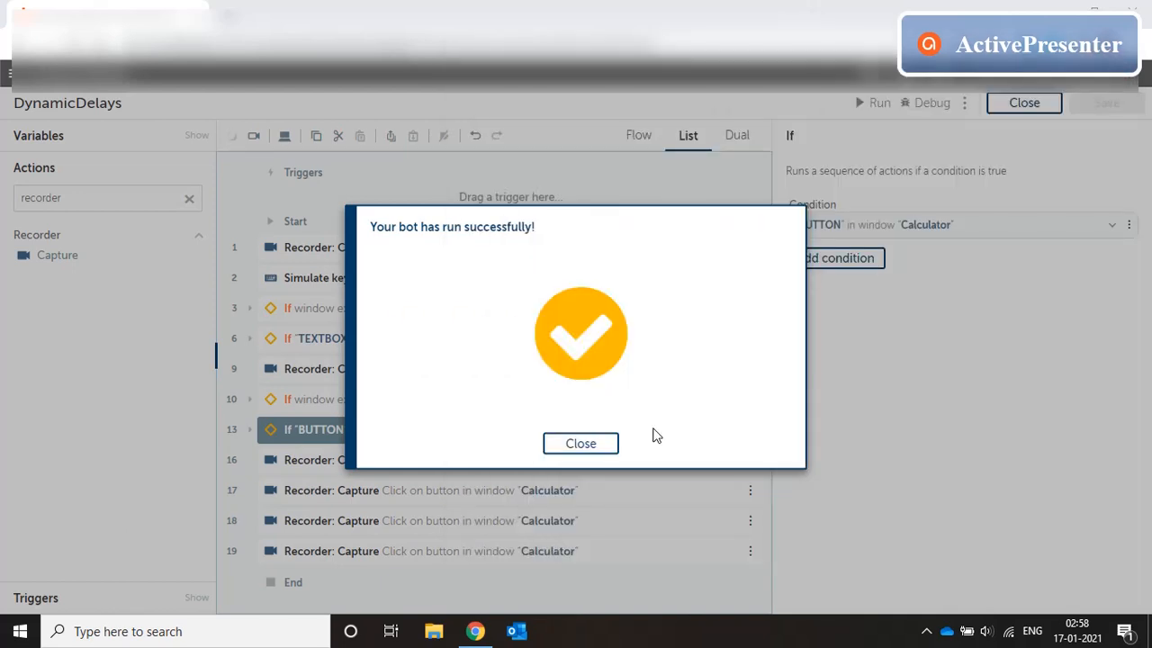
click(579, 443)
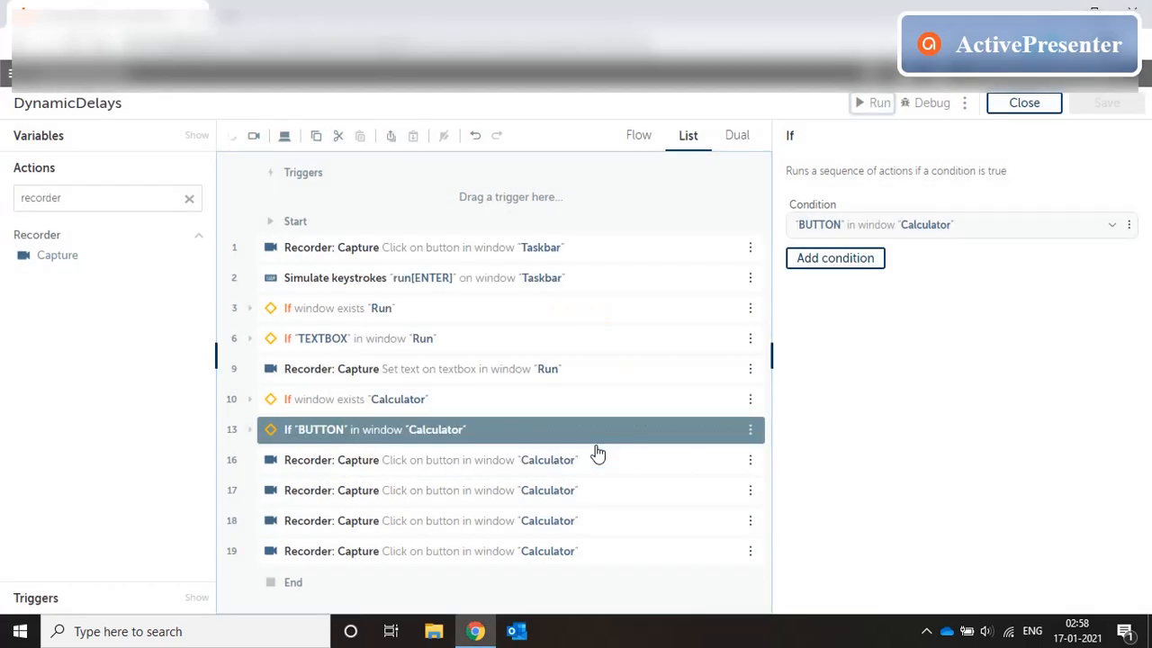